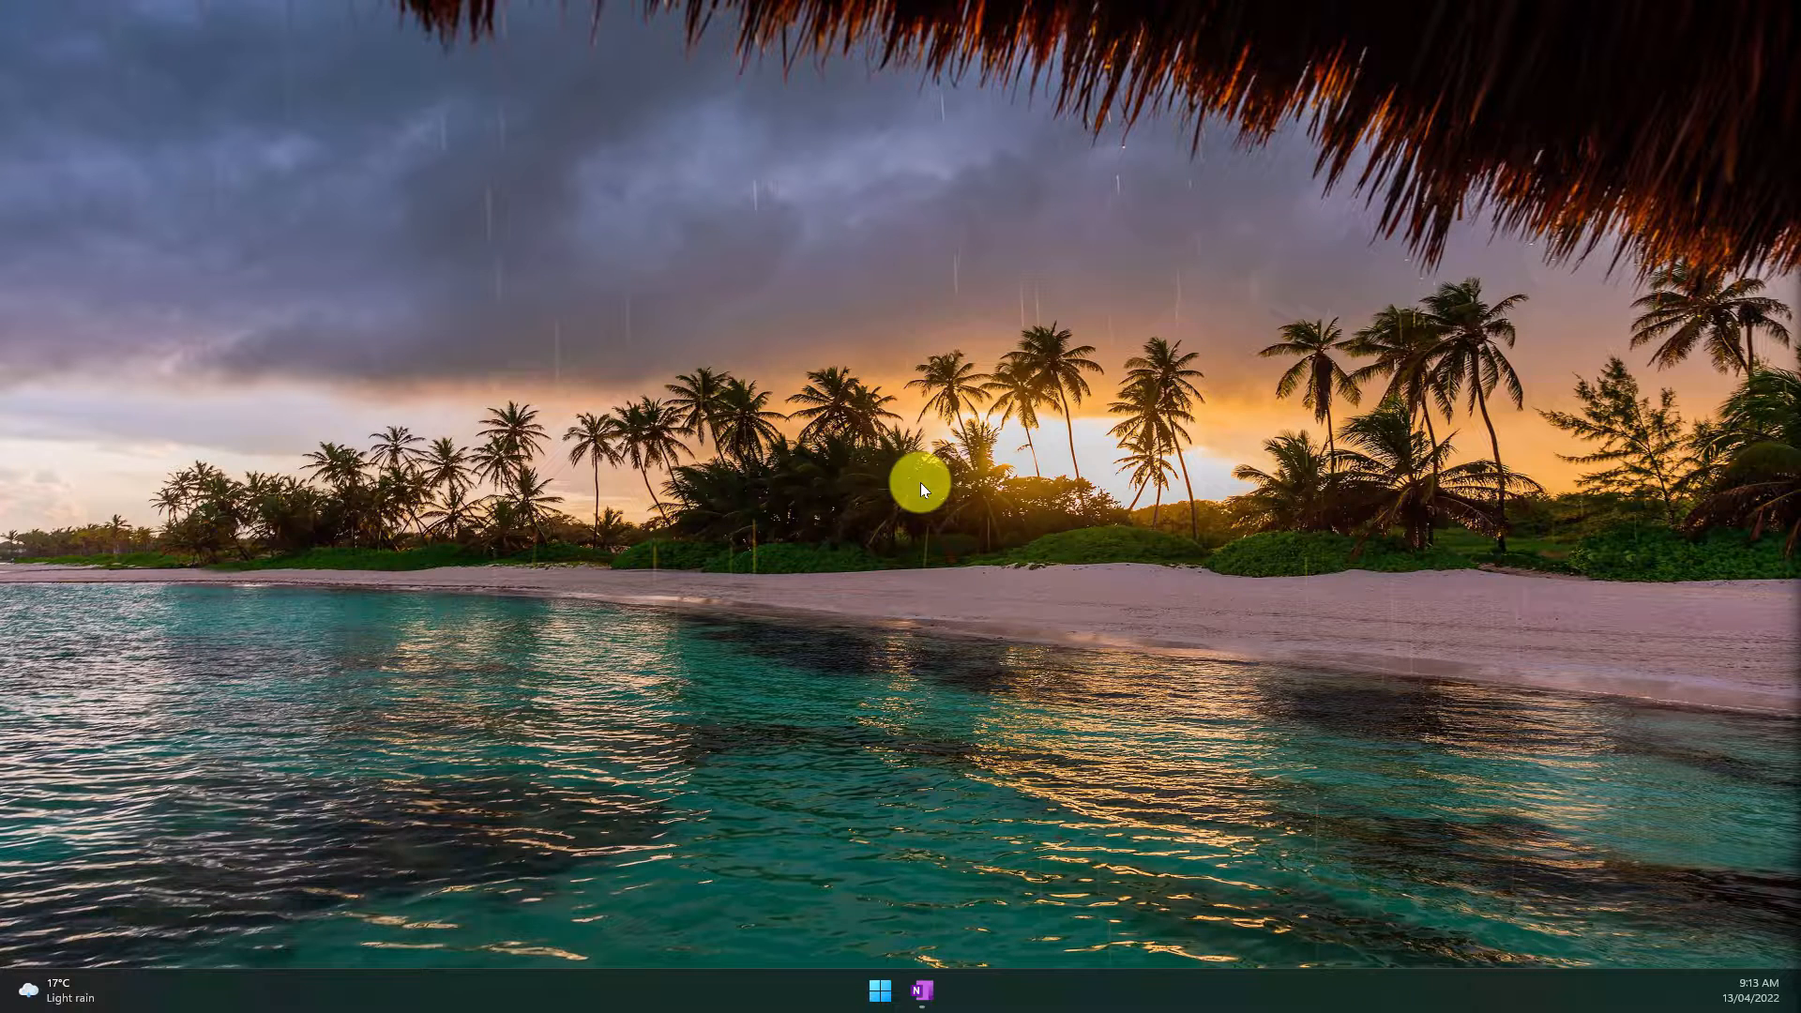
# Bring up OneNote on the 'Bee Movie by Jerry Seinfeld' page and skim the script.
pyautogui.click(922, 991)
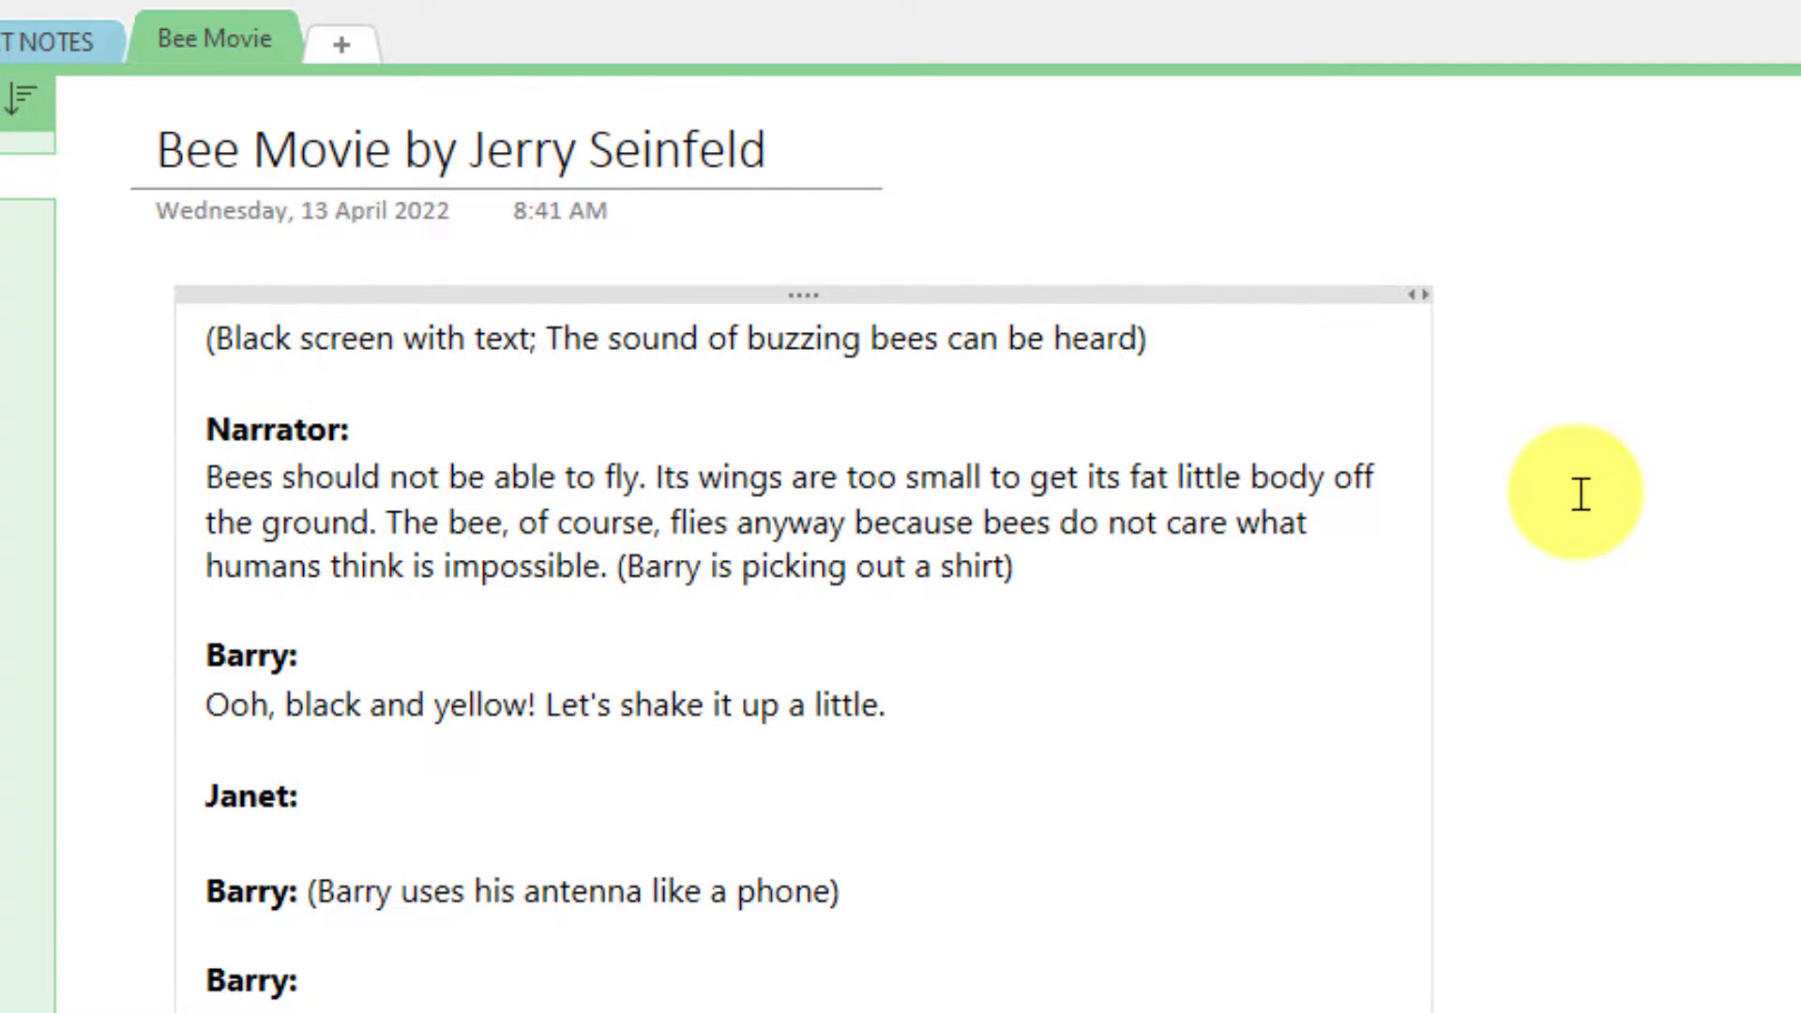
pyautogui.scroll(-3)
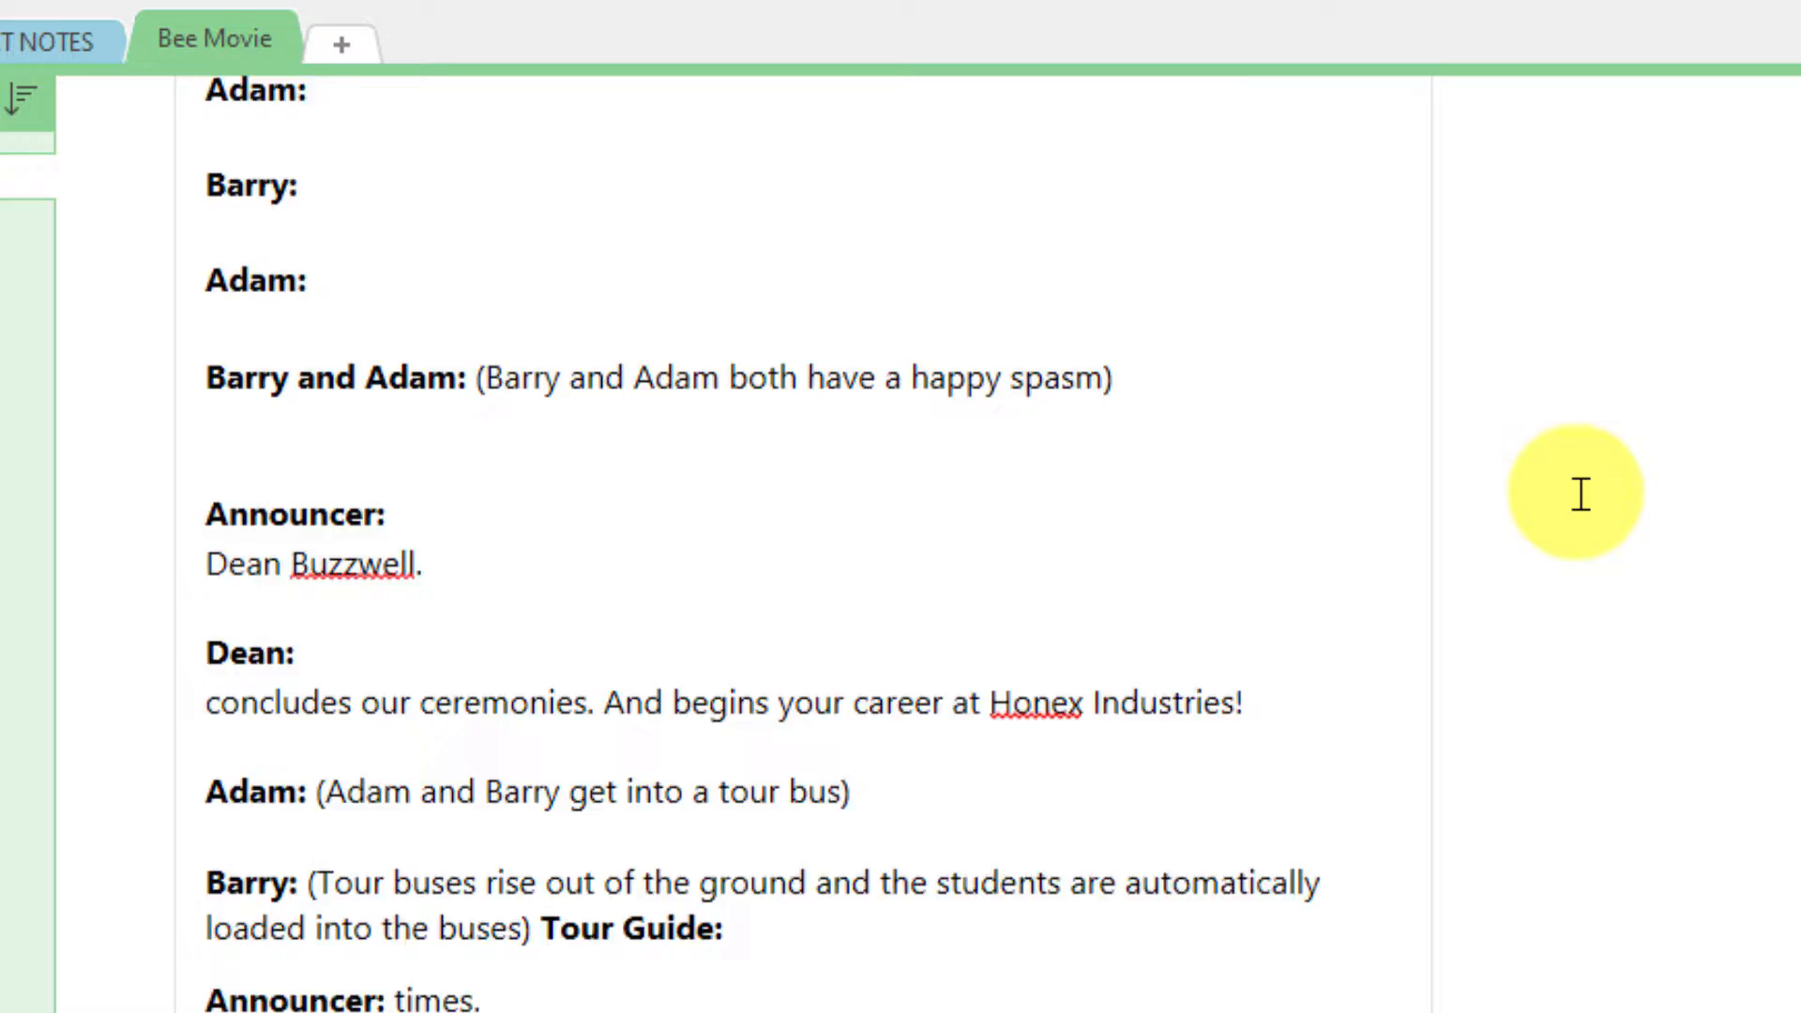
pyautogui.scroll(-3)
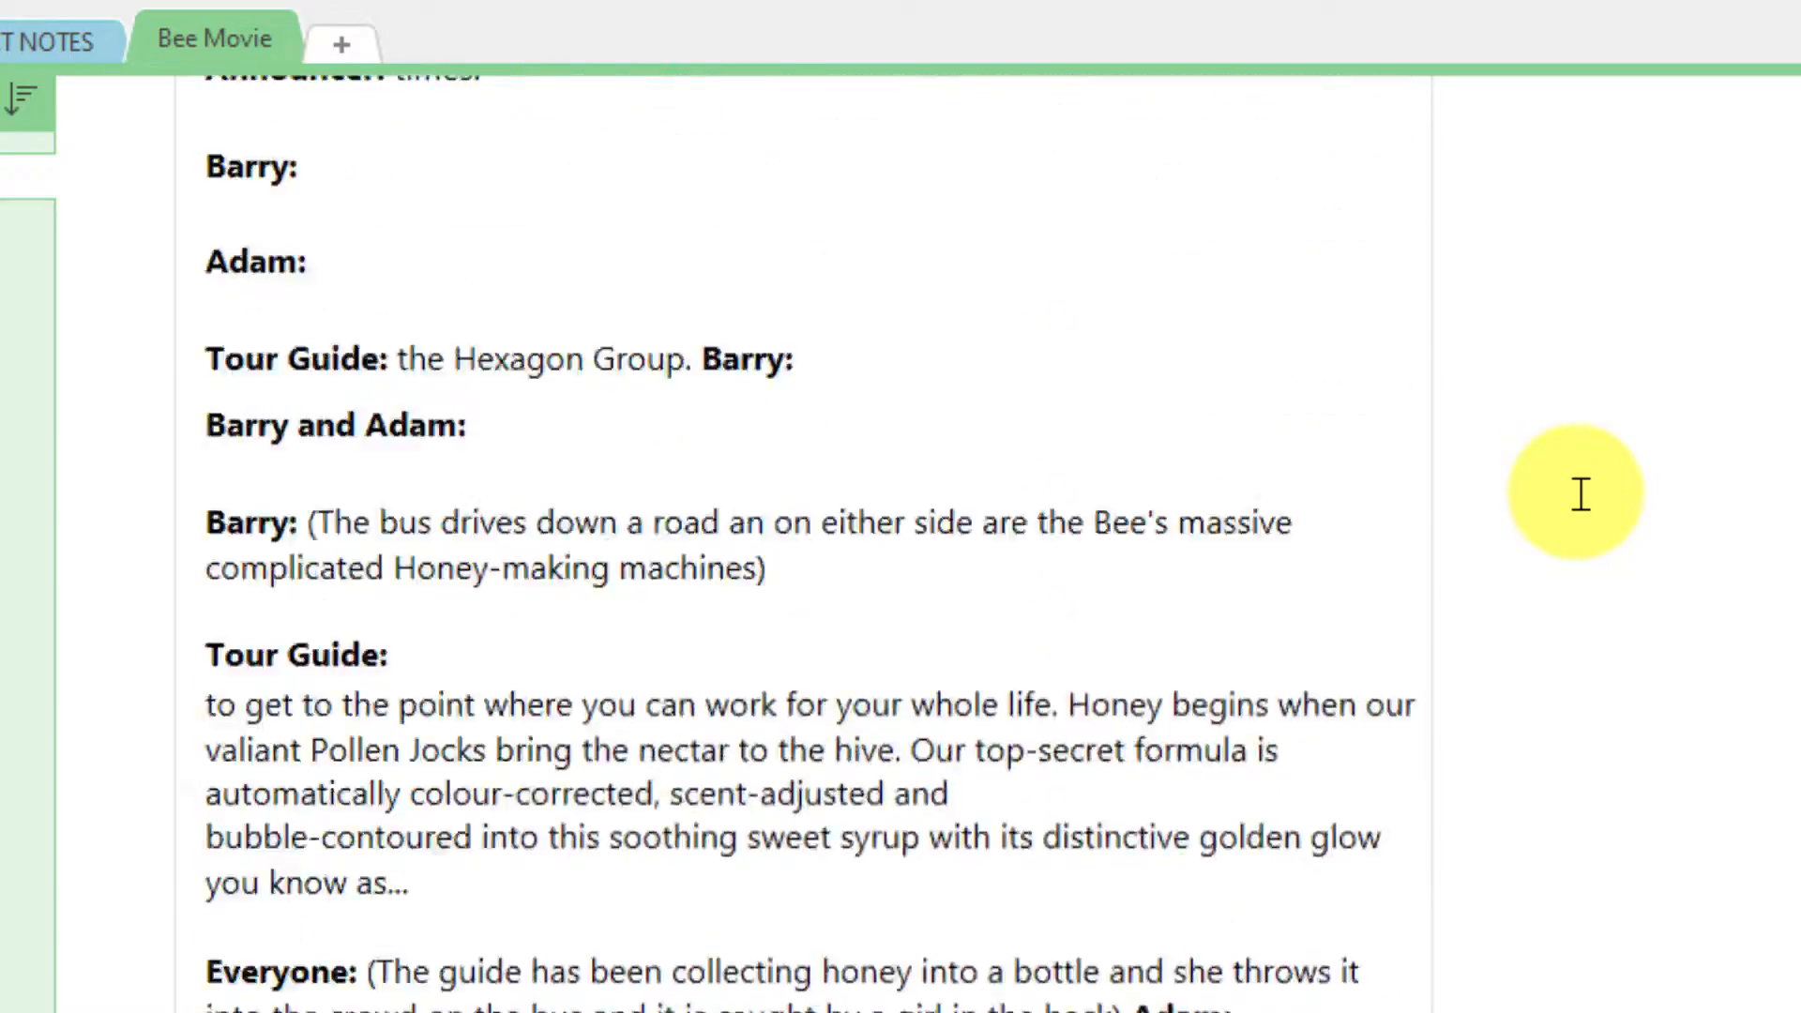
pyautogui.scroll(3)
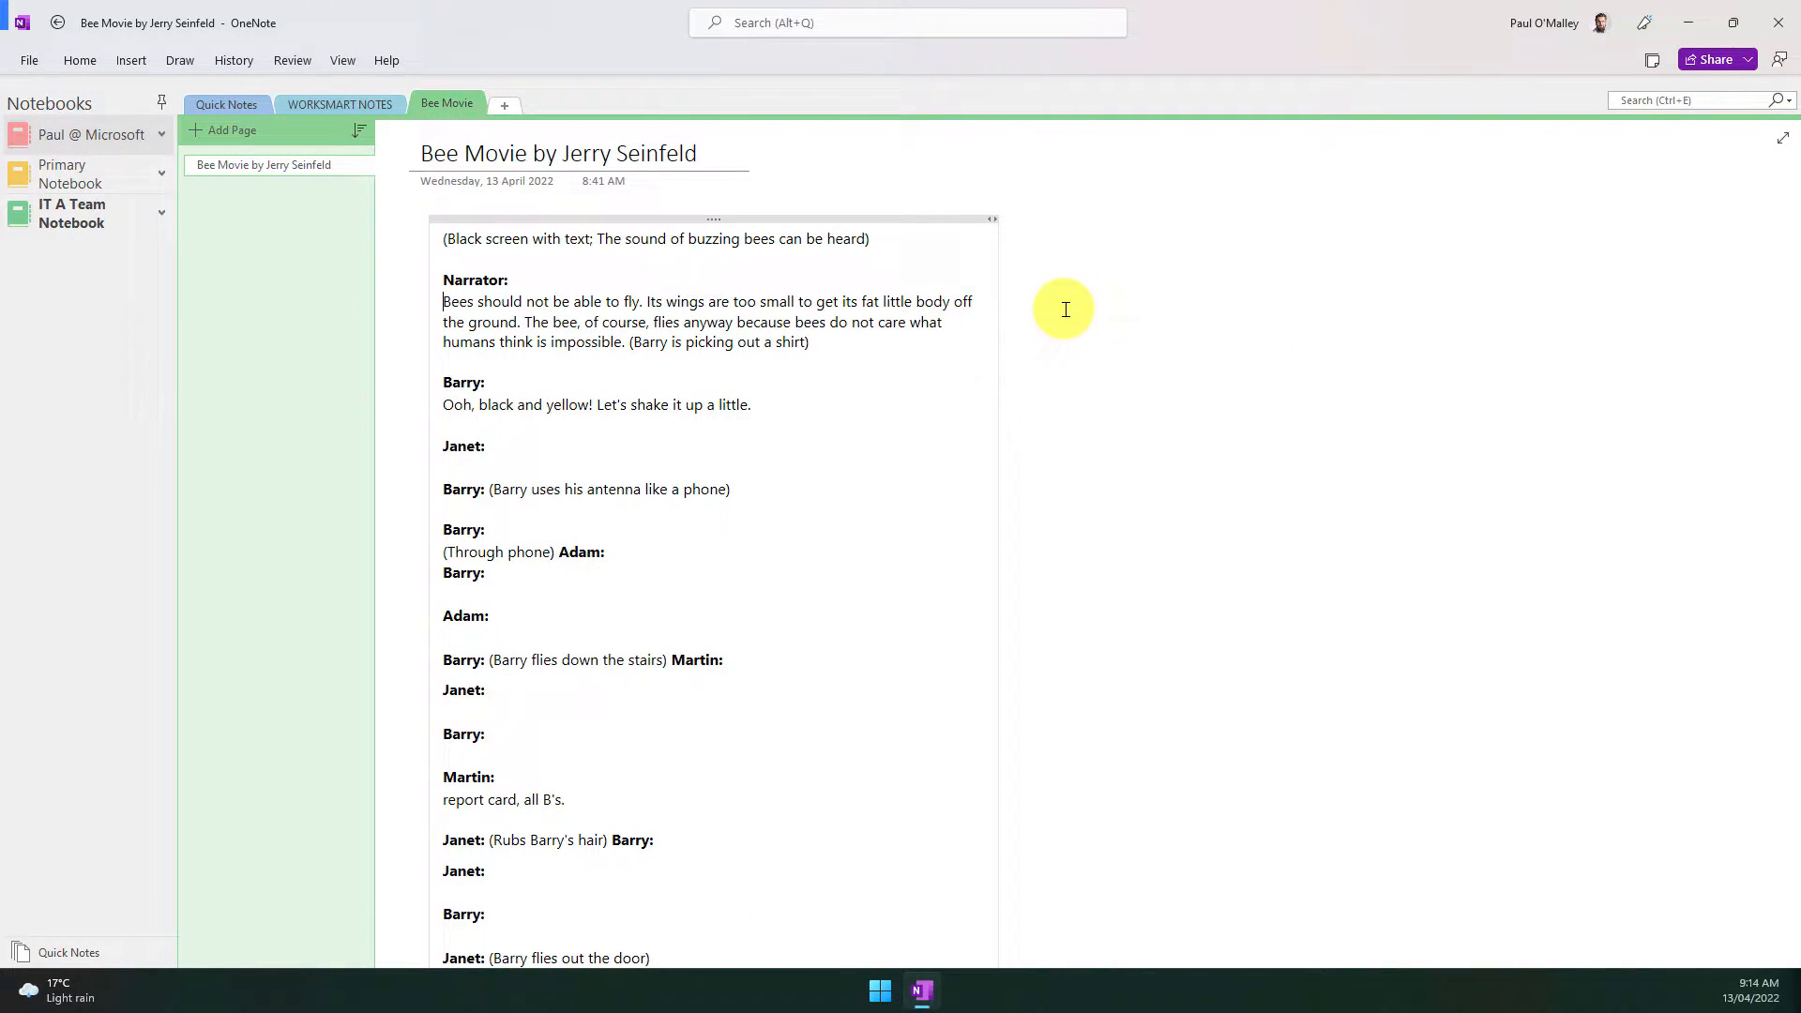
# Launch Immersive Reader for the Bee Movie page from the View tools.
pyautogui.click(341, 60)
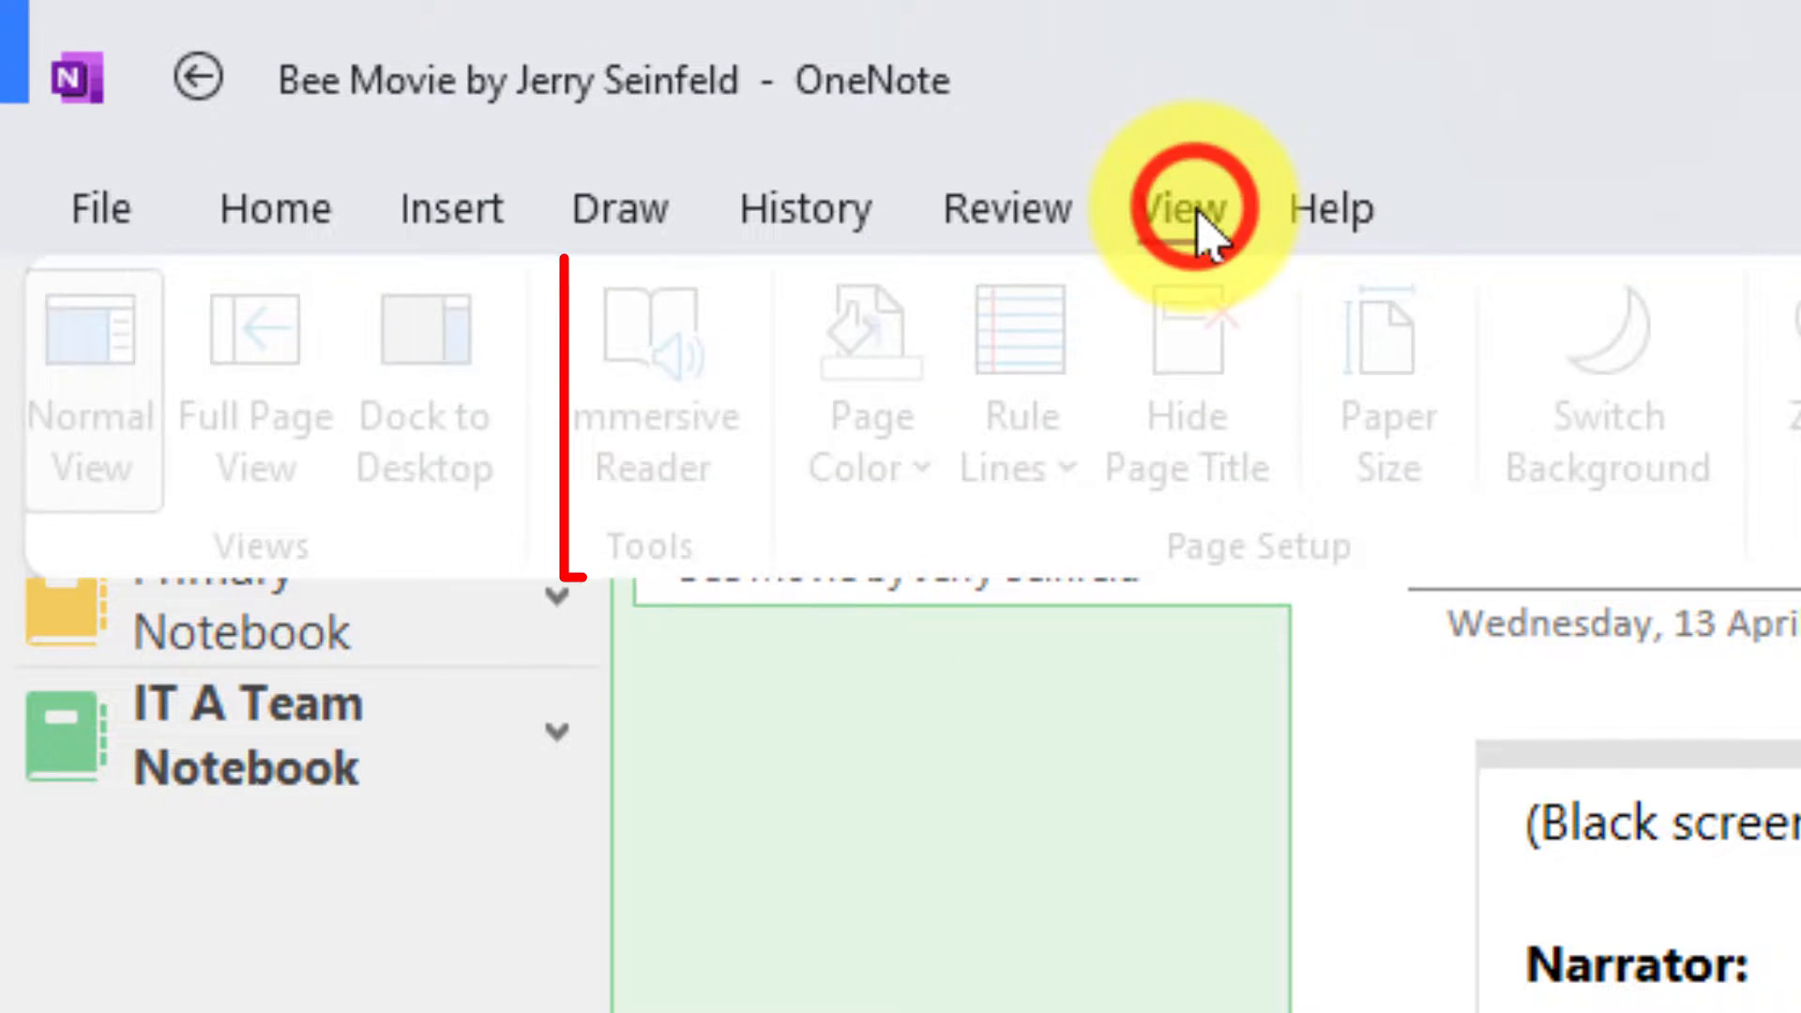
pyautogui.click(1181, 209)
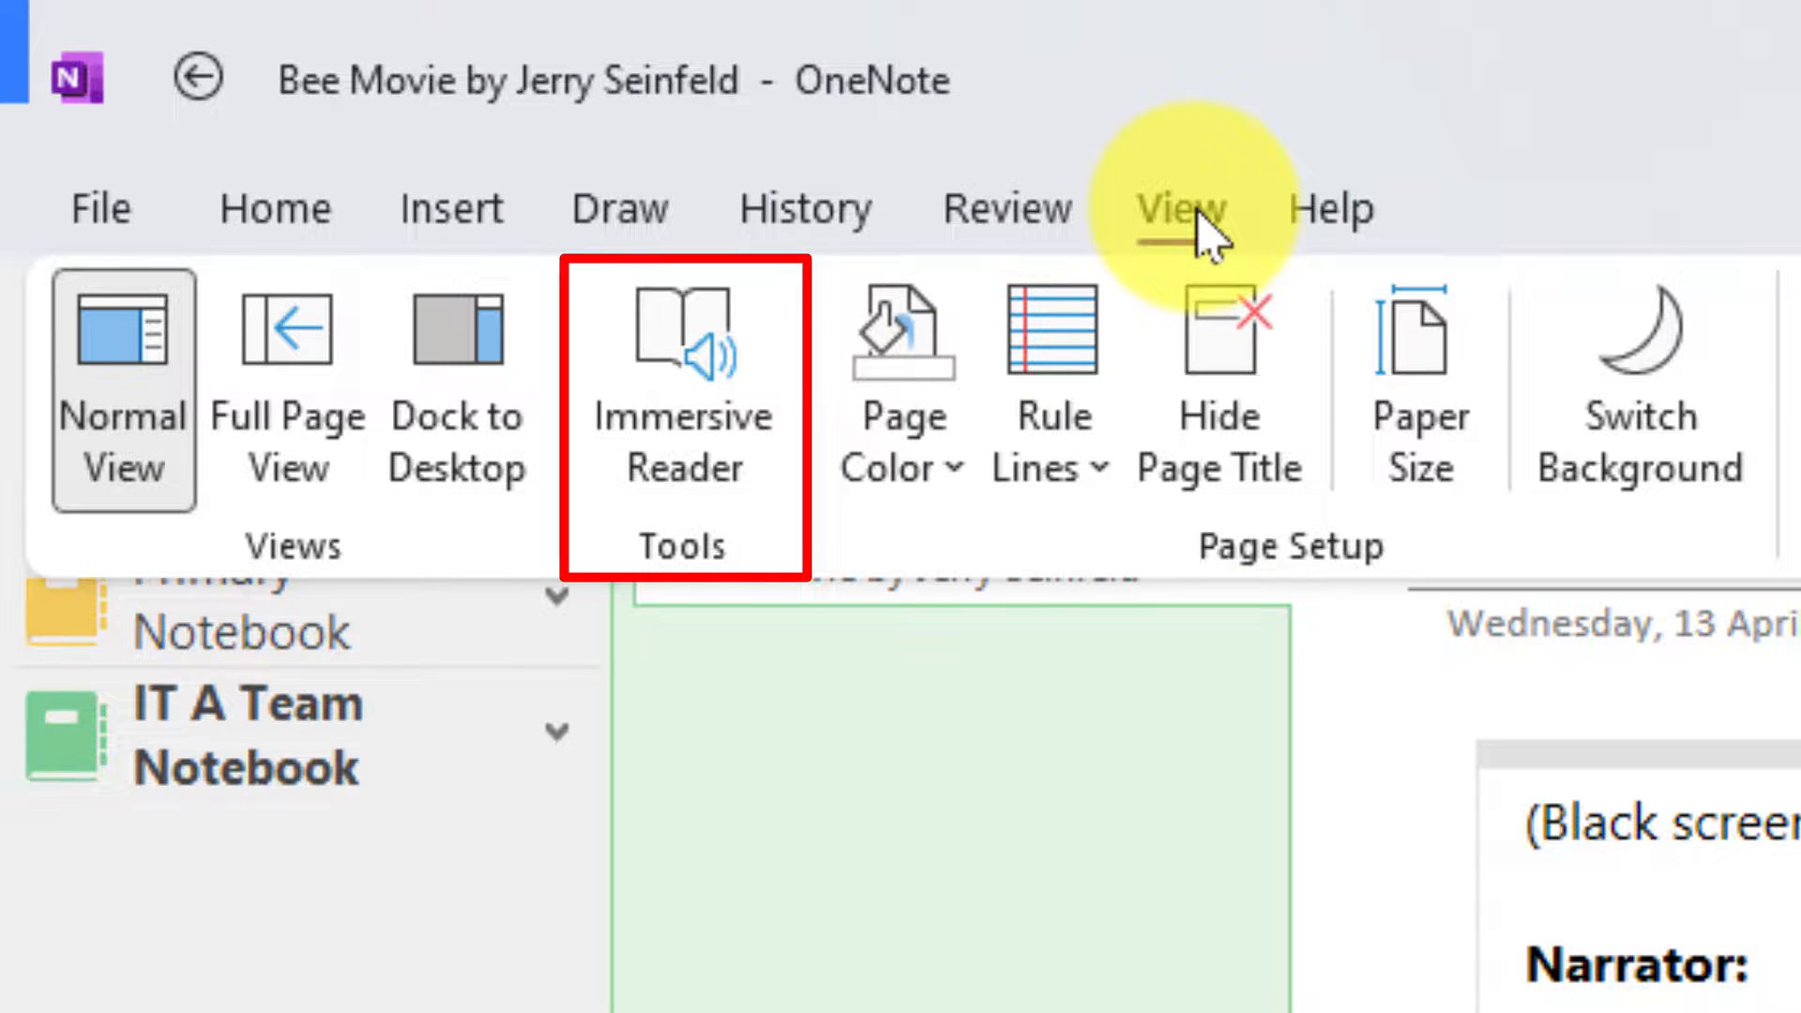
pyautogui.moveTo(690, 459)
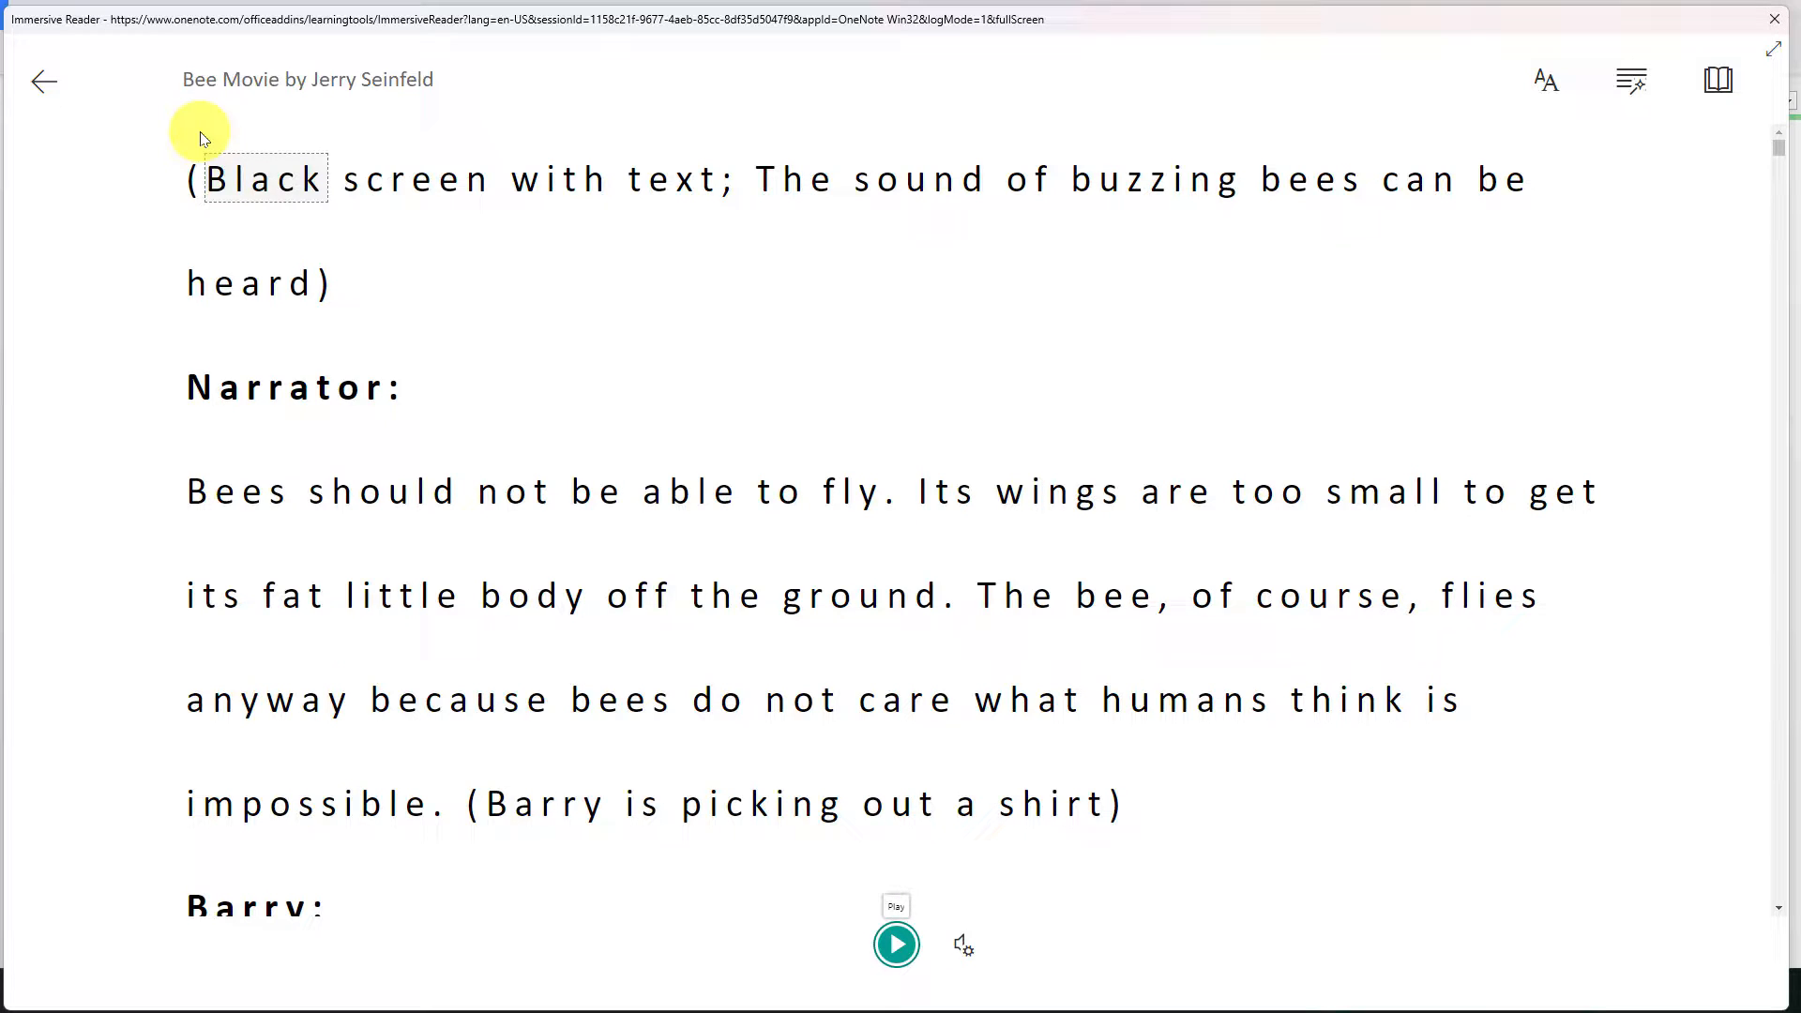
# In Text Preferences keep increased spacing on and settle on Calibri after trying Comic Sans.
pyautogui.click(290, 387)
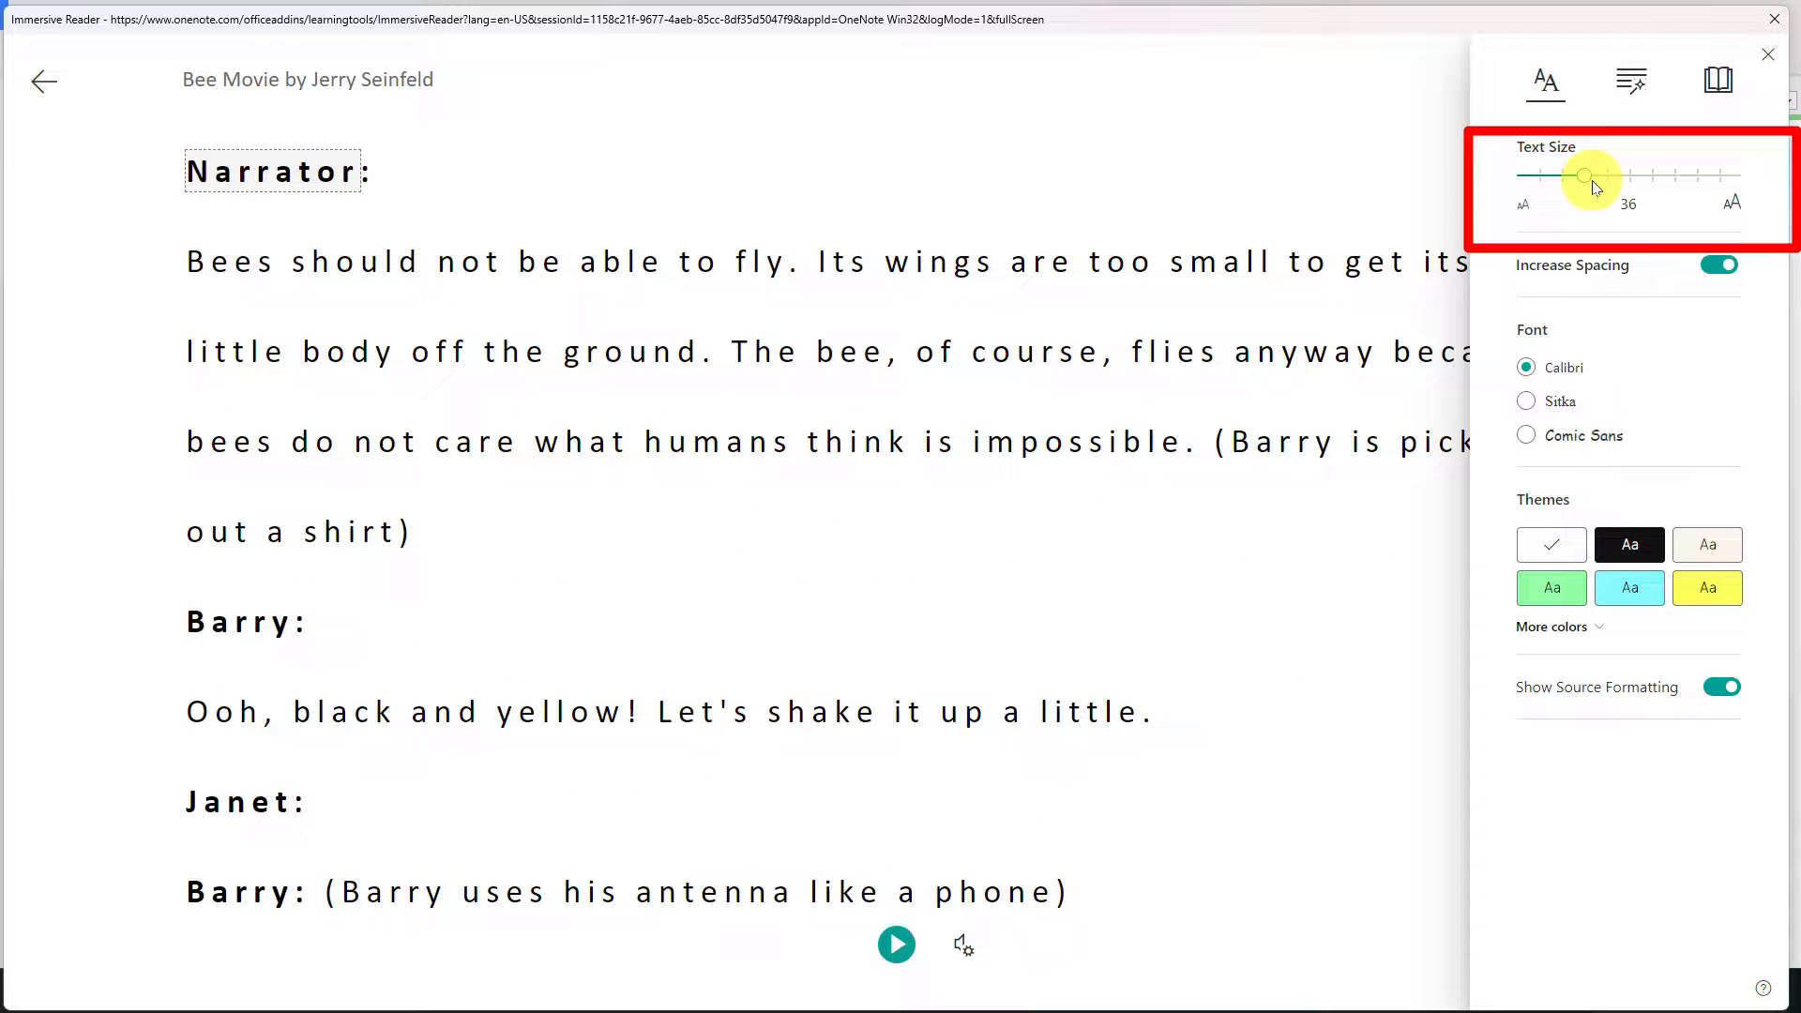
pyautogui.moveTo(1718, 266)
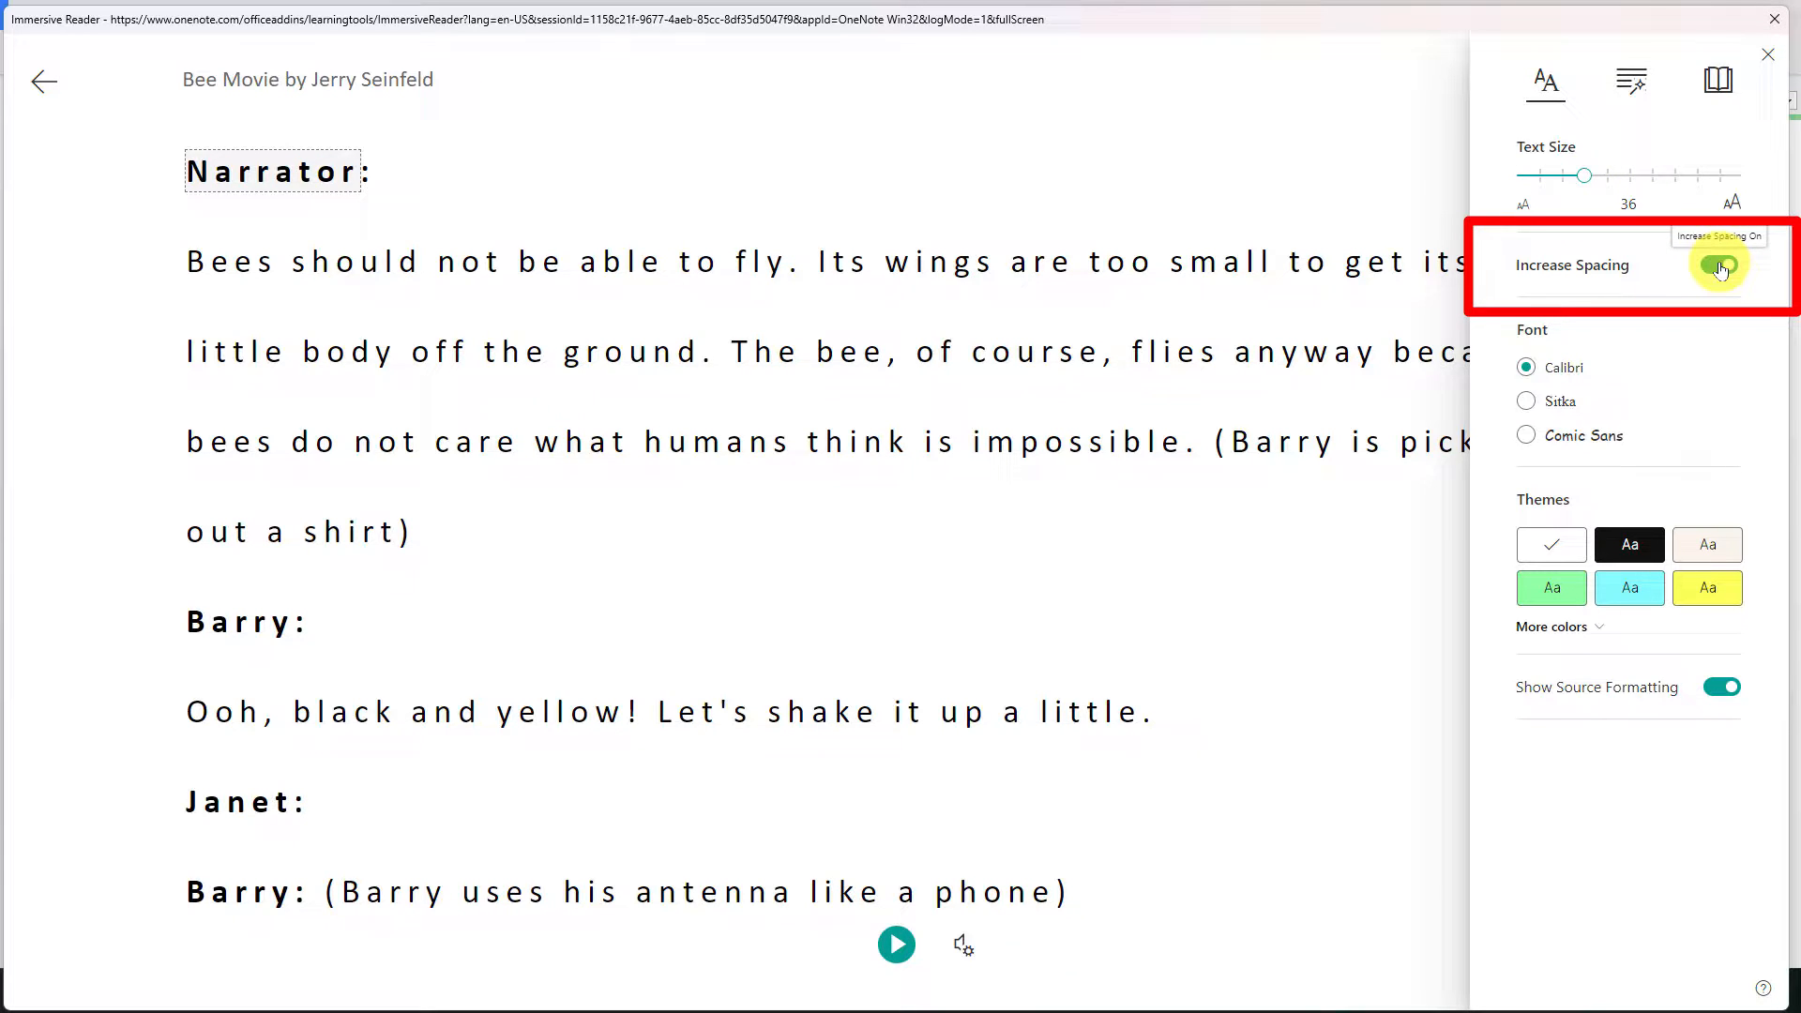
pyautogui.click(1719, 262)
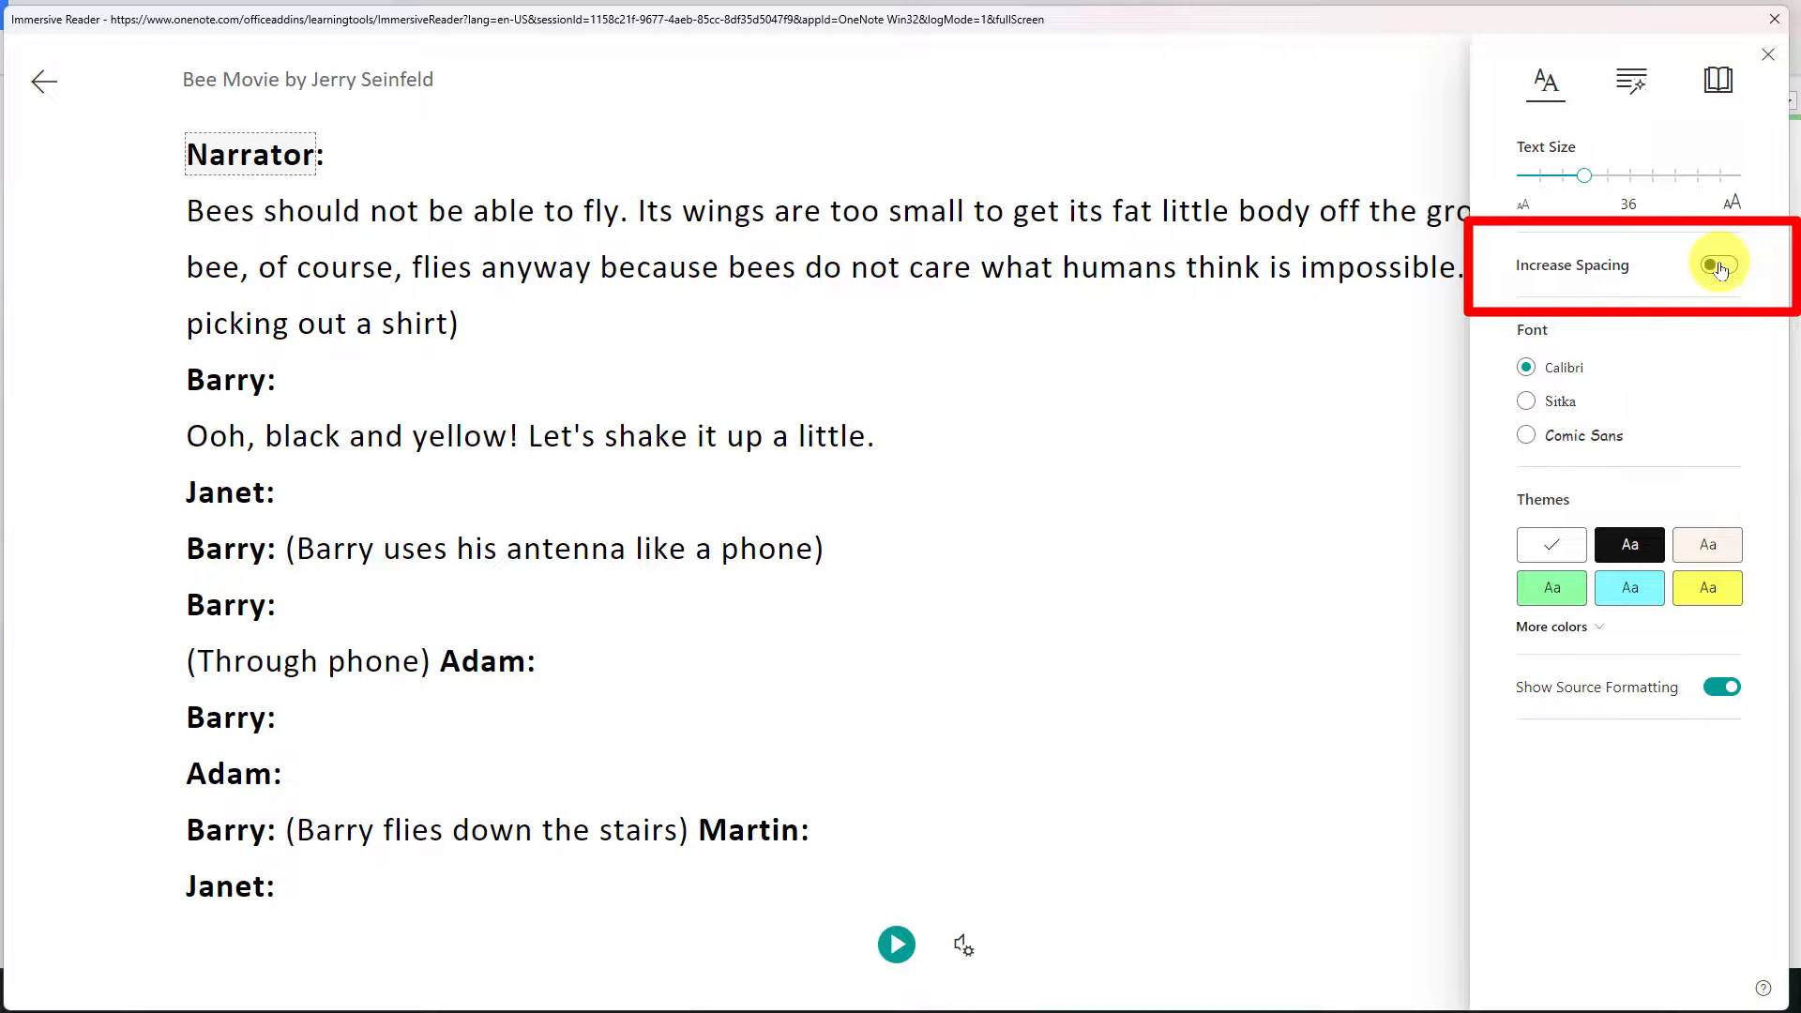
pyautogui.click(1717, 262)
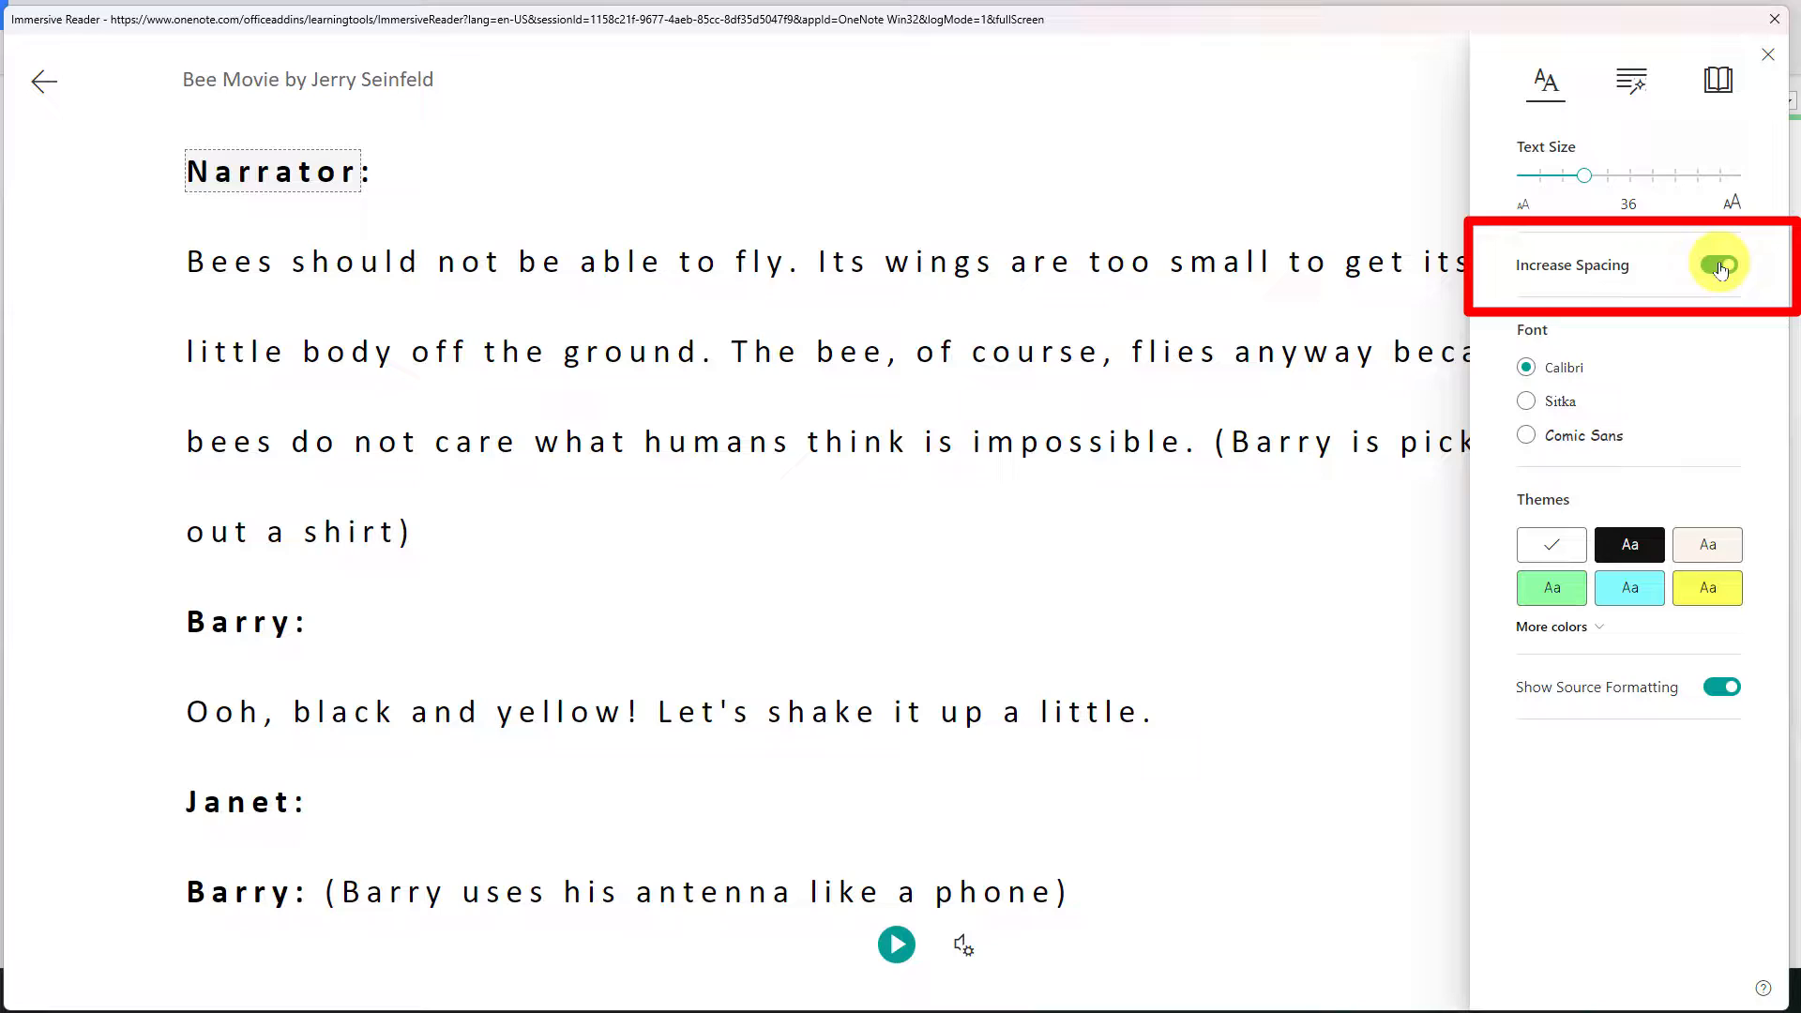
pyautogui.click(1719, 262)
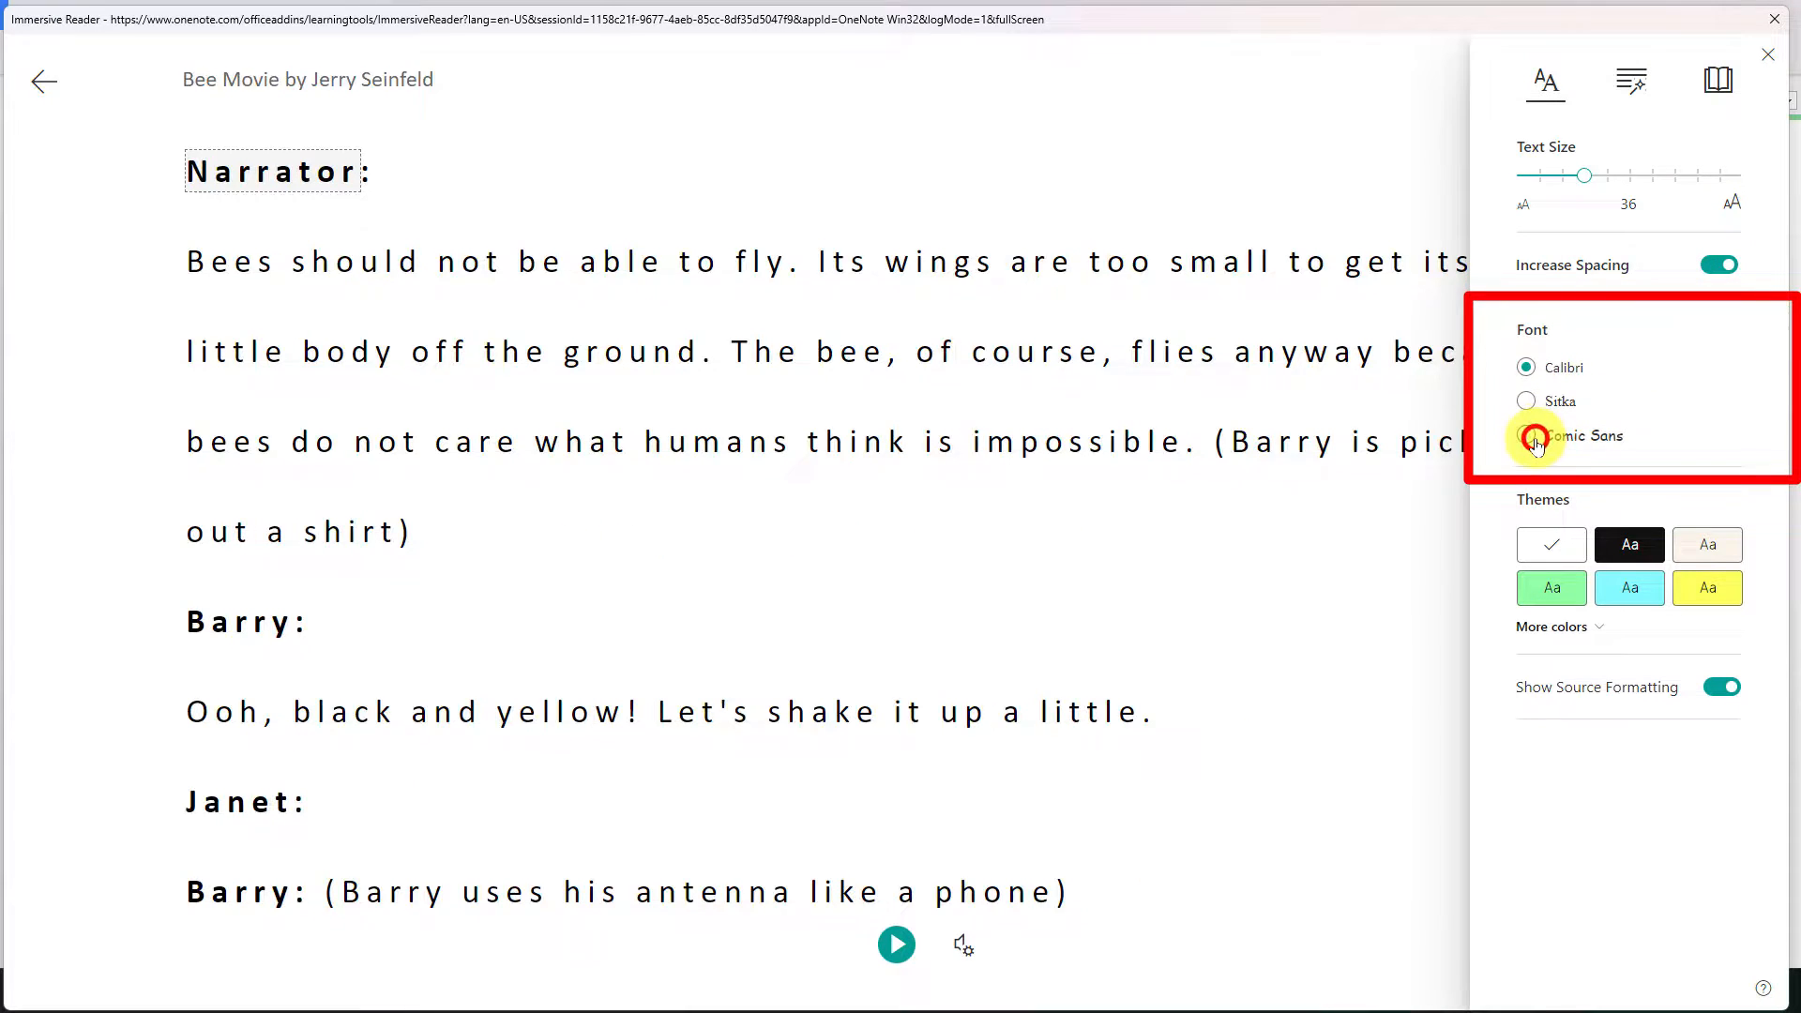
pyautogui.click(1525, 436)
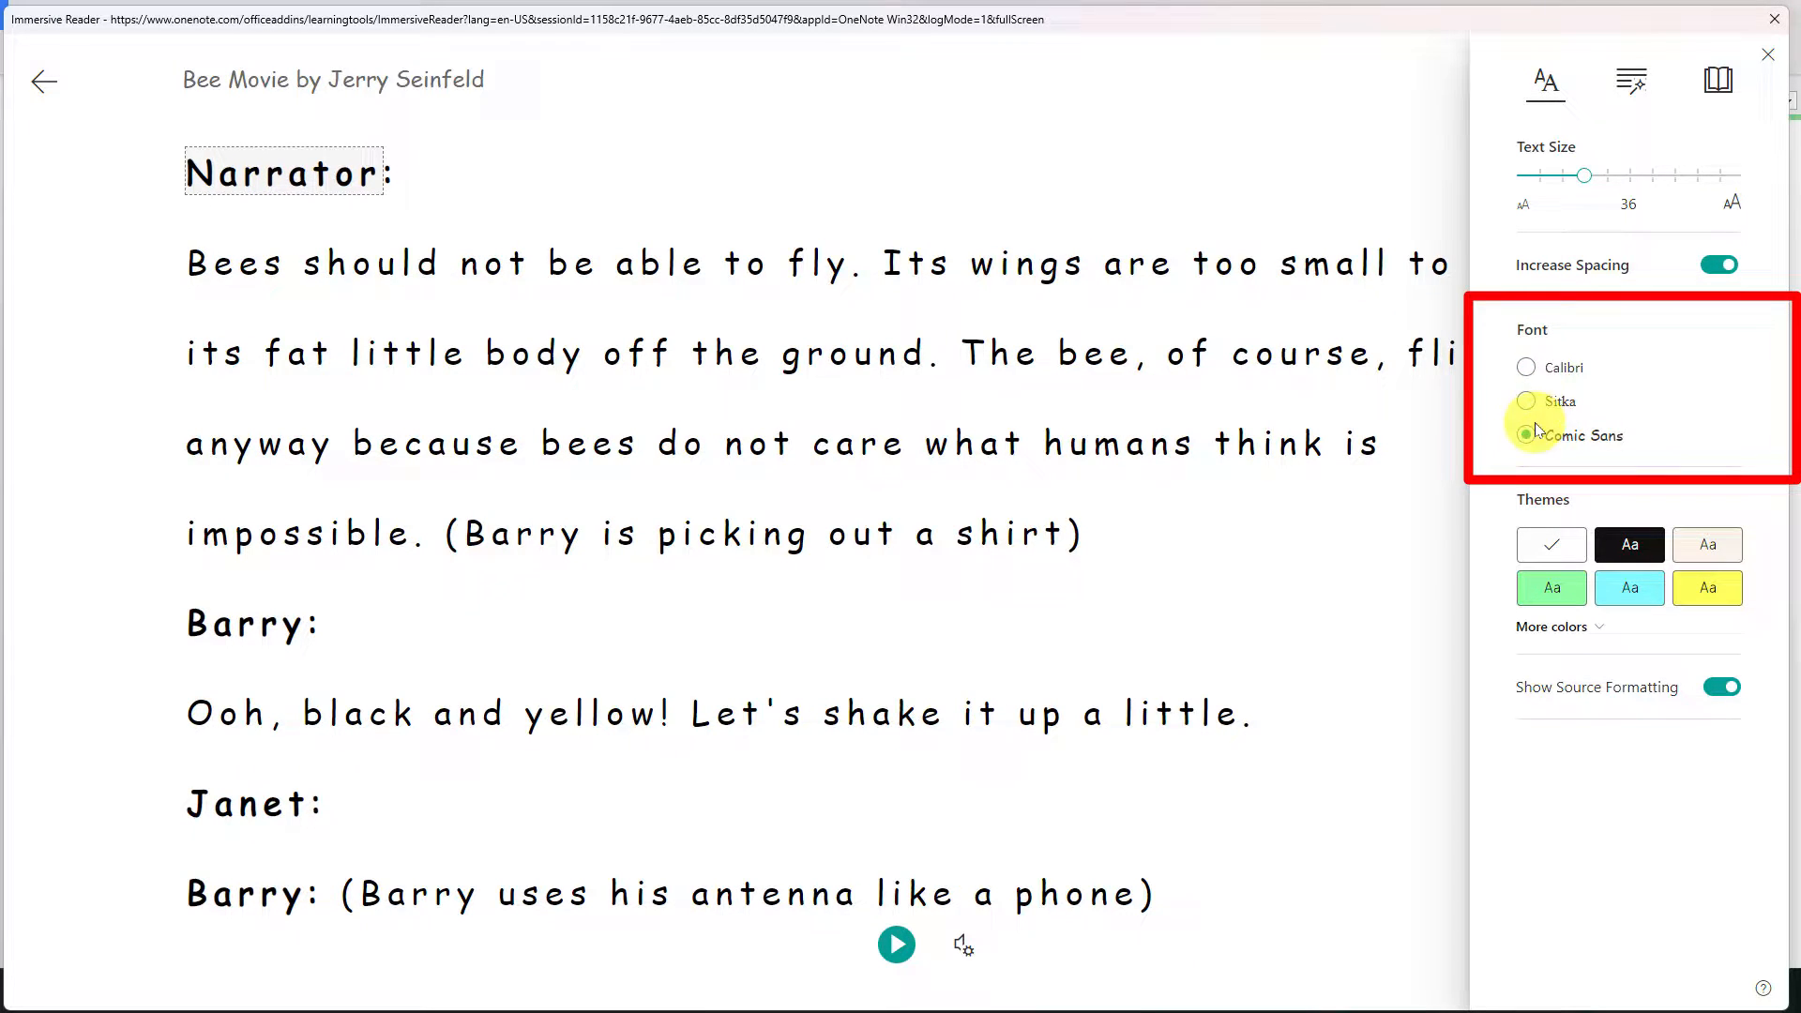
# Try Sepia and Dark themes, settle on the Yellow background and show more colour choices.
pyautogui.click(1526, 367)
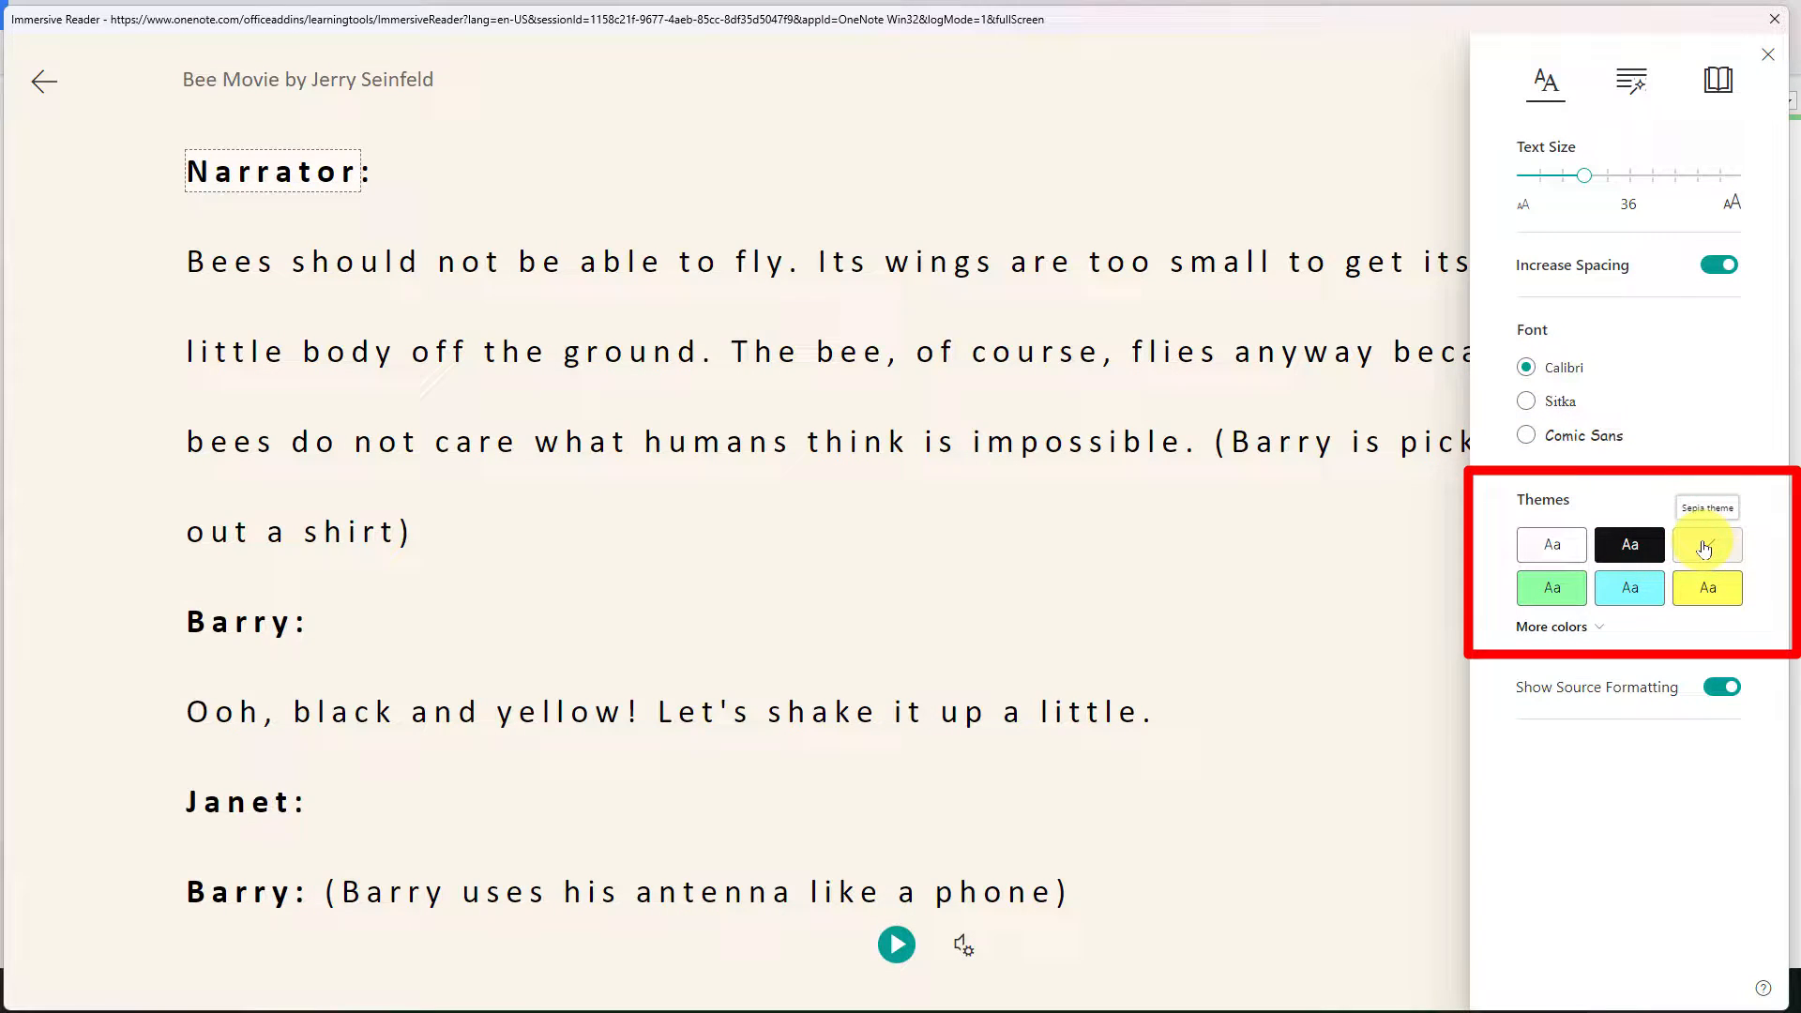
pyautogui.click(1627, 543)
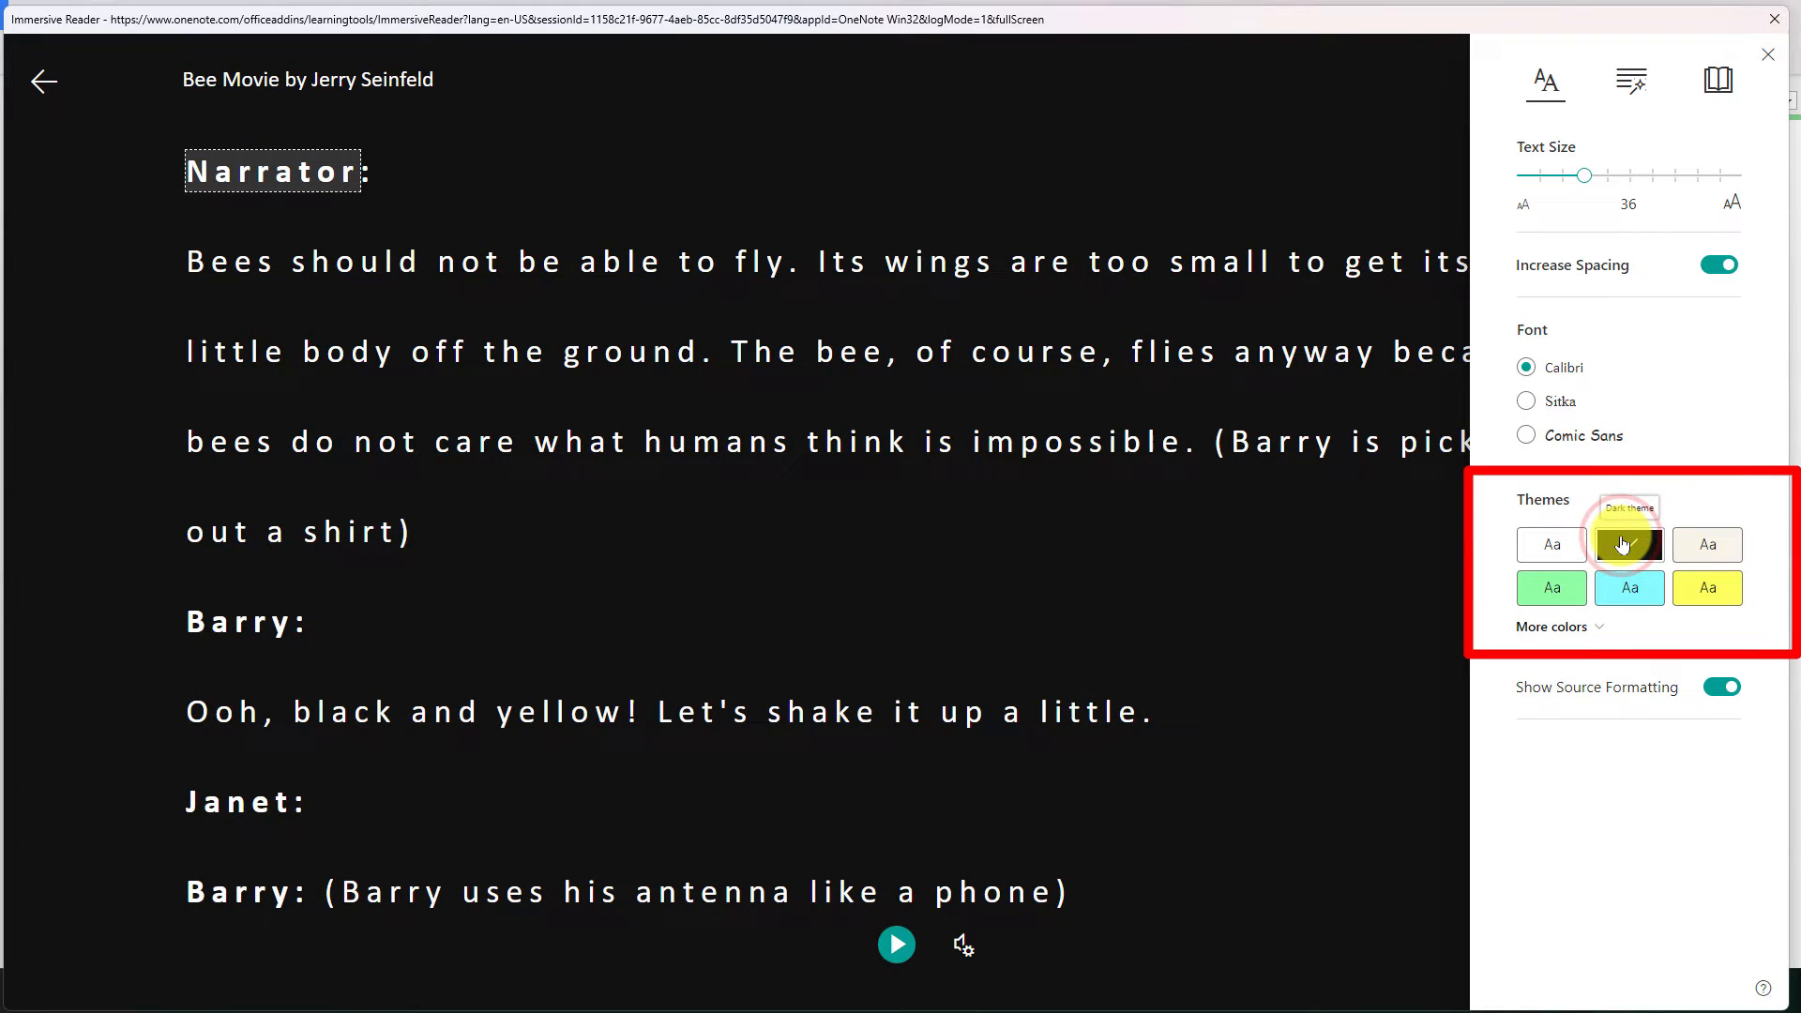
pyautogui.click(1705, 588)
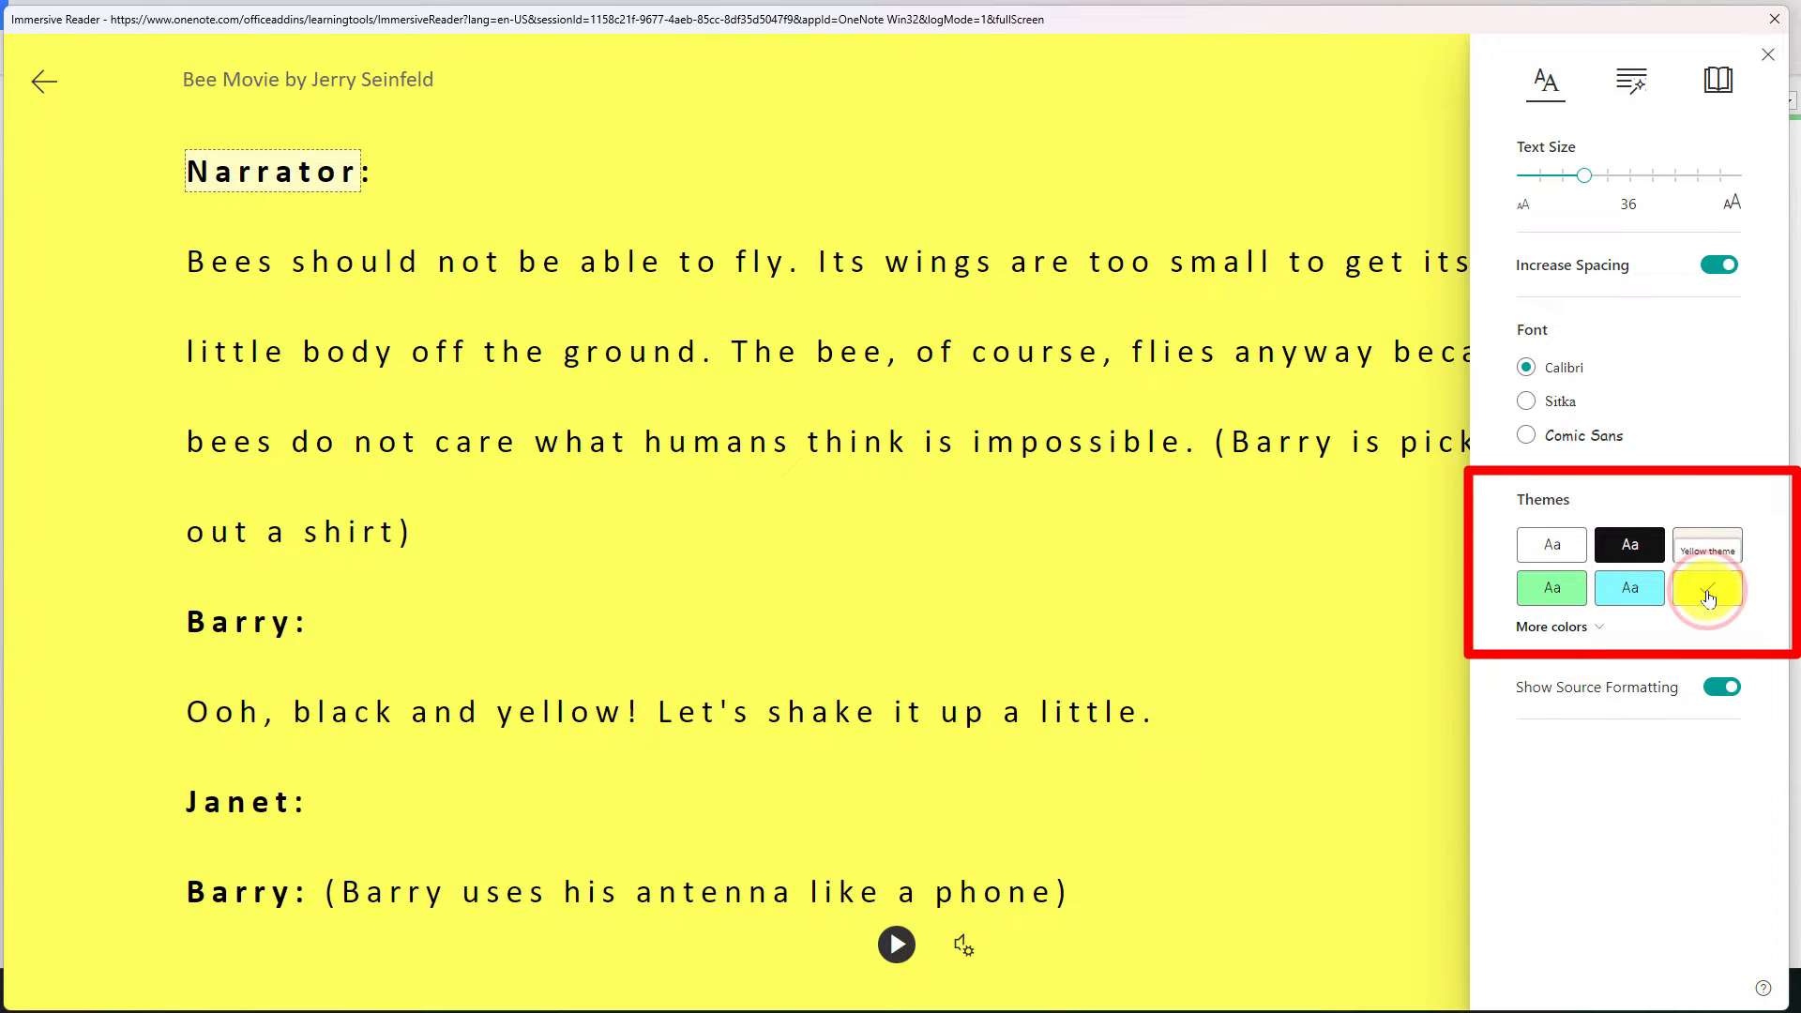
pyautogui.click(1553, 626)
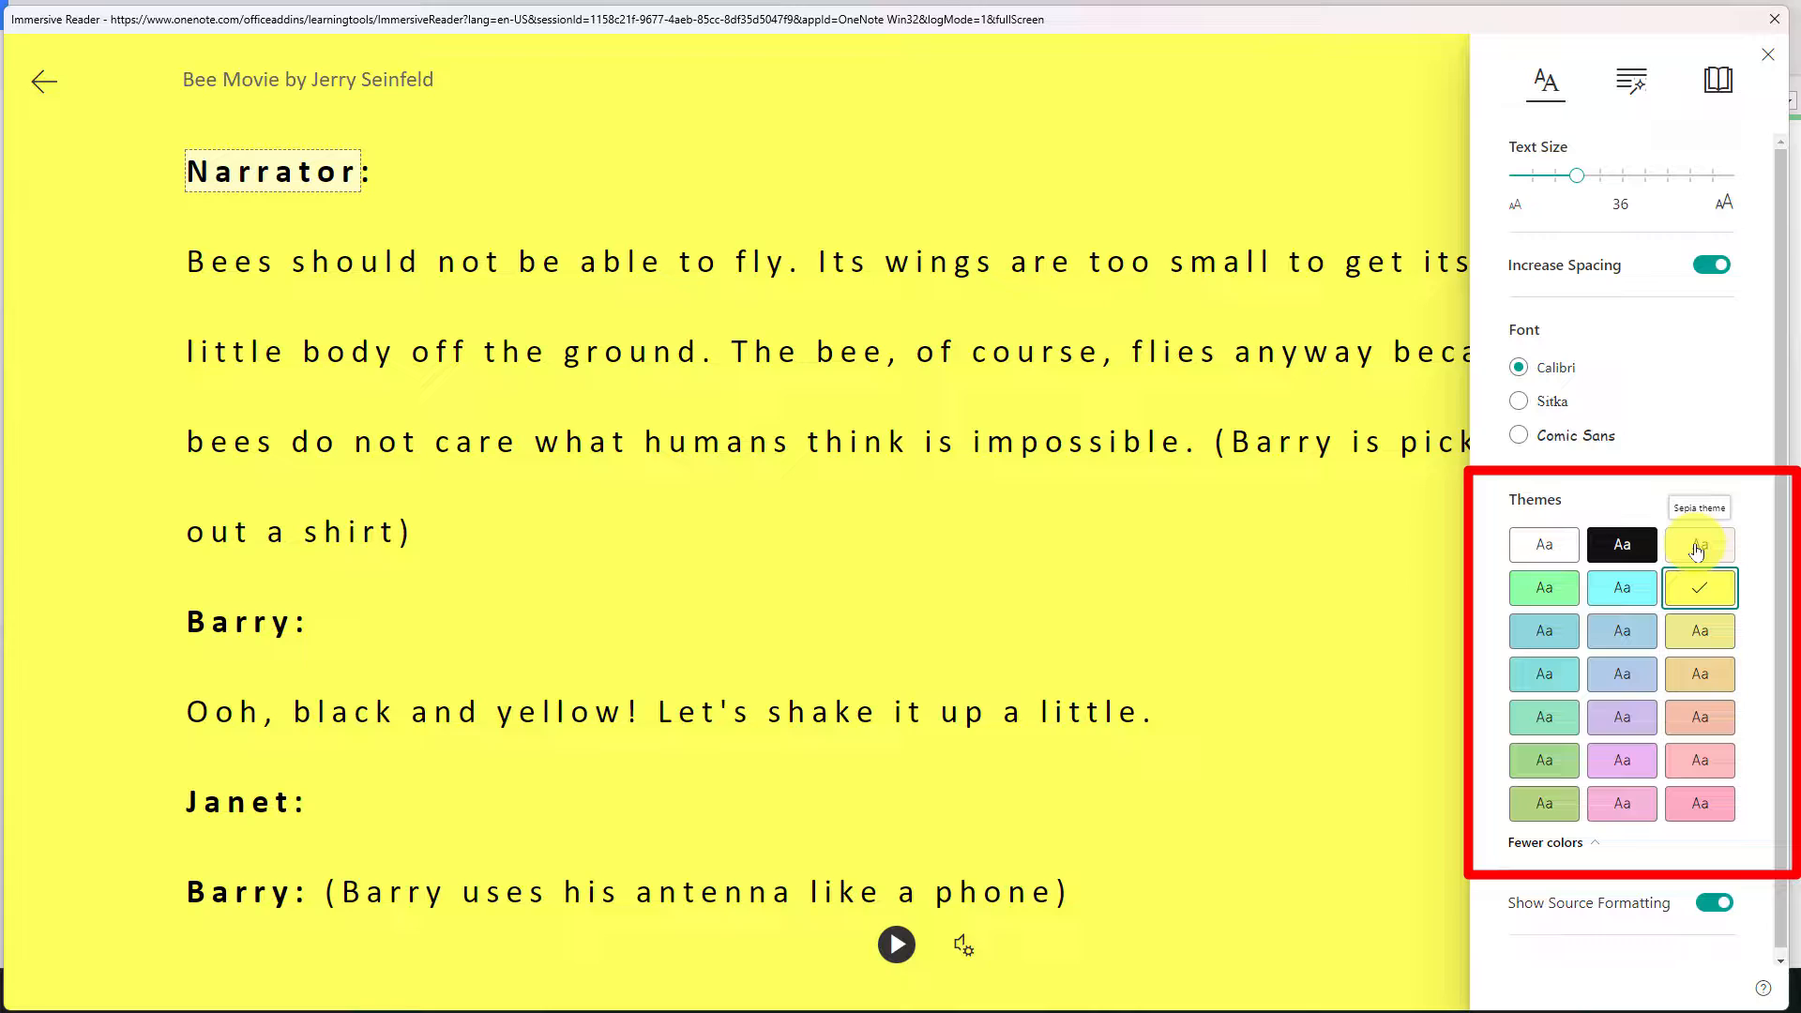
# Return the reader background to sepia and bring up Grammar Options.
pyautogui.click(1699, 543)
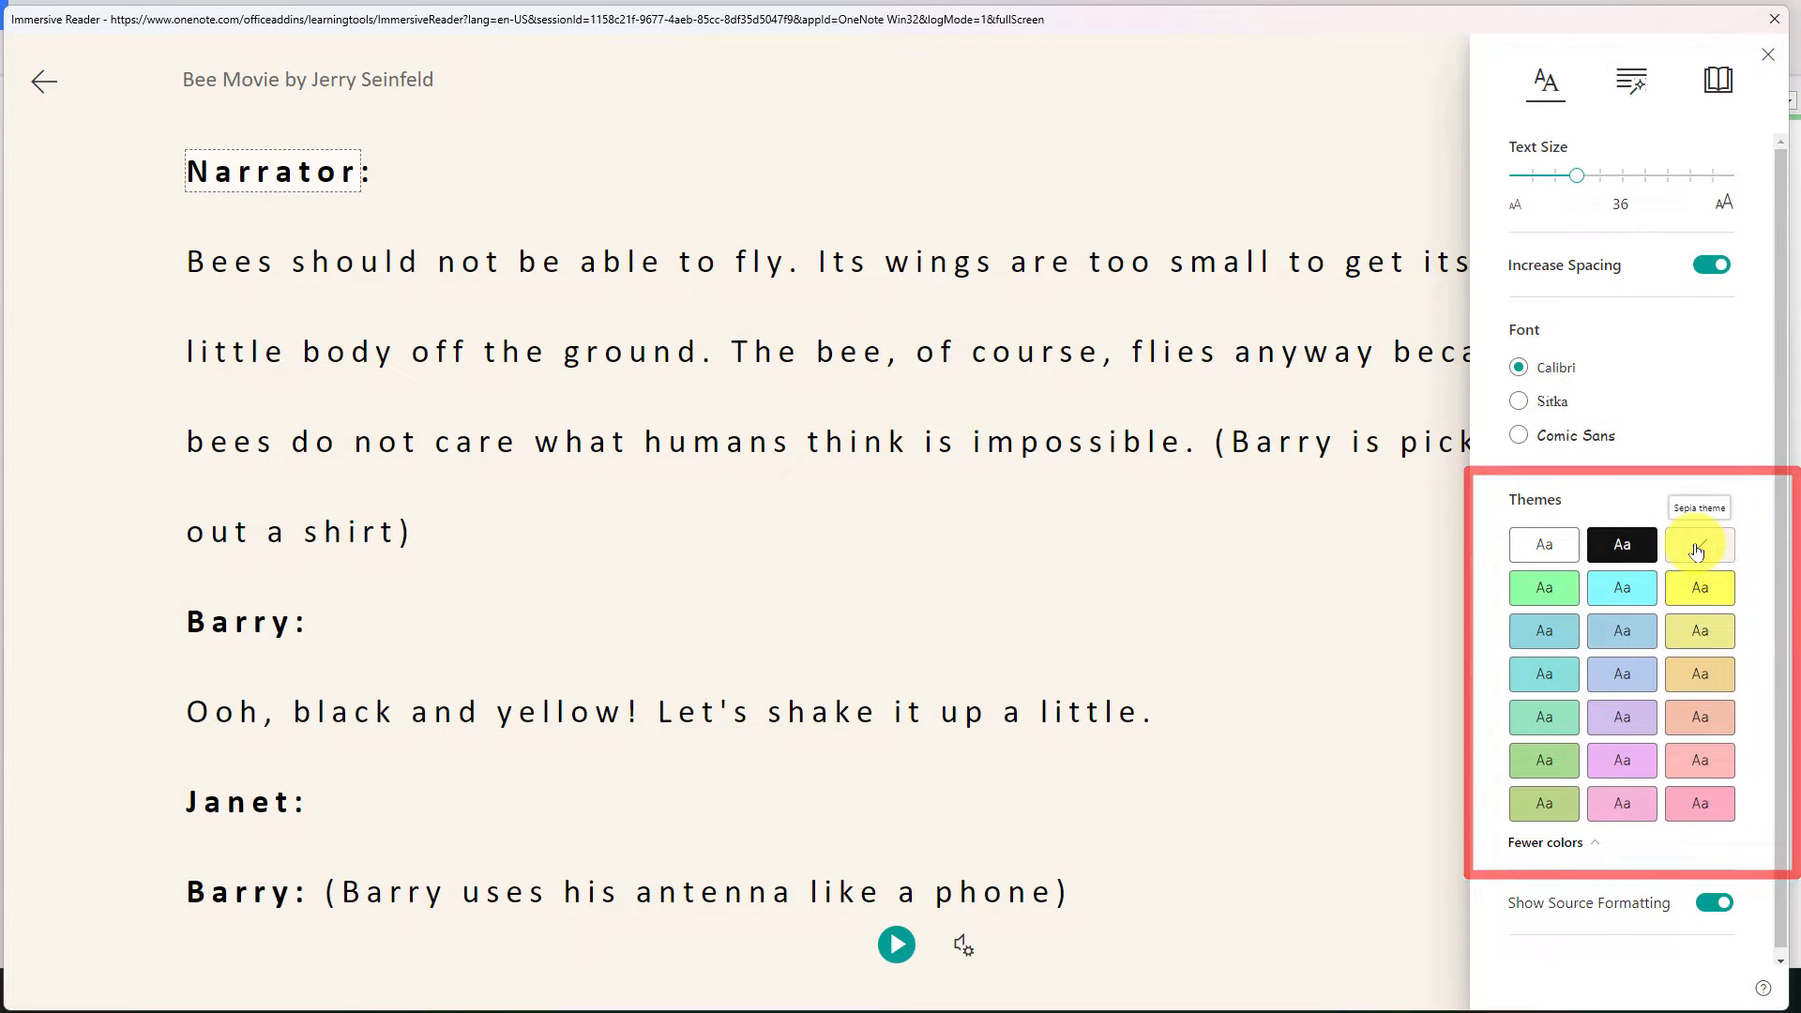
pyautogui.click(1630, 78)
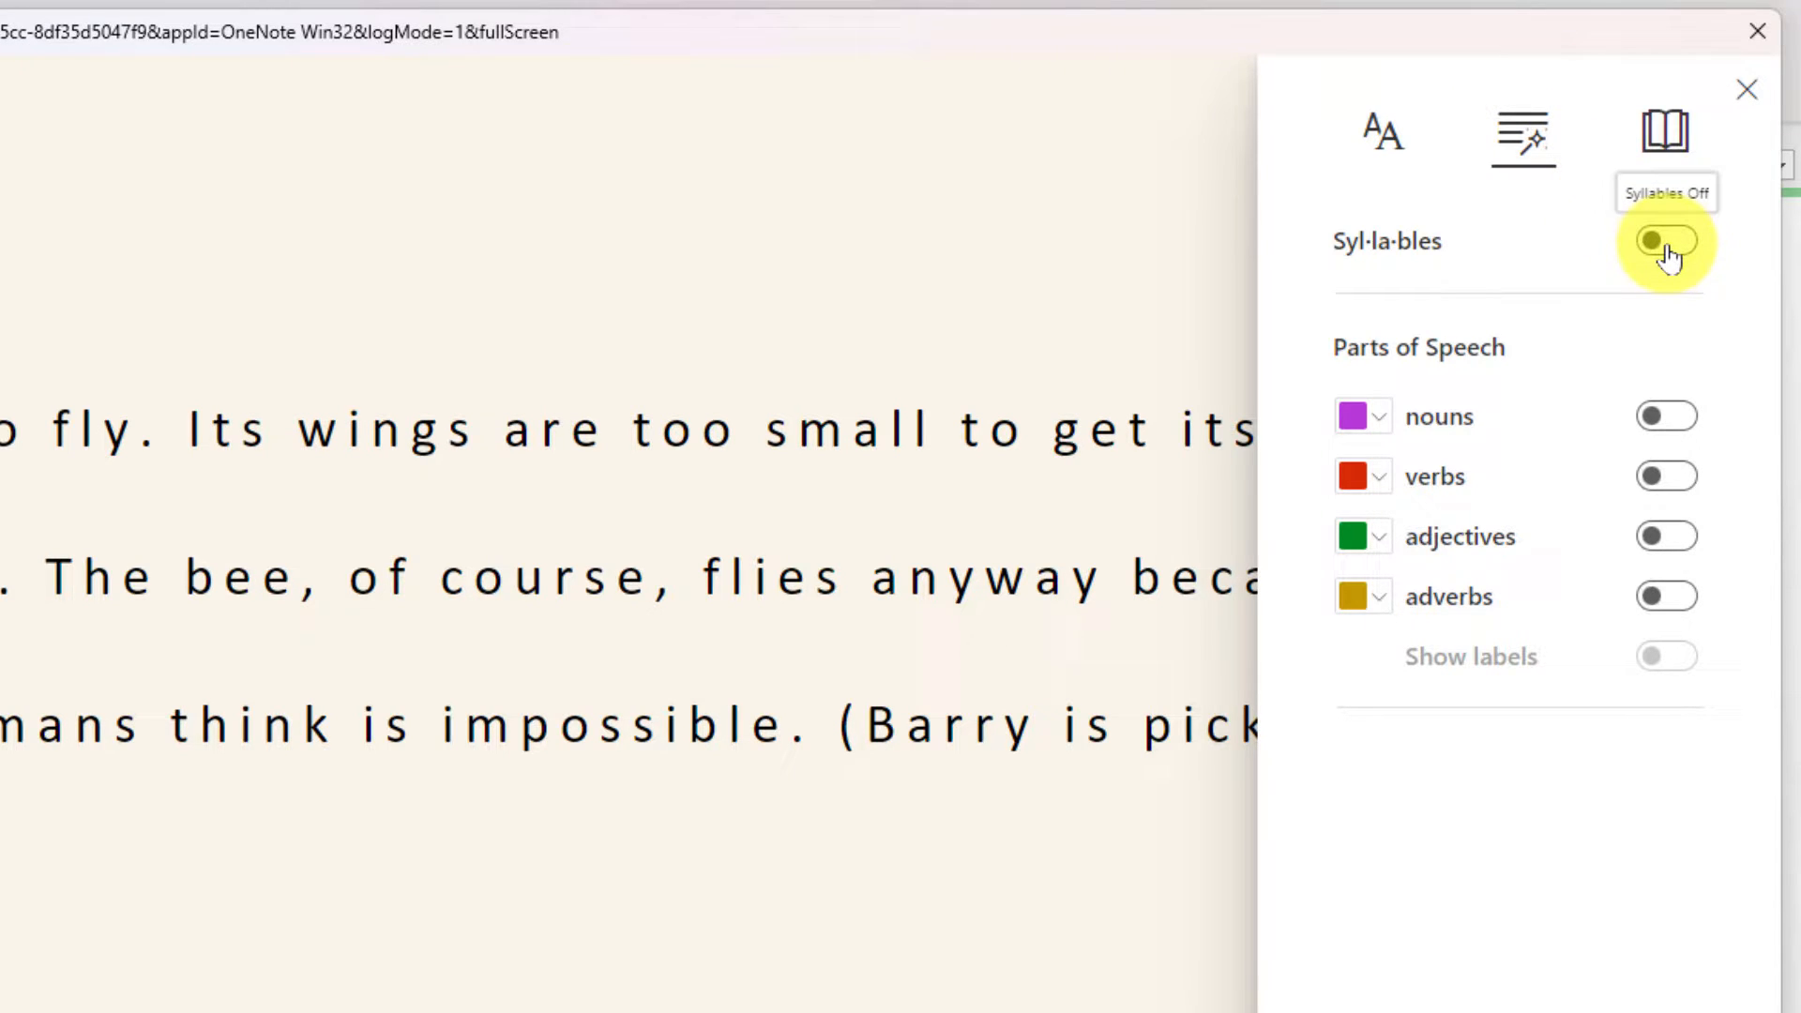
# Enable syllable breaks, purple nouns and green adjectives with part-of-speech labels shown.
pyautogui.click(1663, 241)
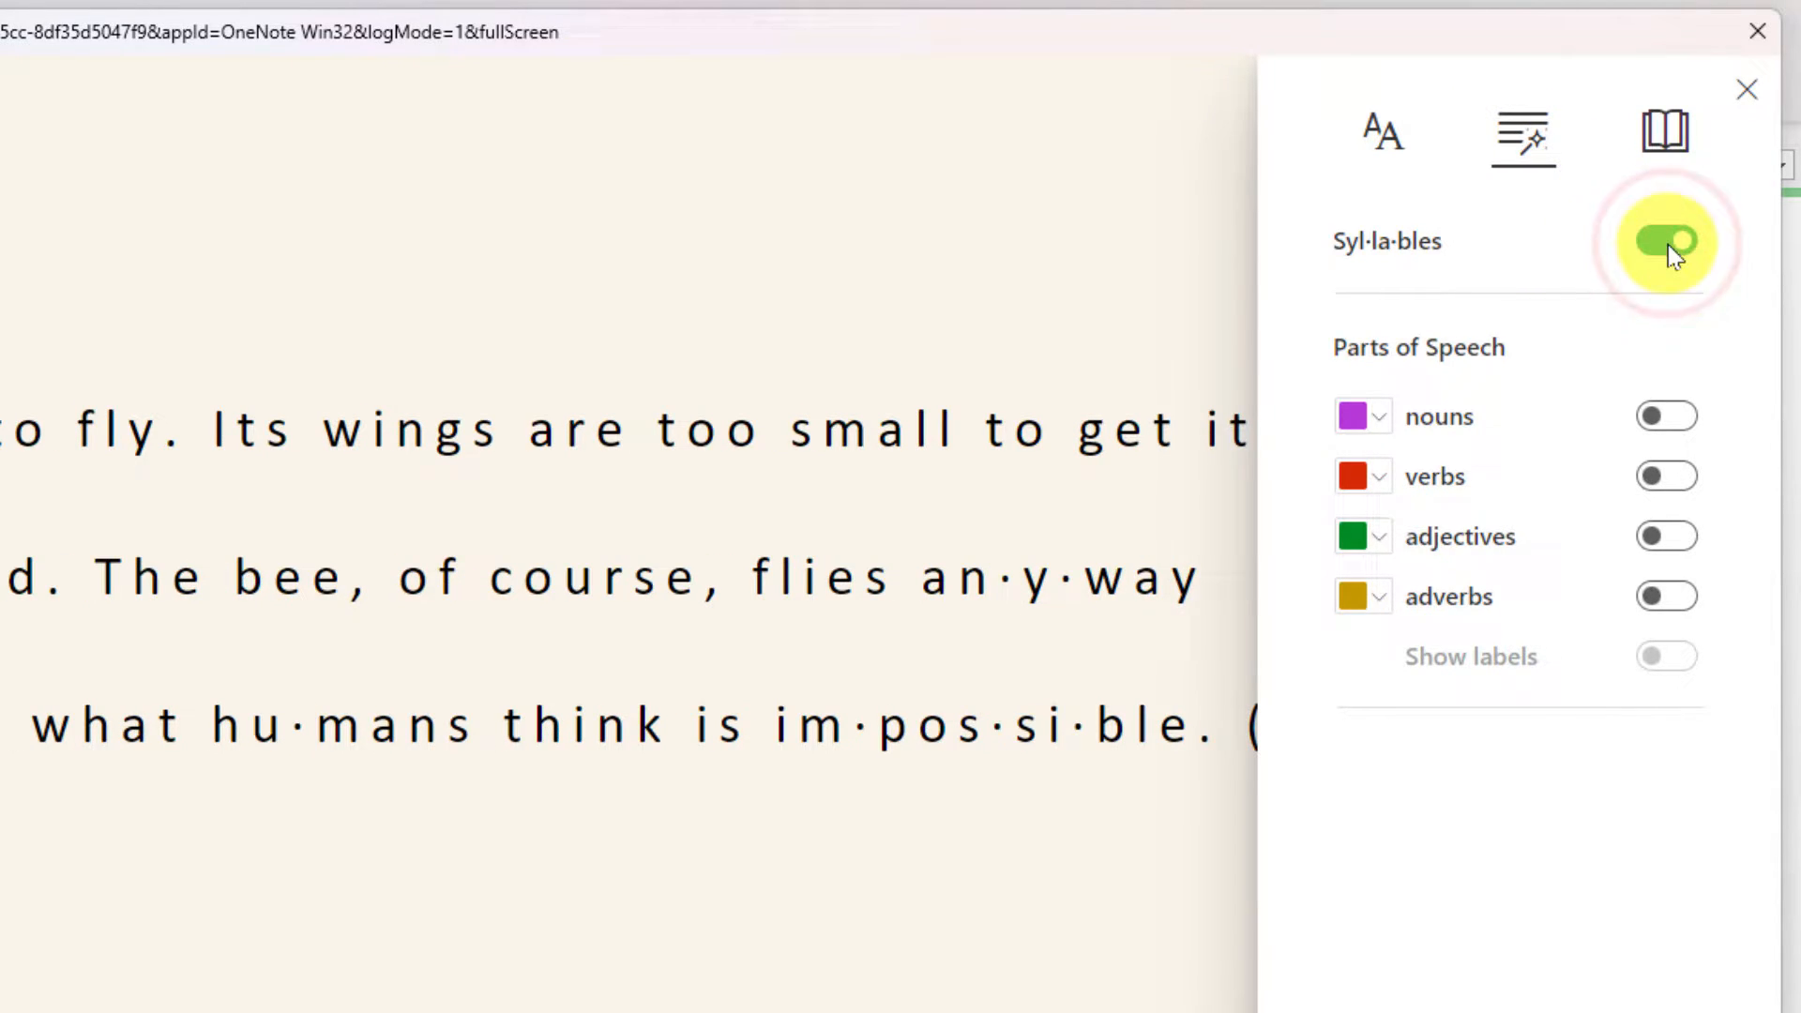
pyautogui.click(1666, 242)
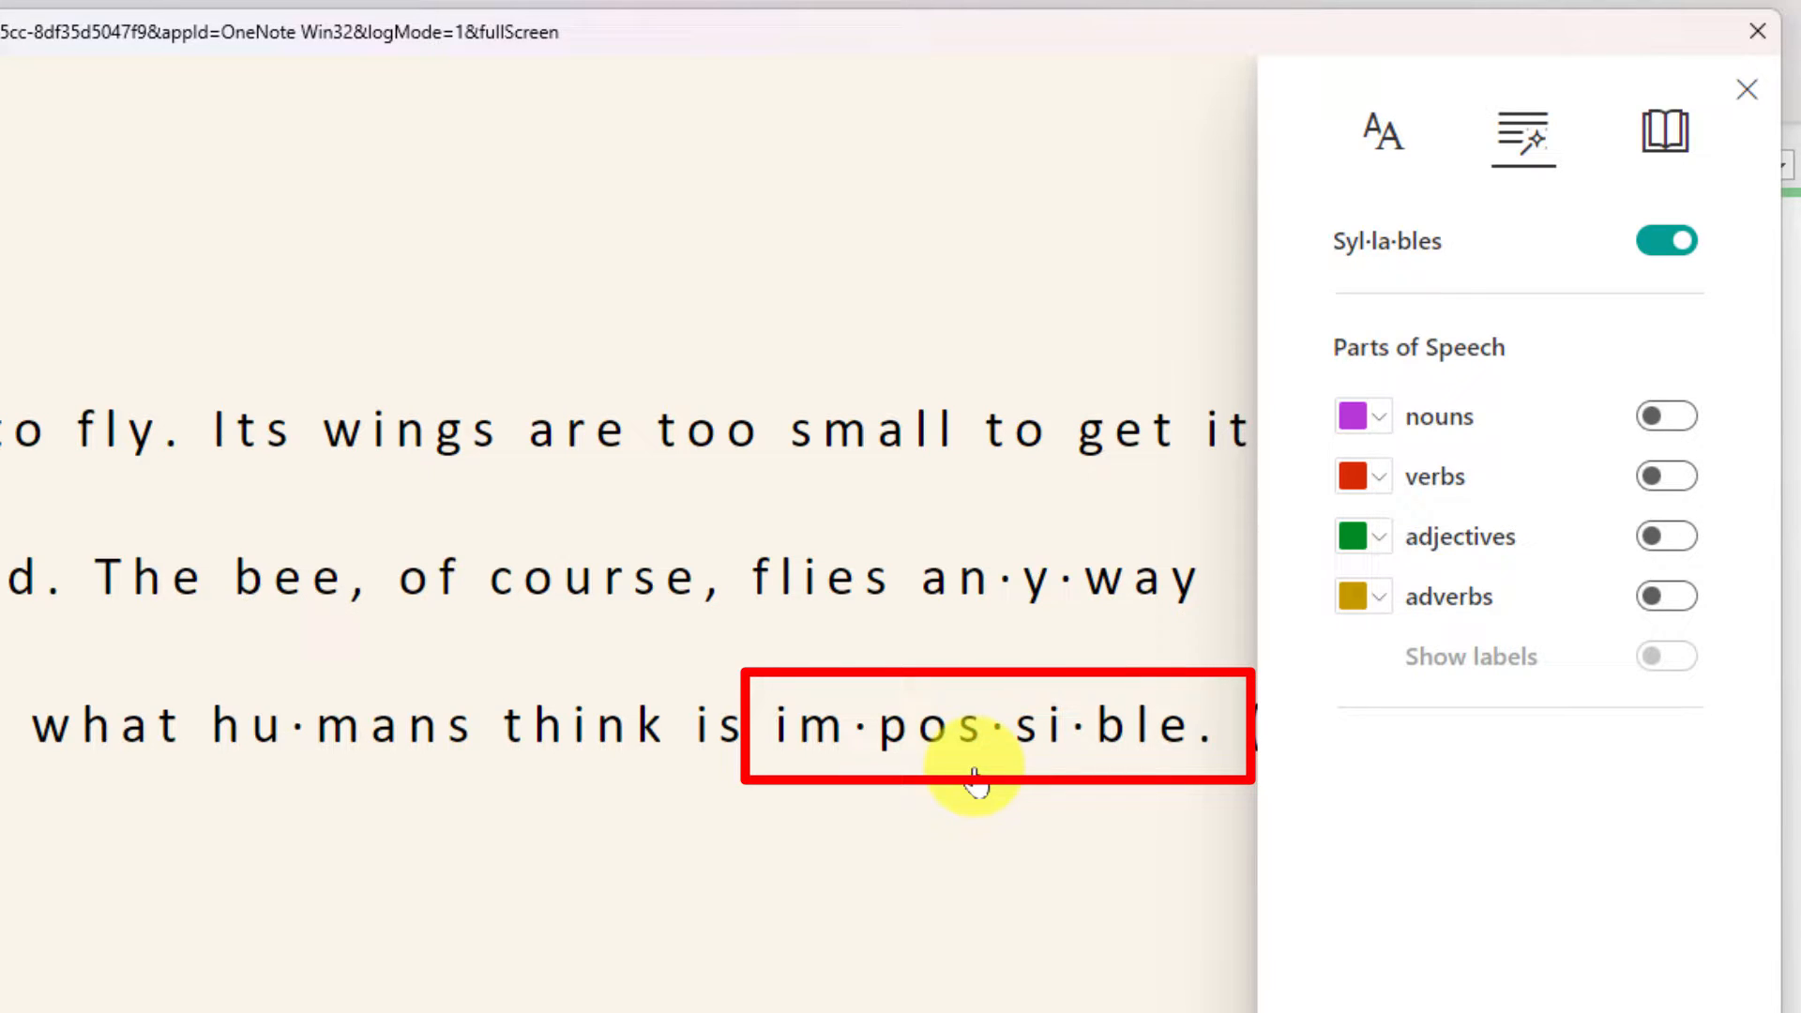
pyautogui.click(1665, 415)
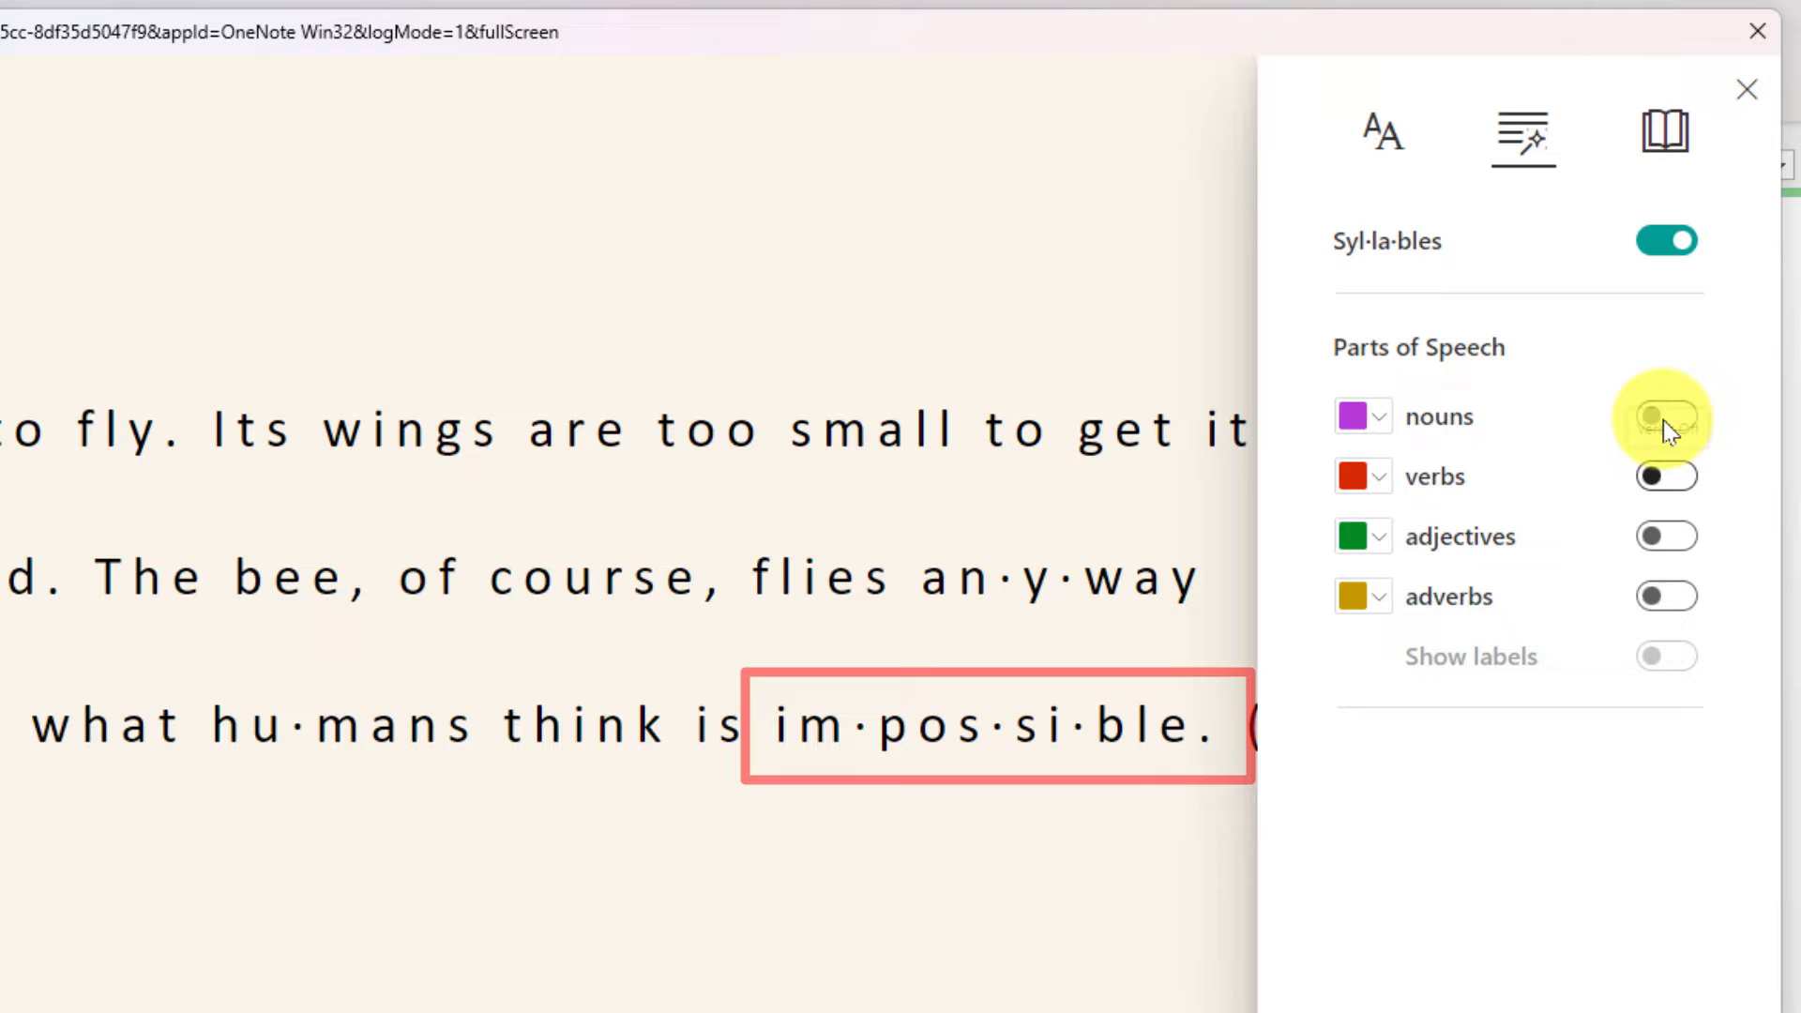
pyautogui.click(1664, 415)
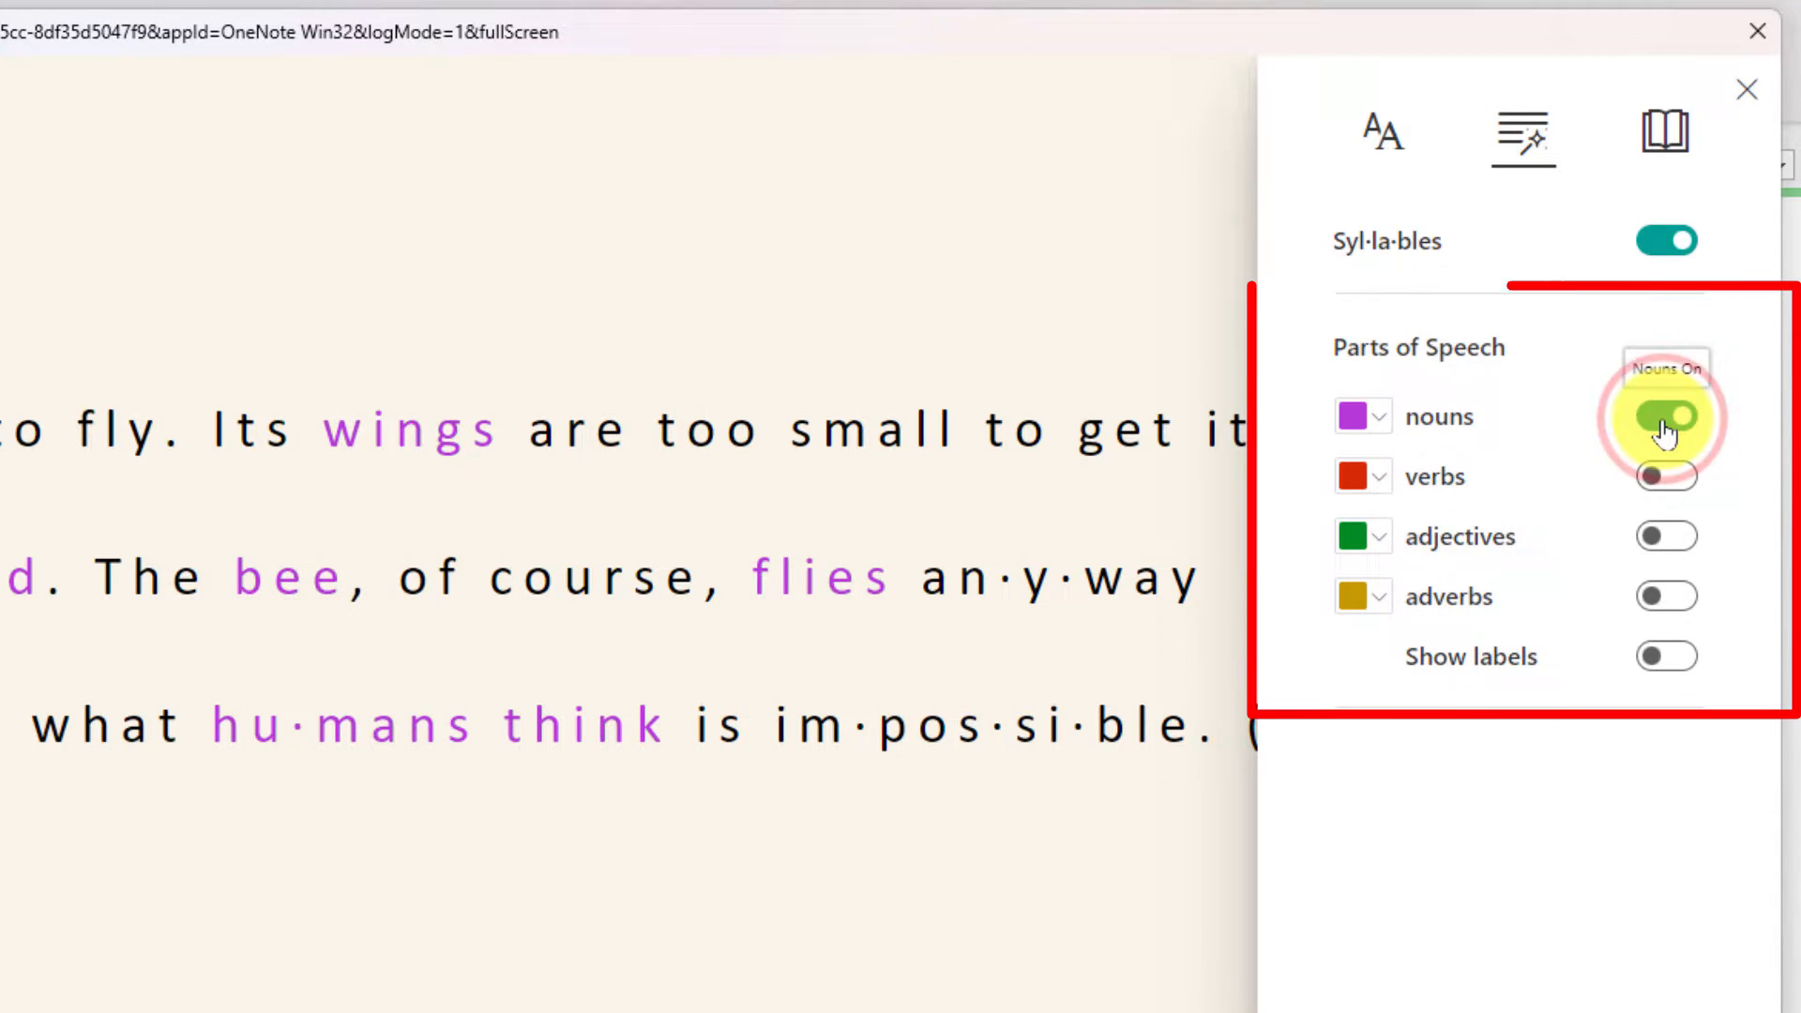
pyautogui.click(1665, 537)
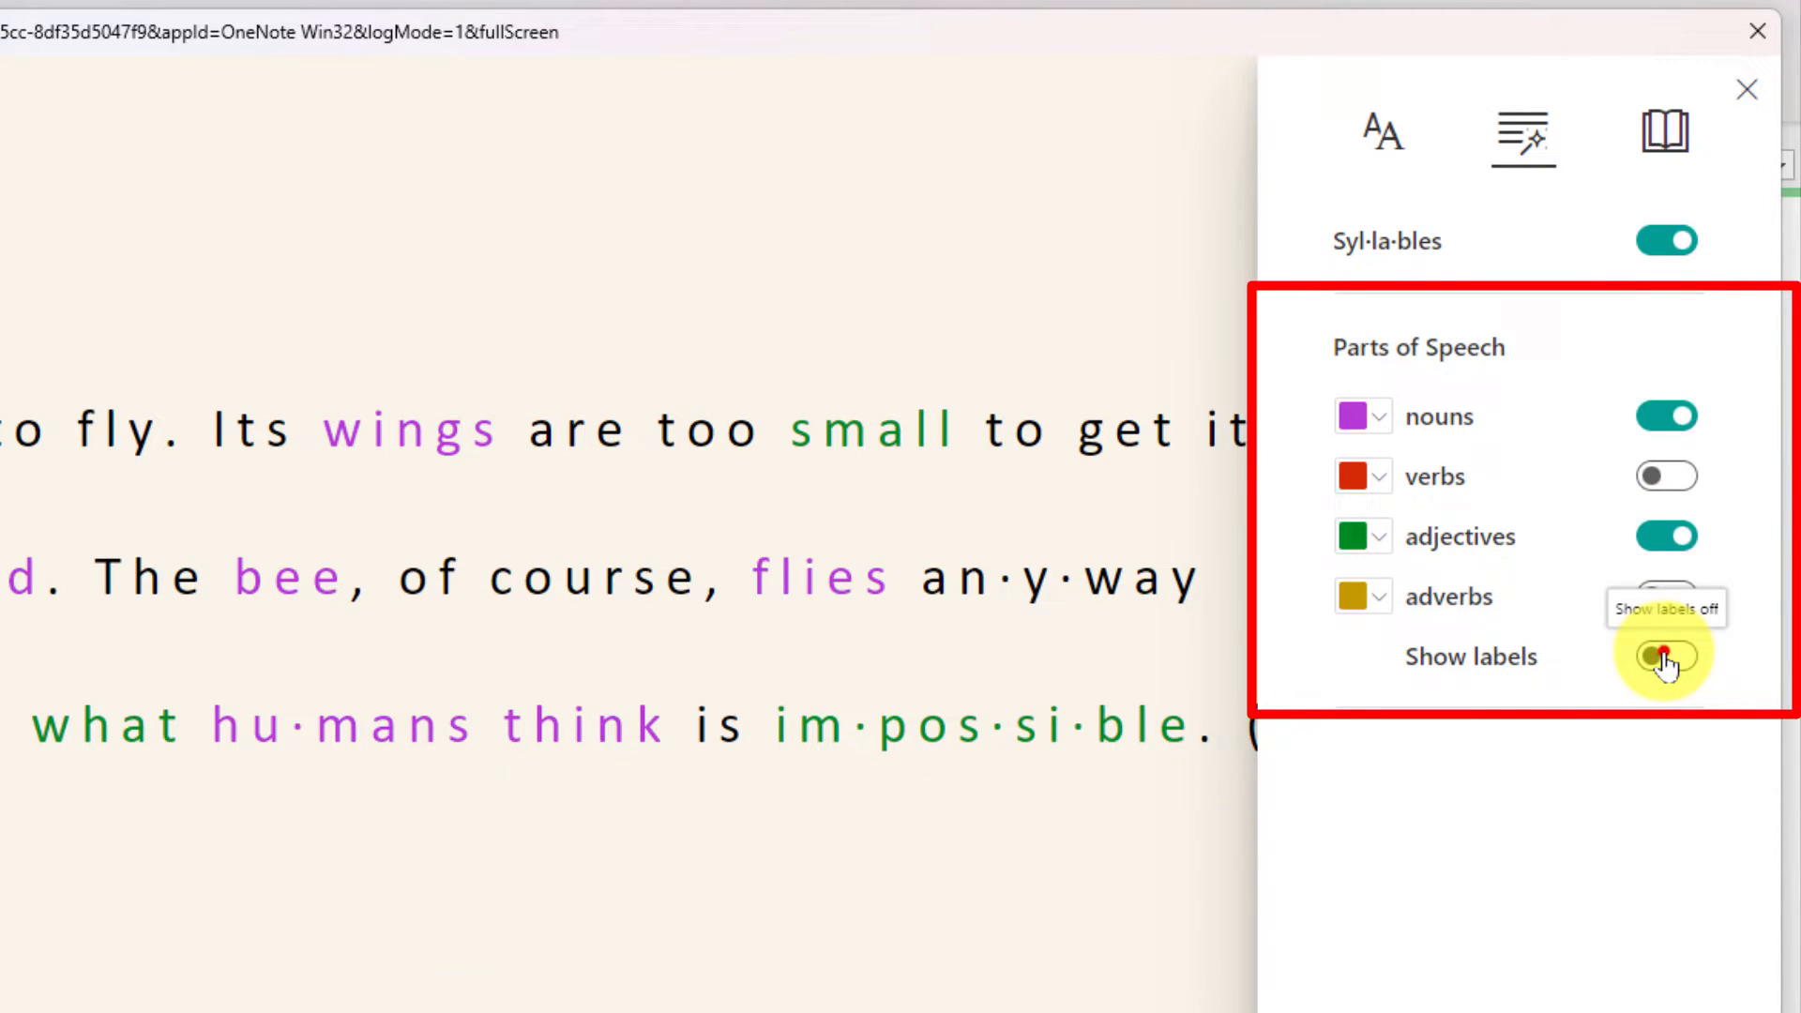
pyautogui.click(1664, 655)
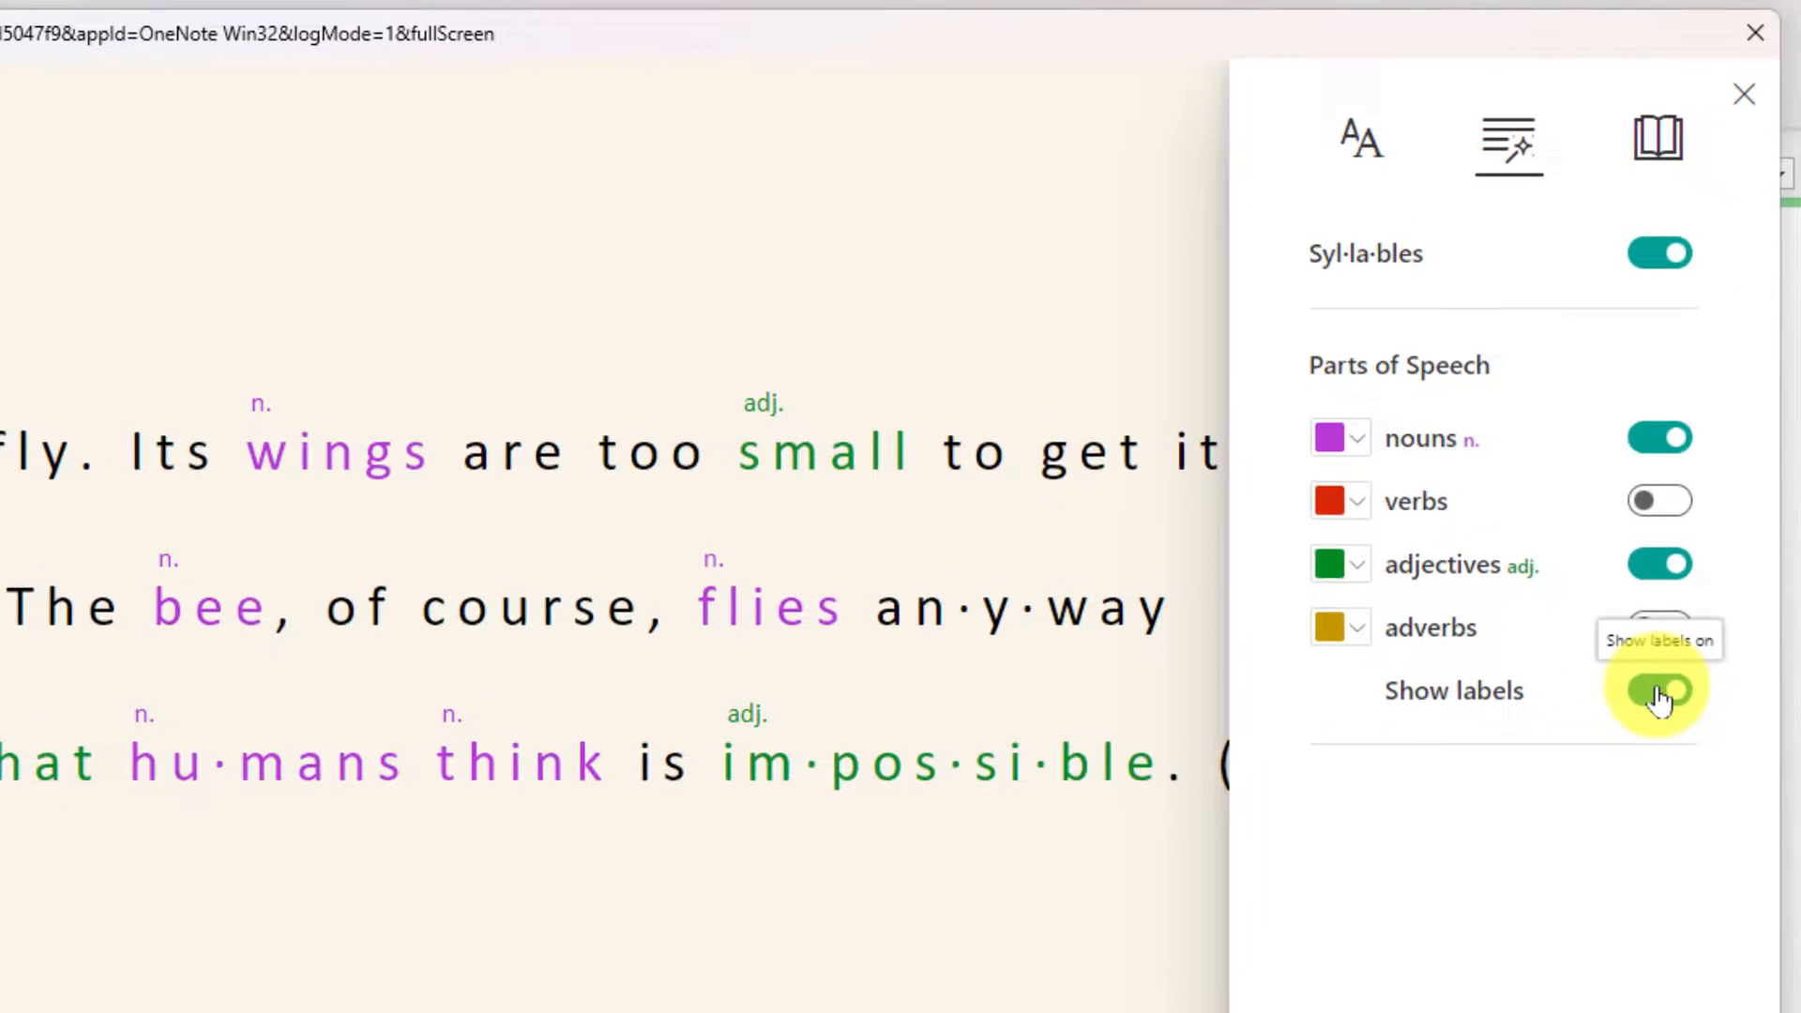
pyautogui.click(1658, 138)
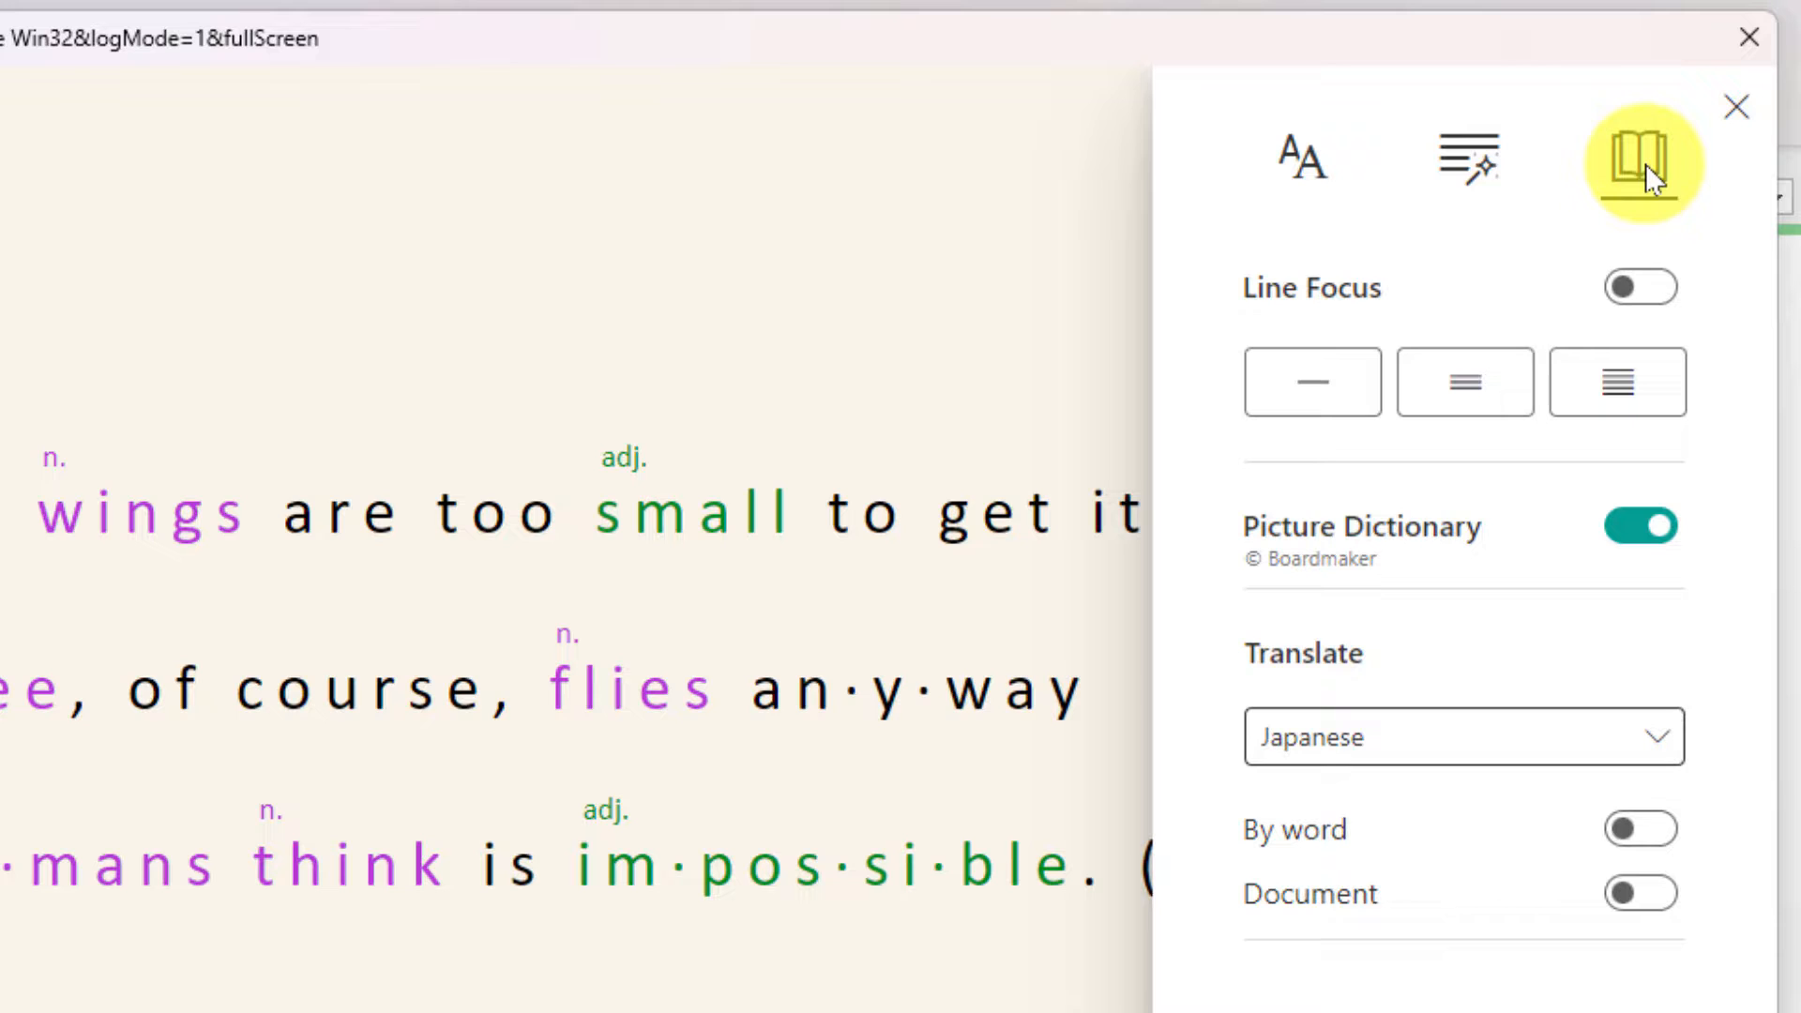
# In Reading Preferences enable Line Focus and widen it from three to five lines.
pyautogui.click(1640, 286)
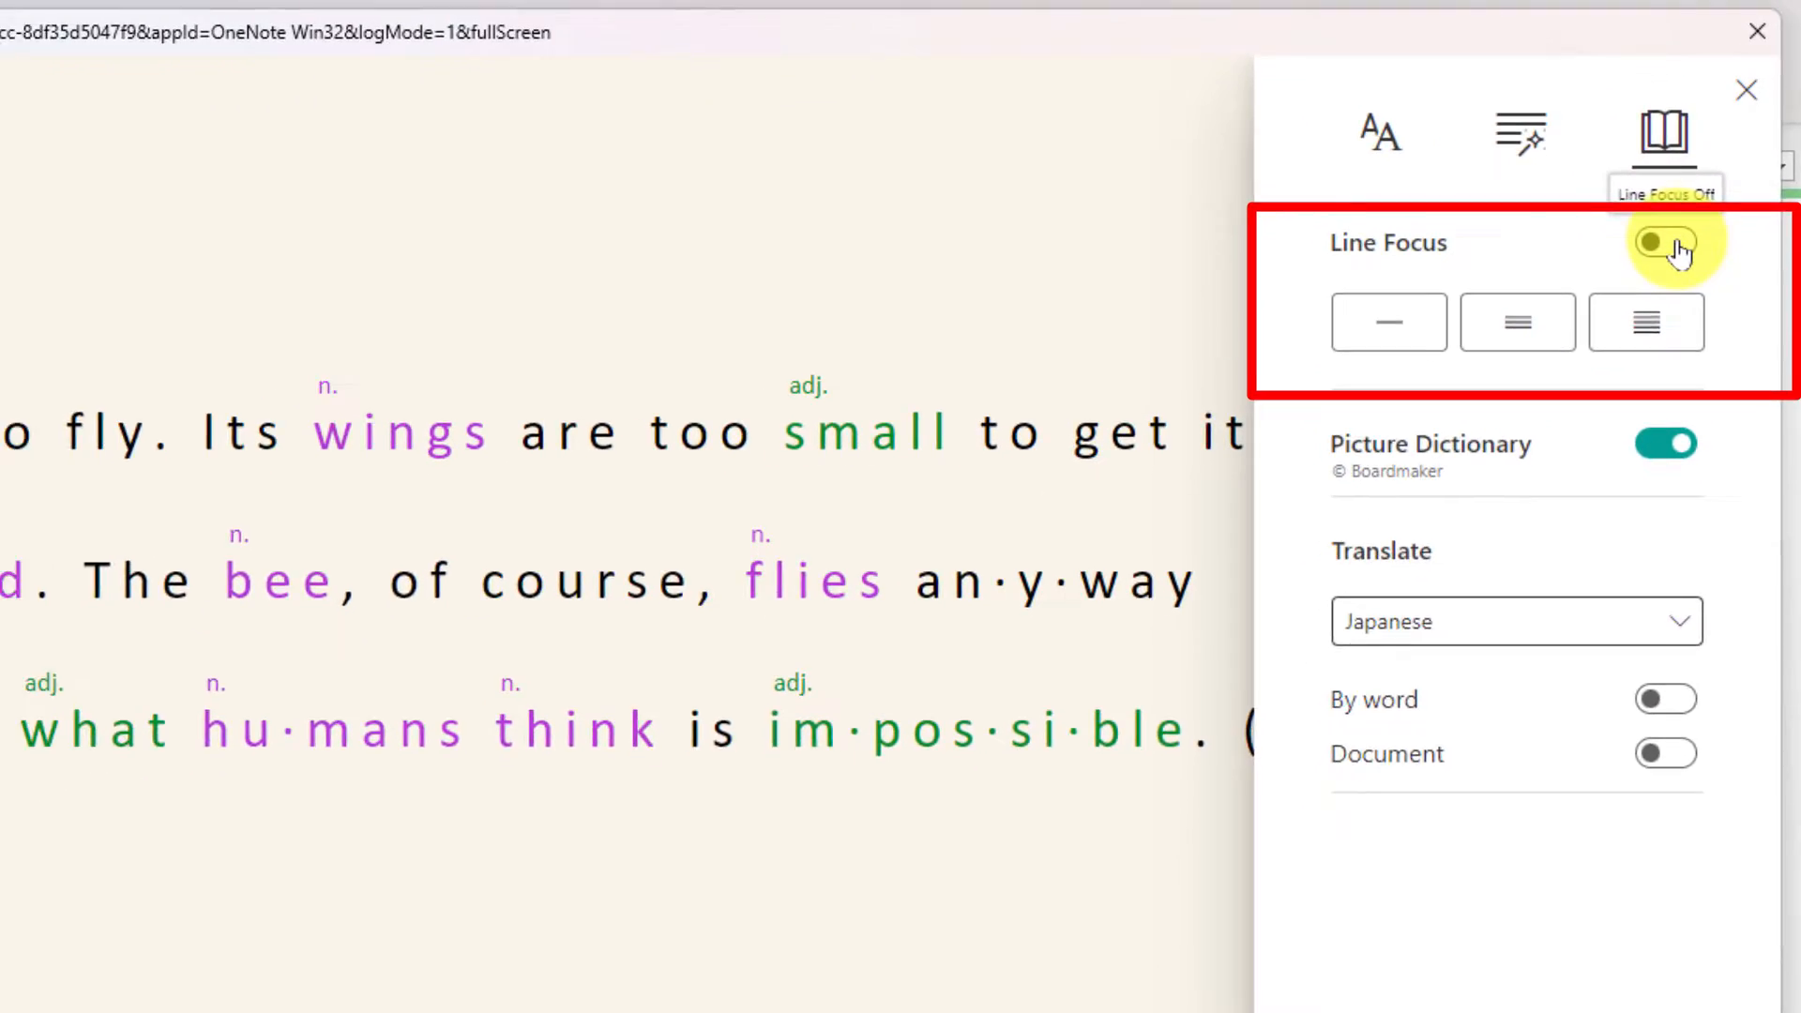
pyautogui.click(1676, 244)
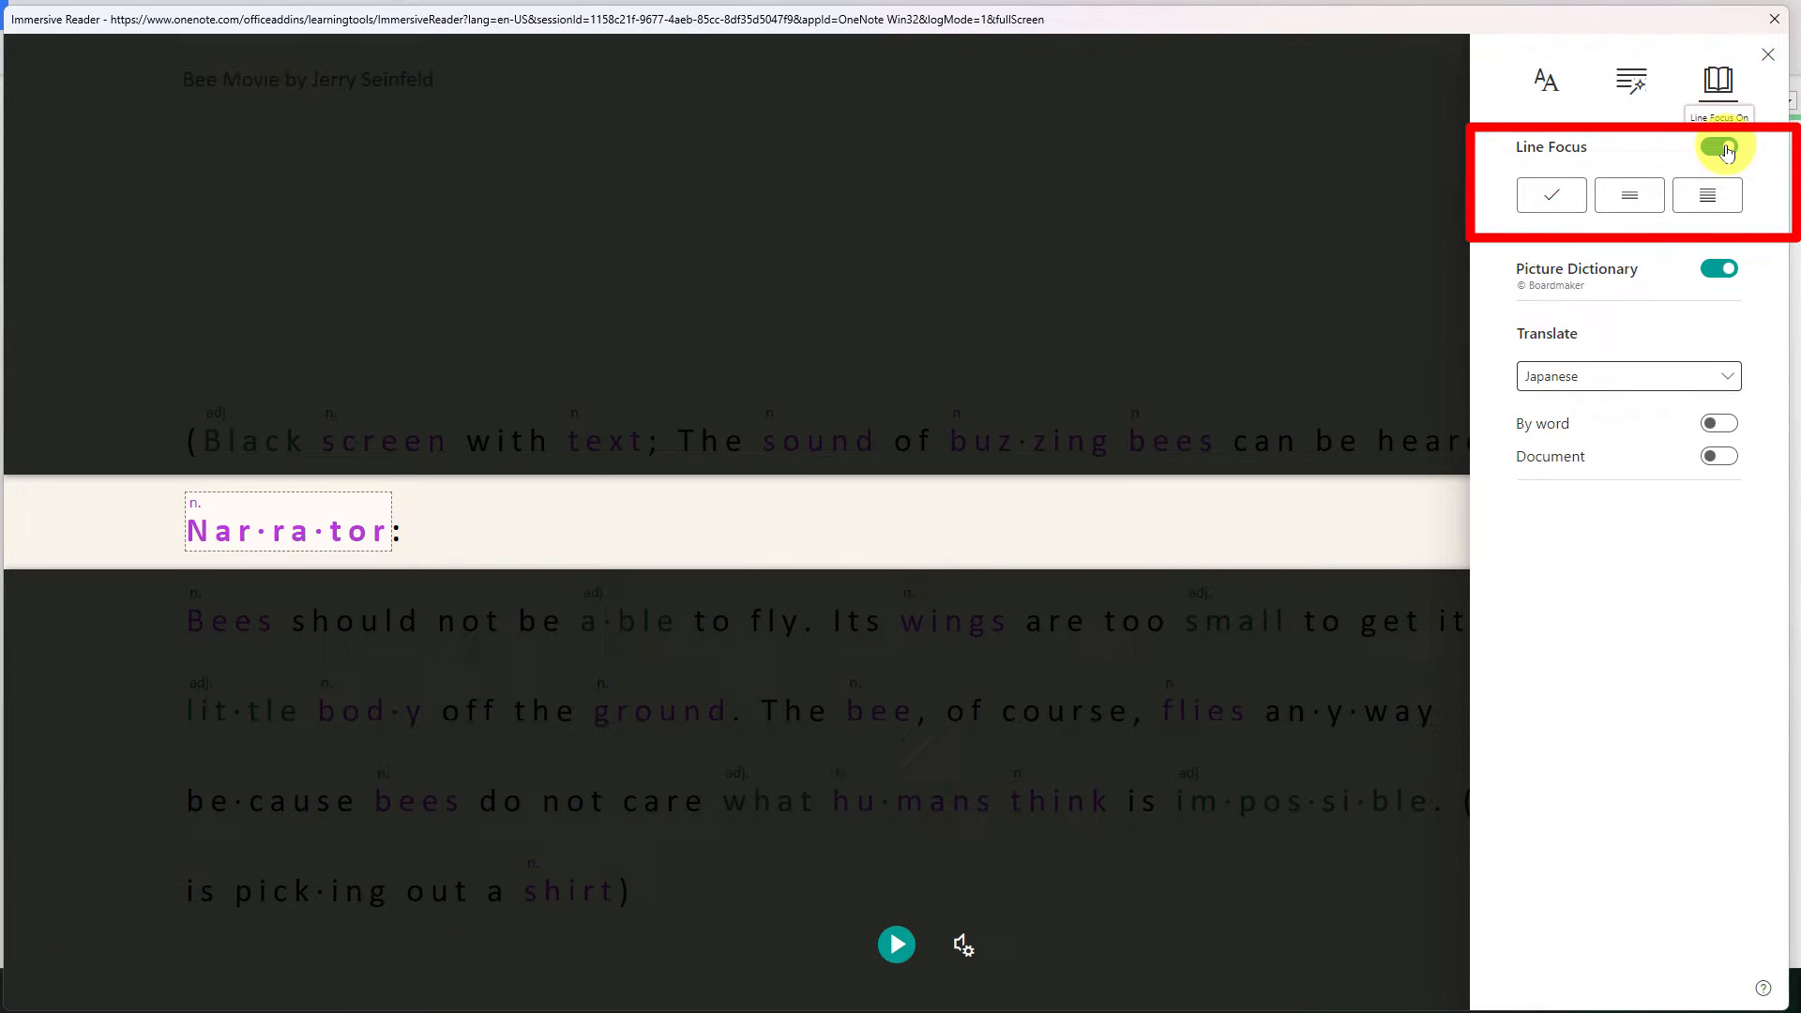
pyautogui.click(1627, 196)
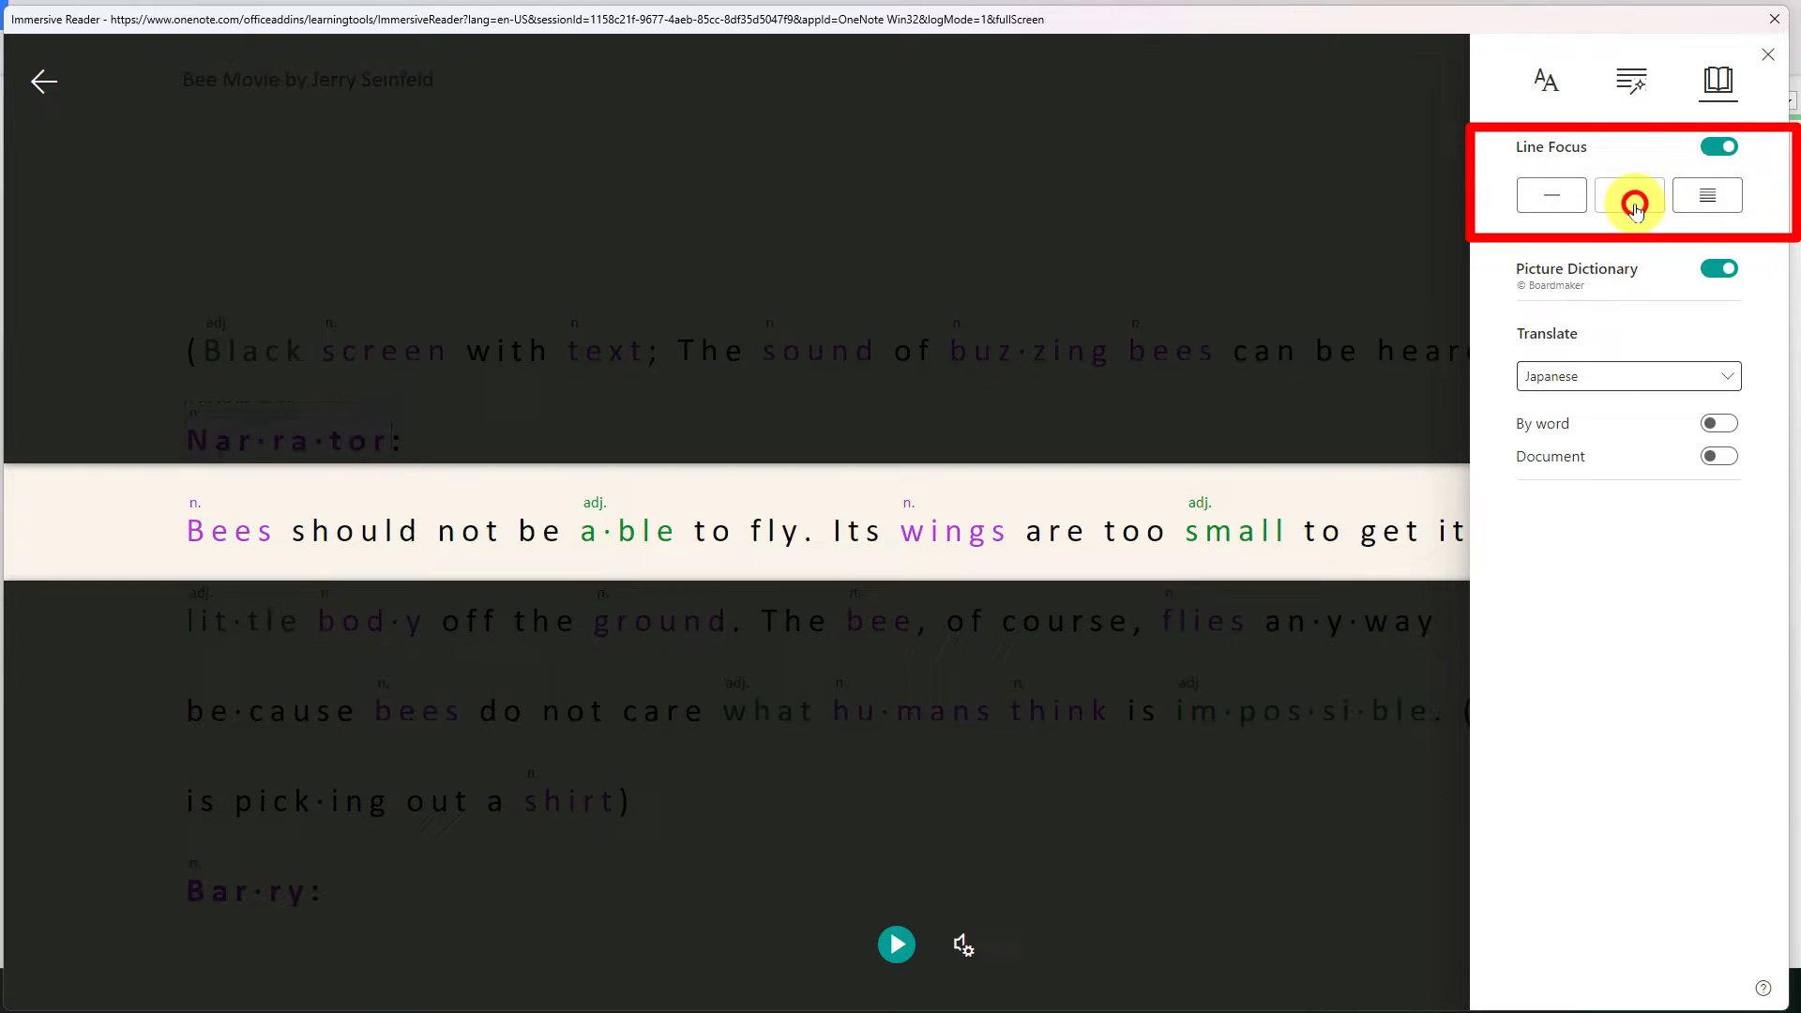
pyautogui.click(1627, 195)
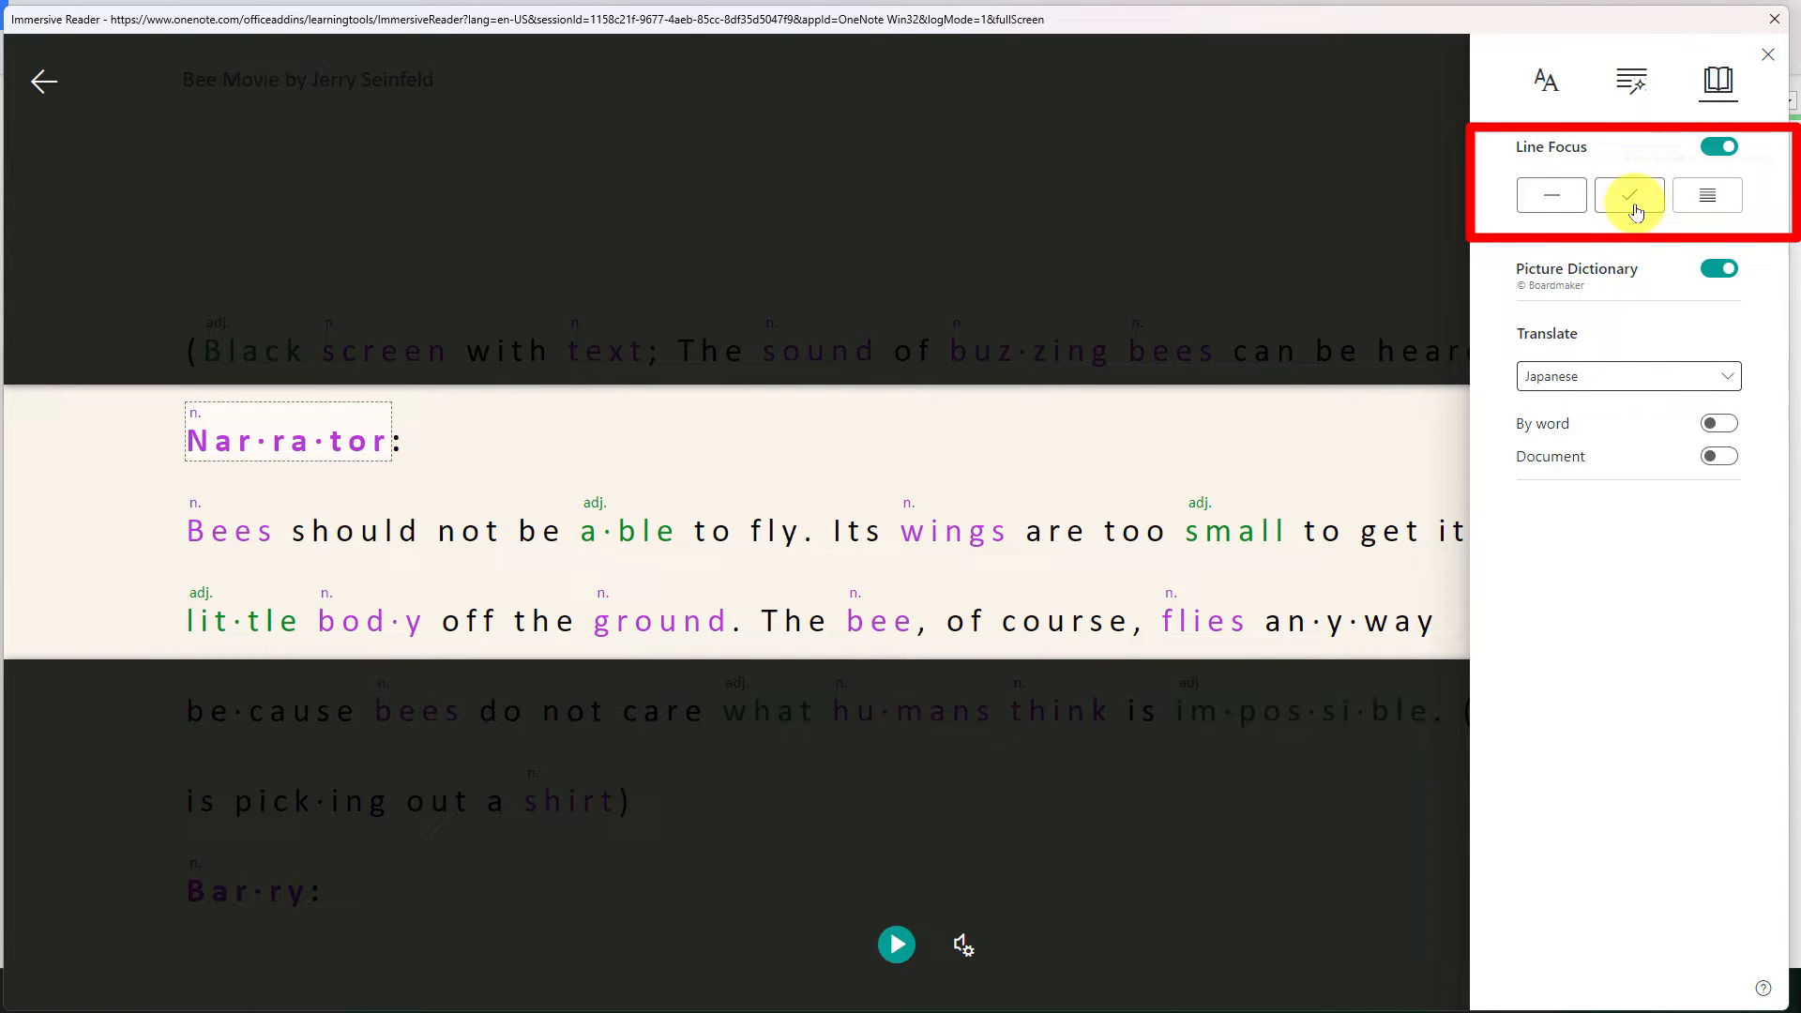
pyautogui.click(1707, 194)
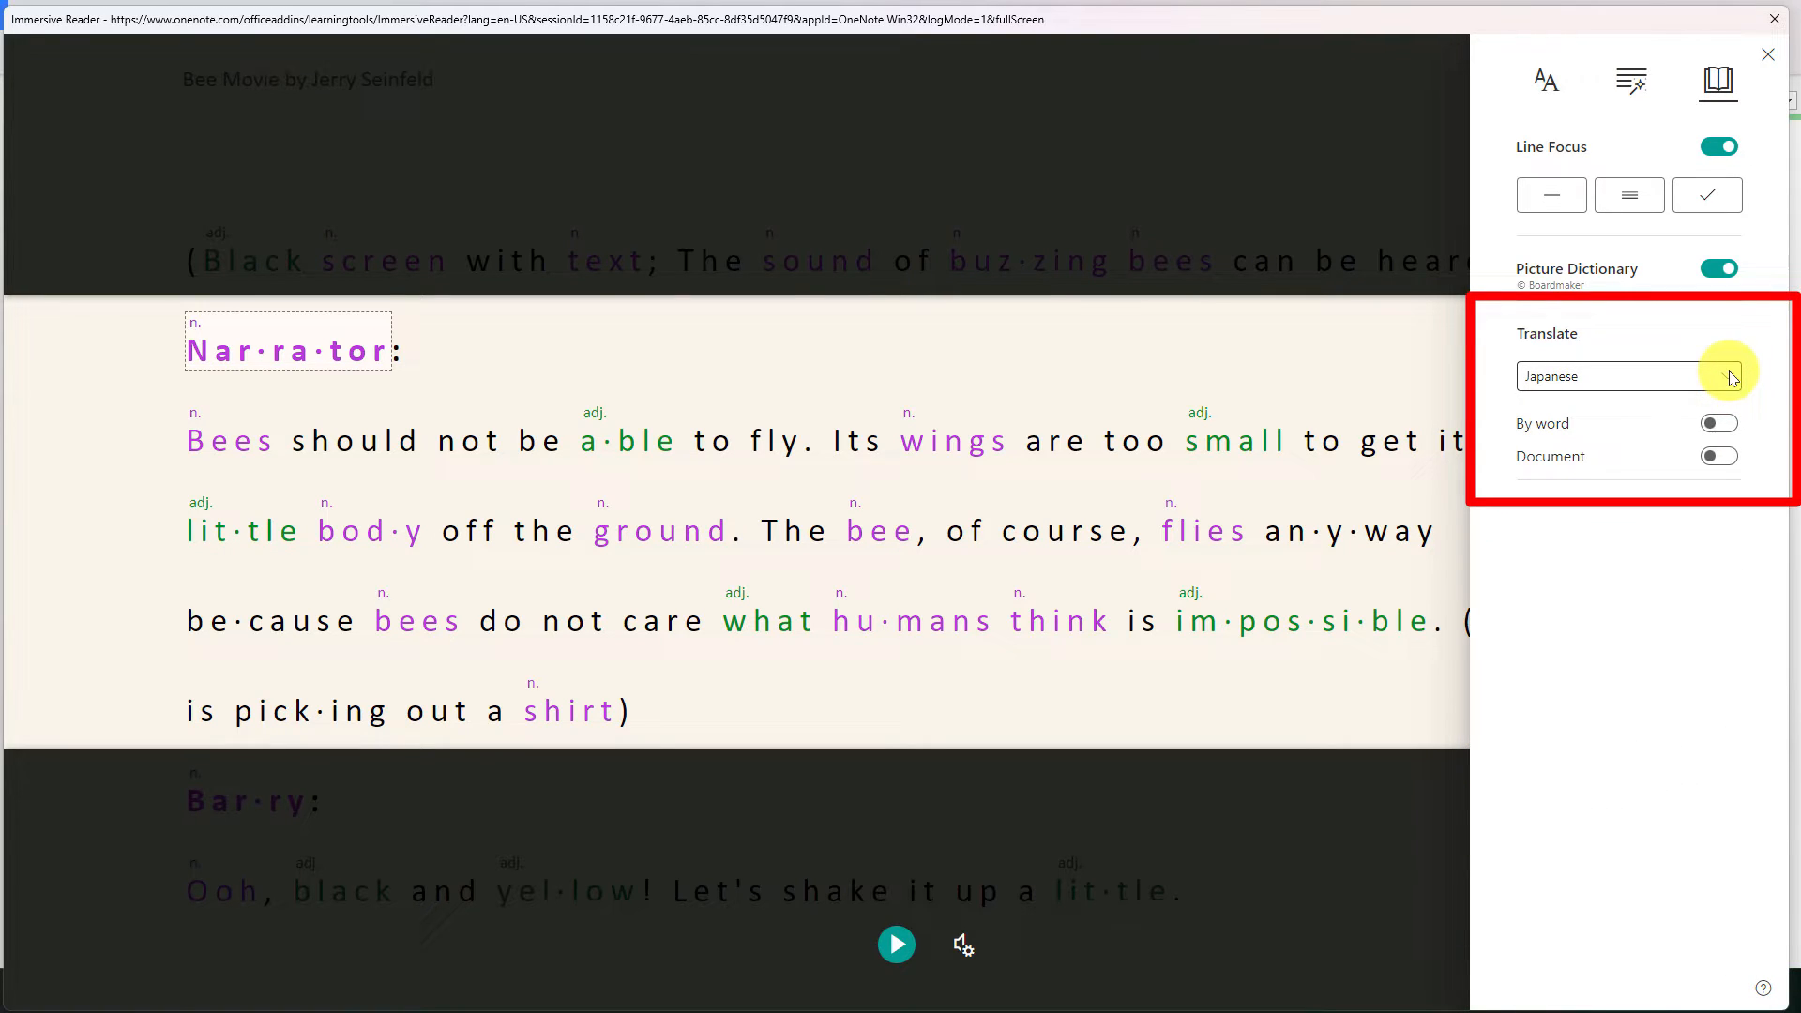
# Enable by-word Japanese translation and close the reading preferences.
pyautogui.click(1718, 423)
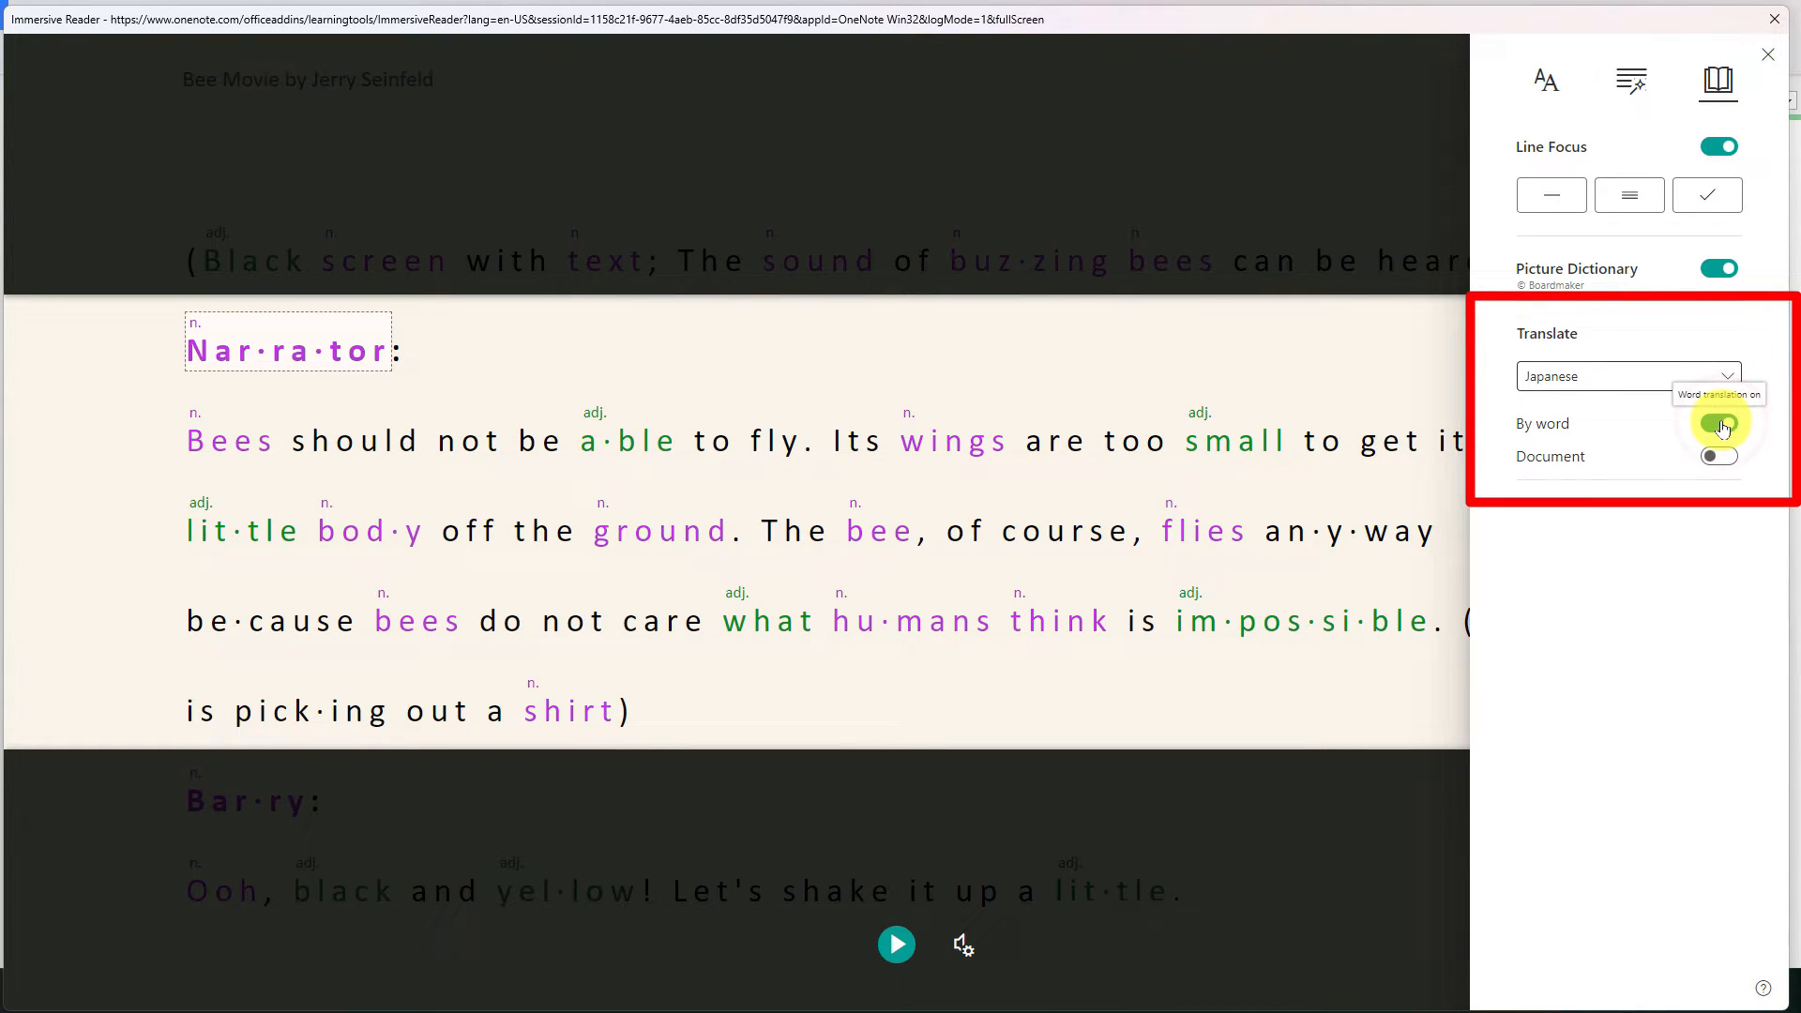
pyautogui.click(1718, 423)
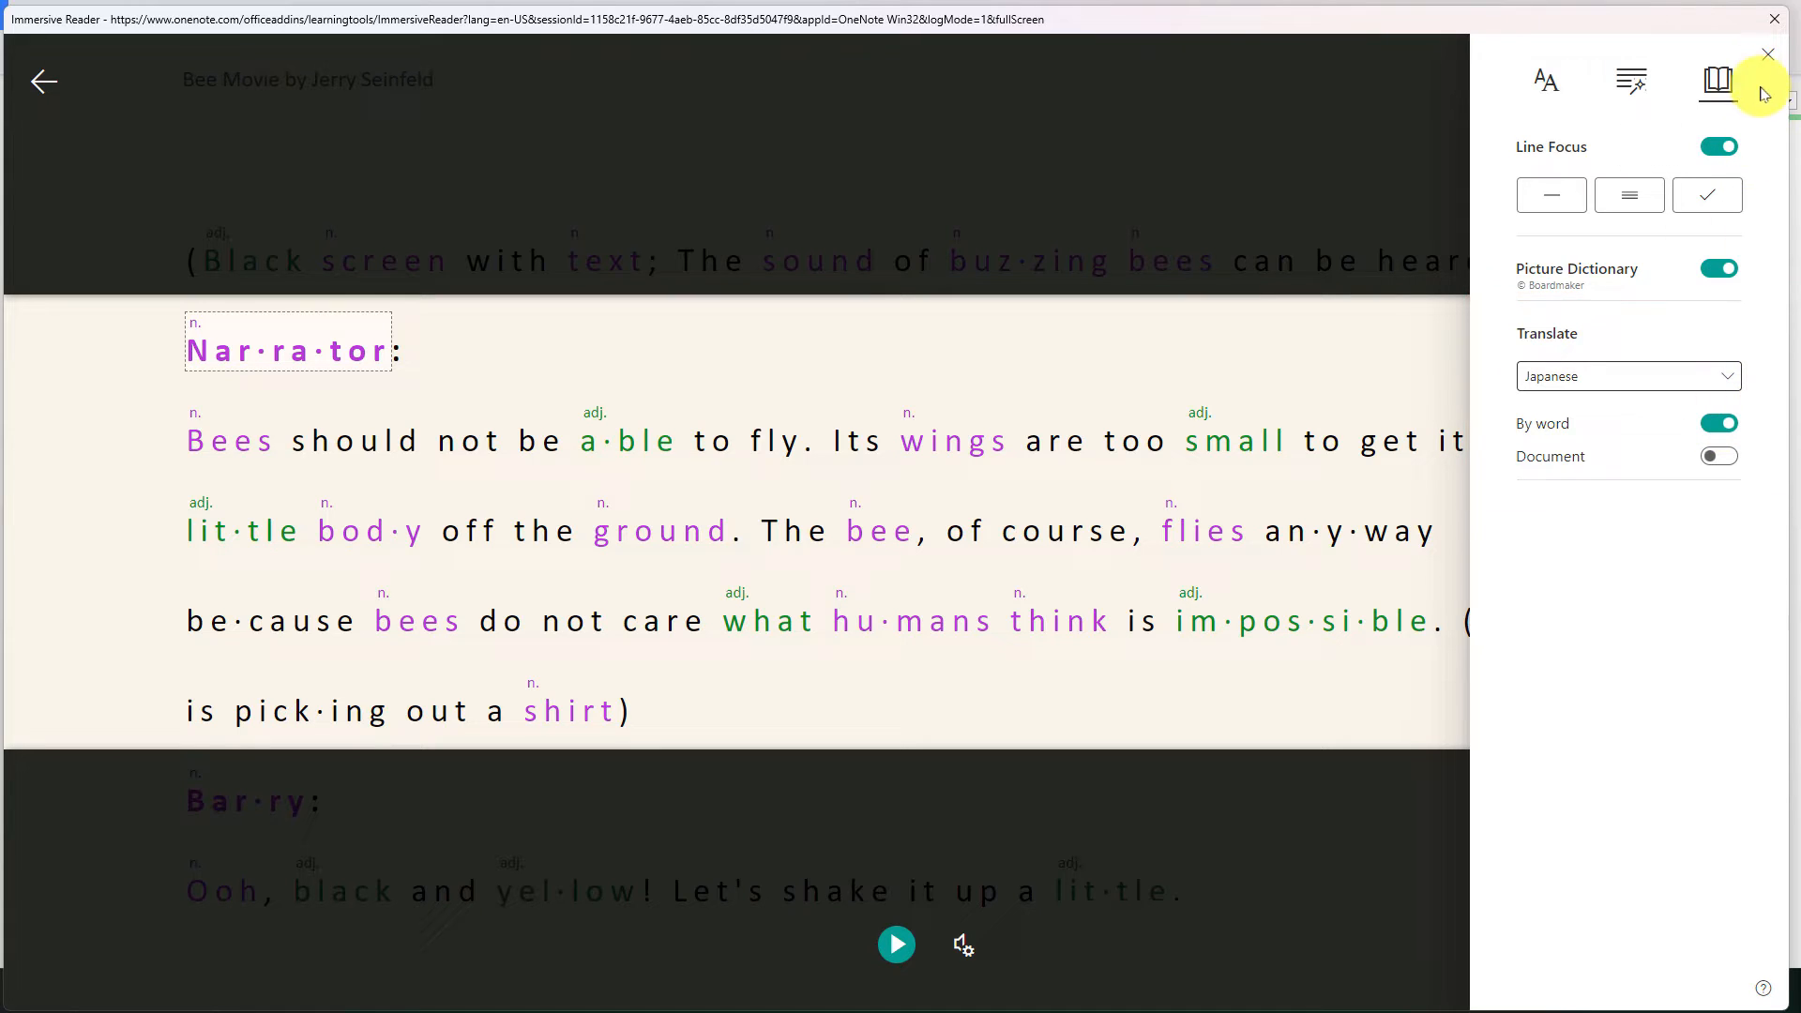
pyautogui.click(1717, 79)
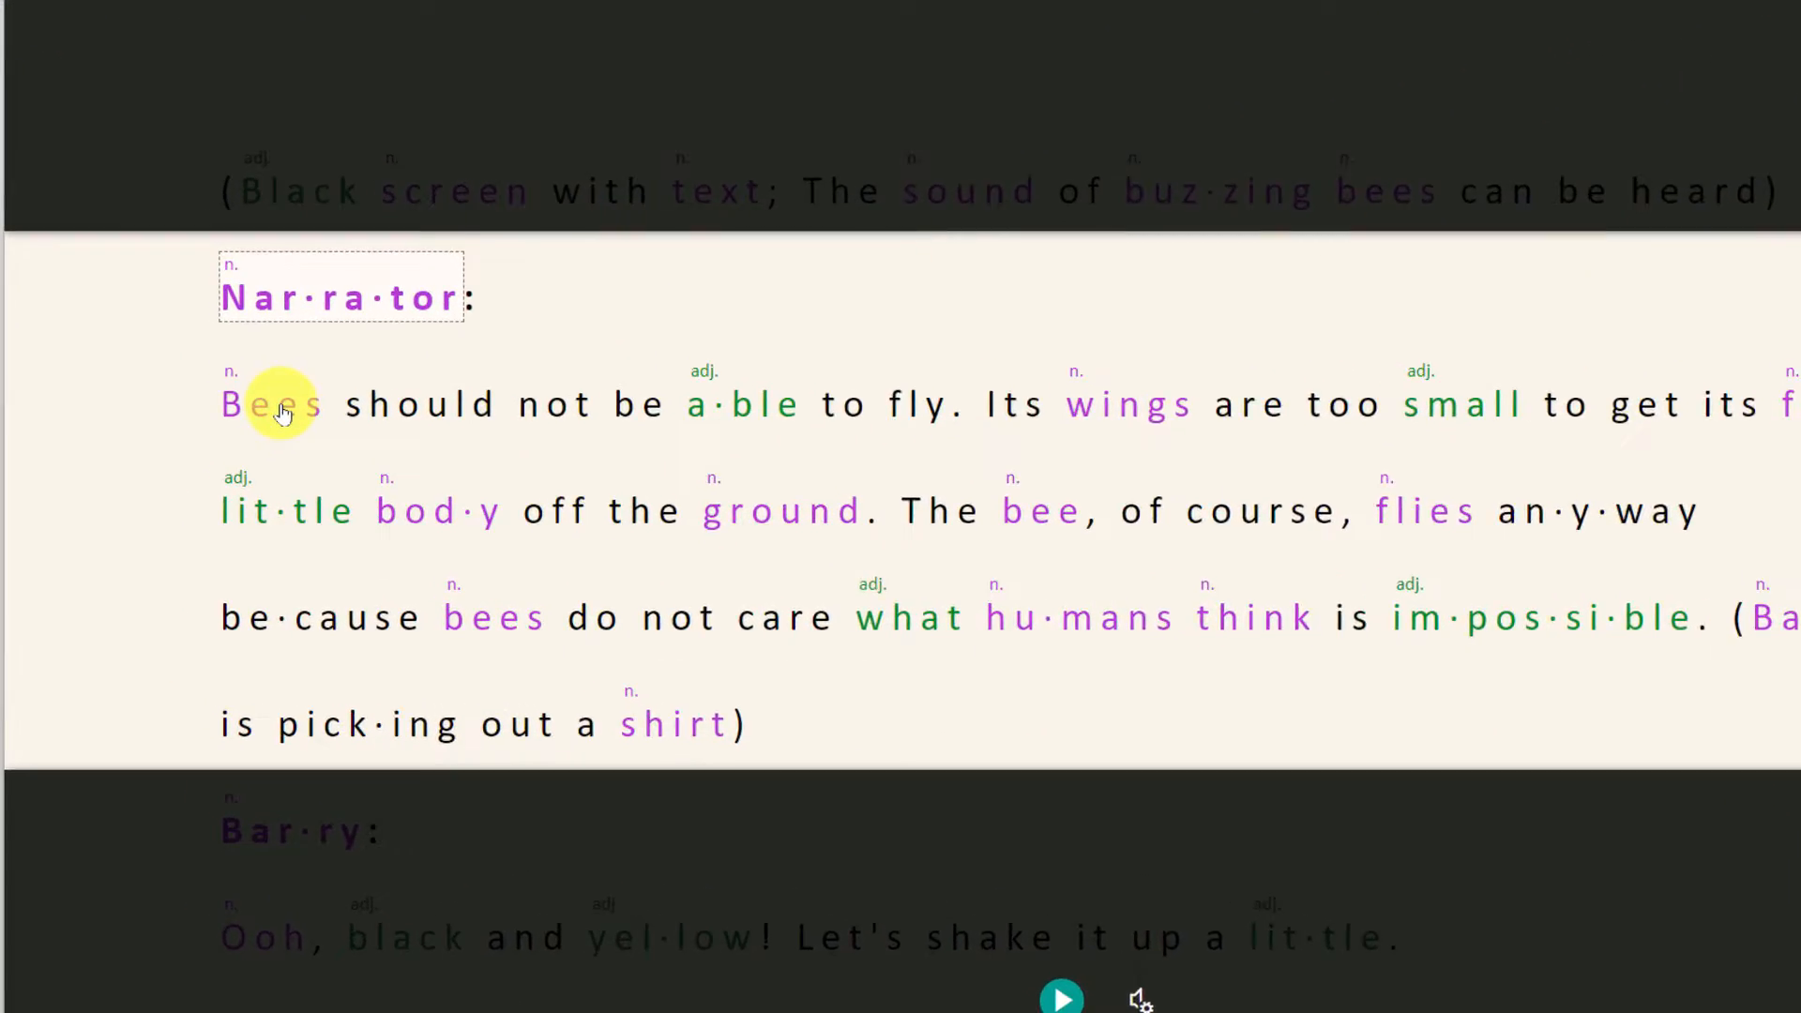
# Look up 'Bees' and 'shirt' for pictures and Japanese translations and listen to them.
pyautogui.click(276, 404)
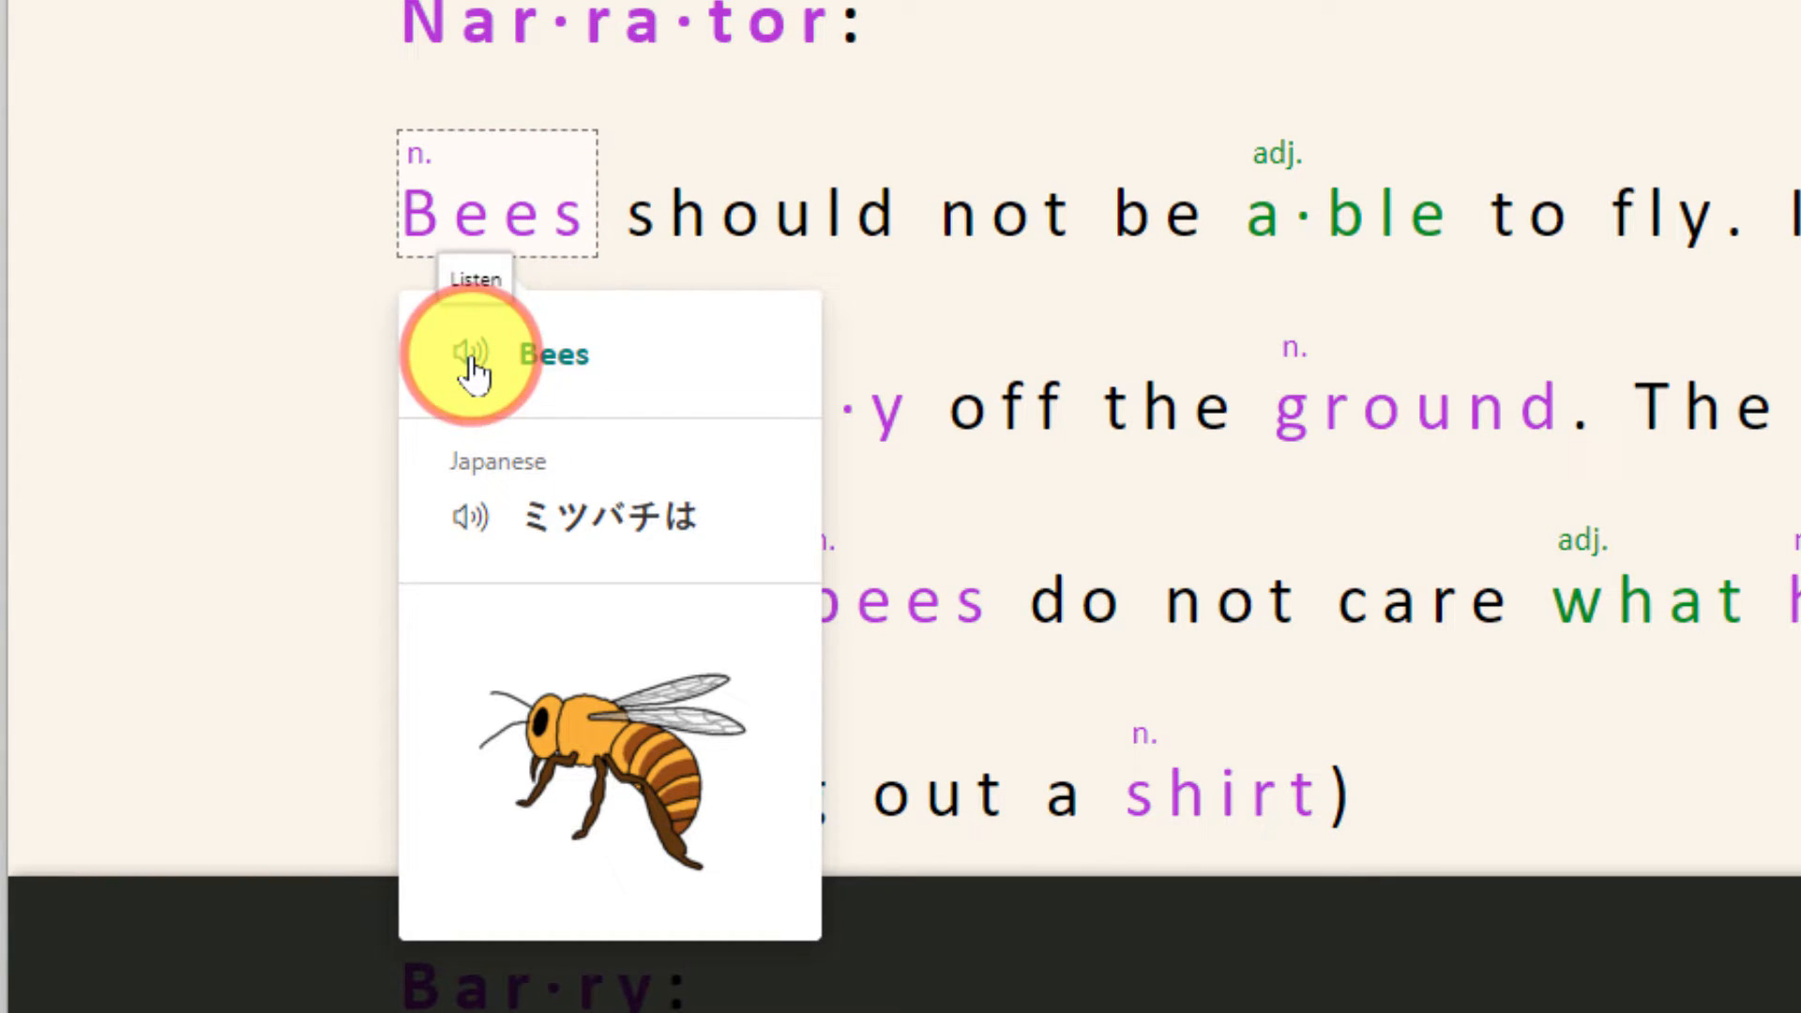
pyautogui.moveTo(469, 534)
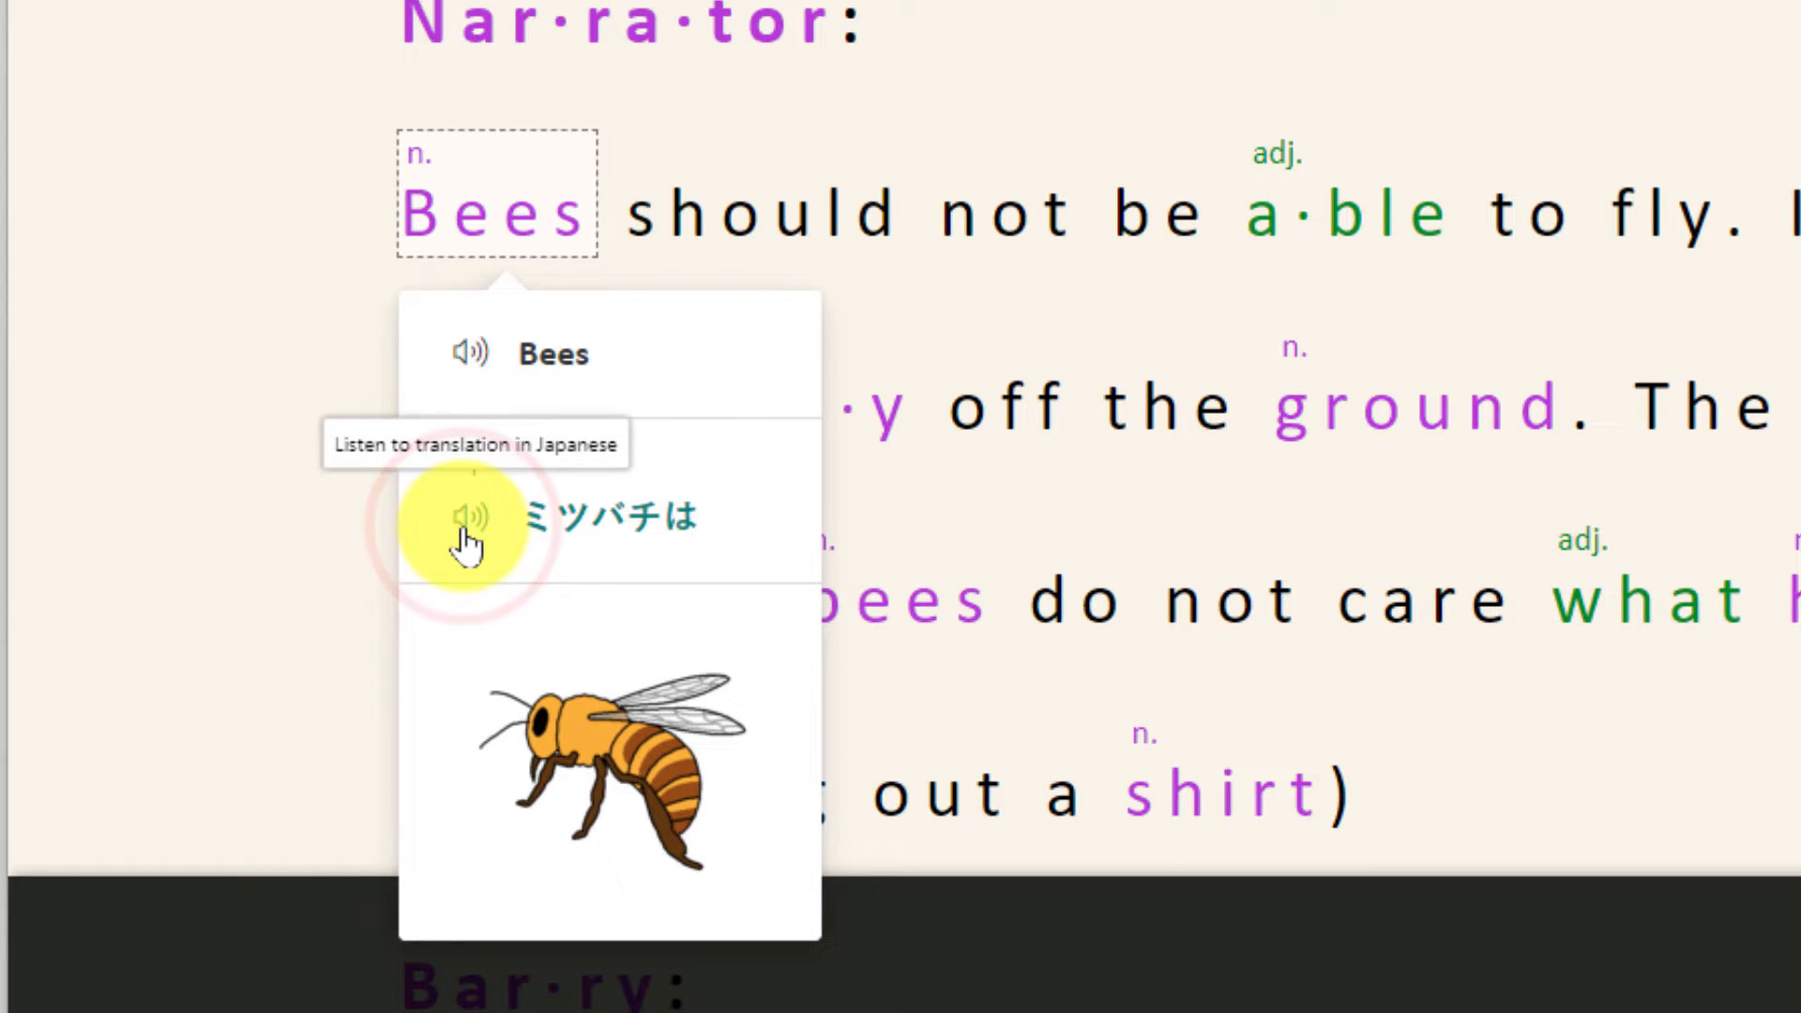
pyautogui.moveTo(537, 855)
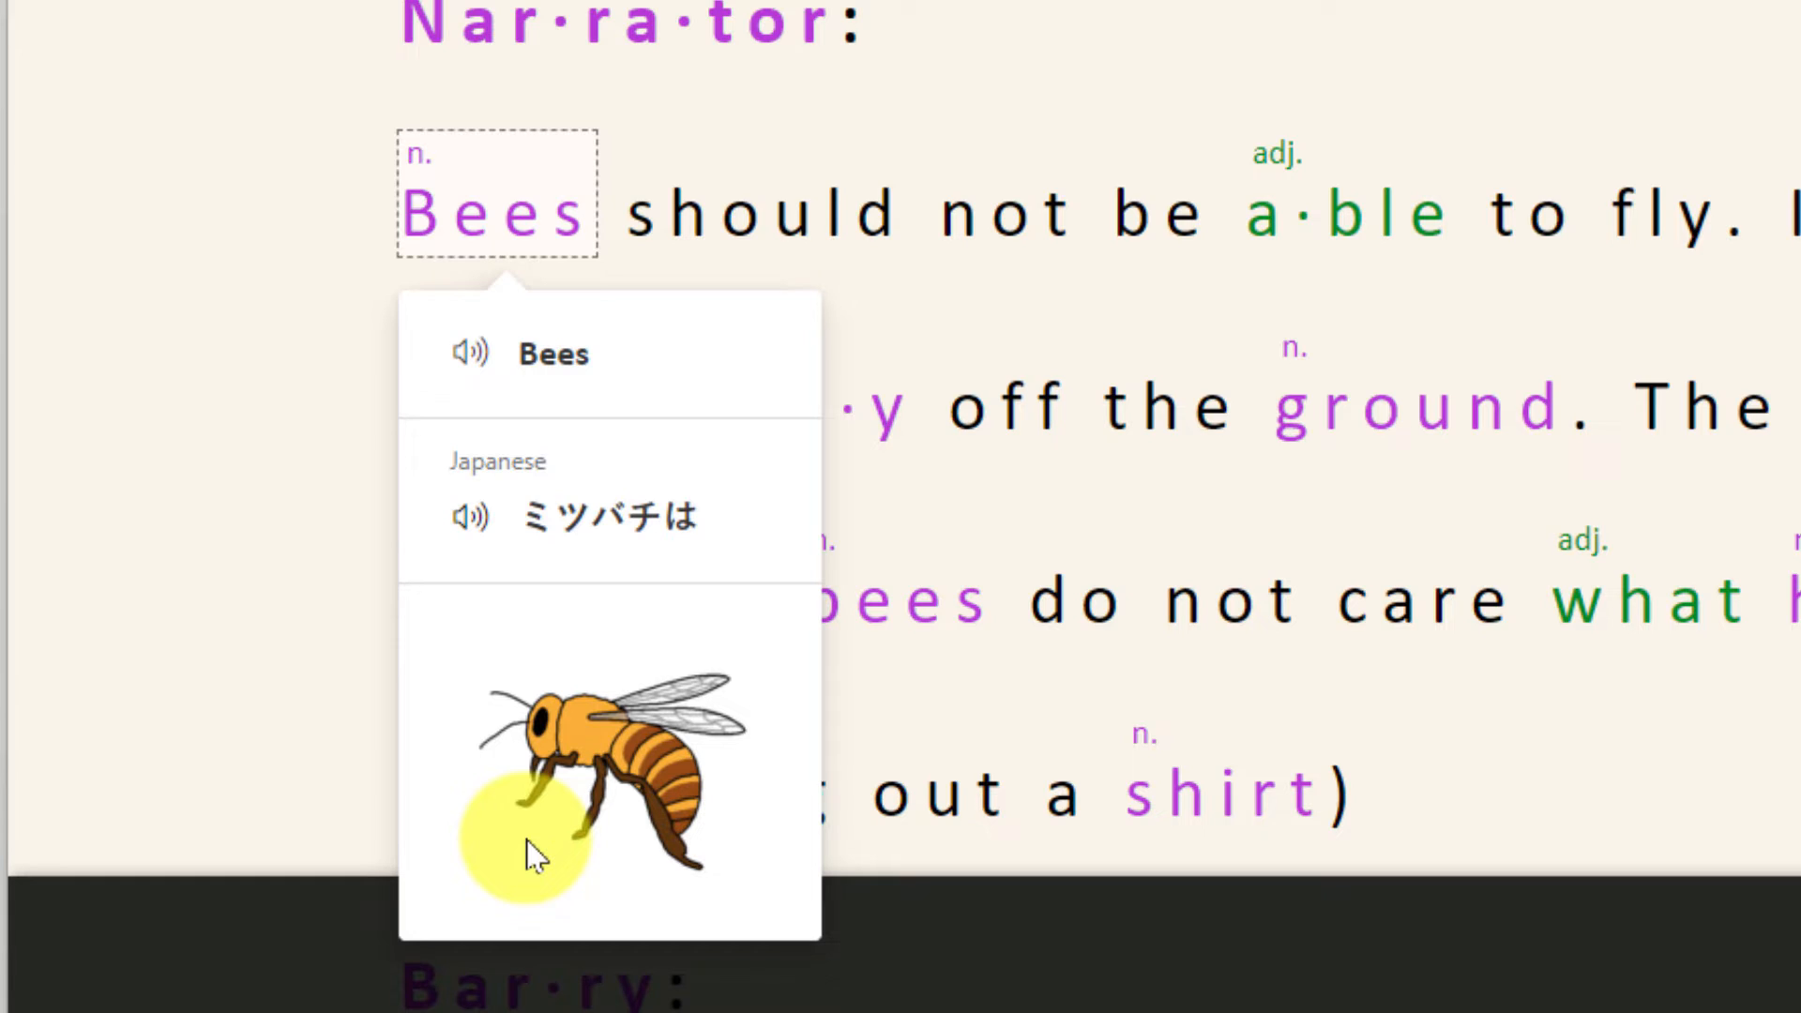
pyautogui.click(1223, 793)
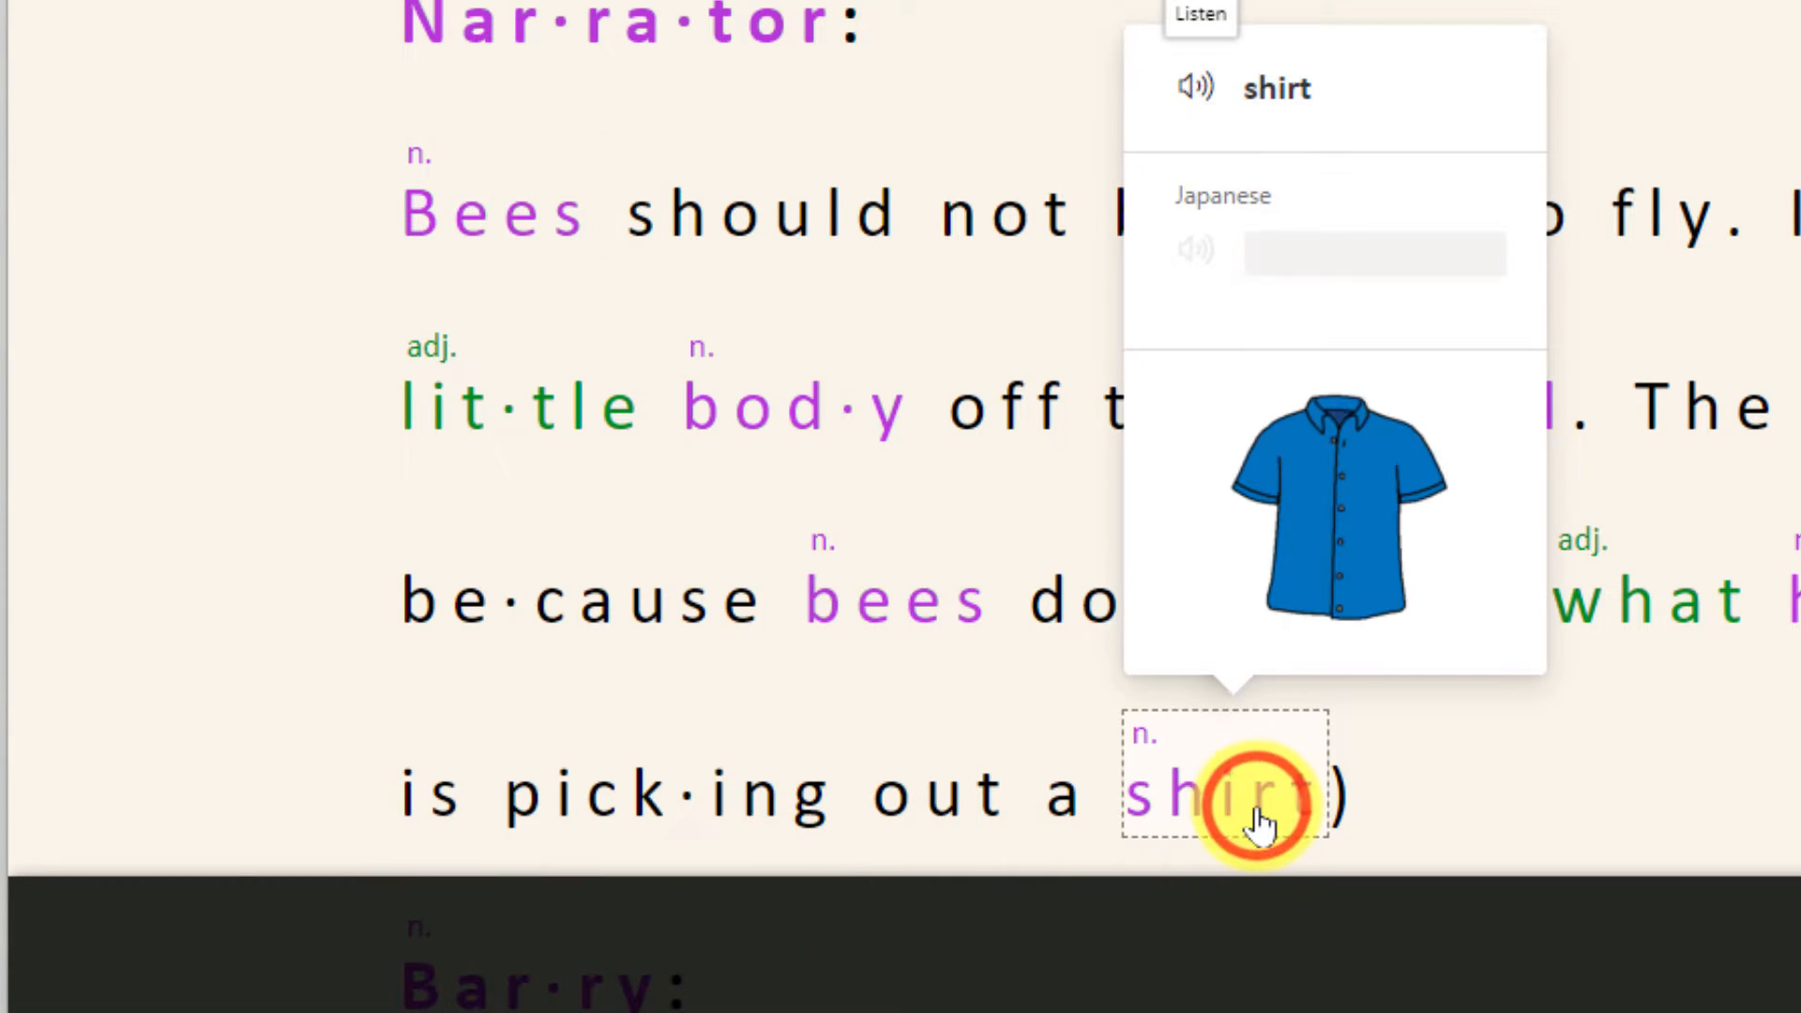
pyautogui.click(1196, 88)
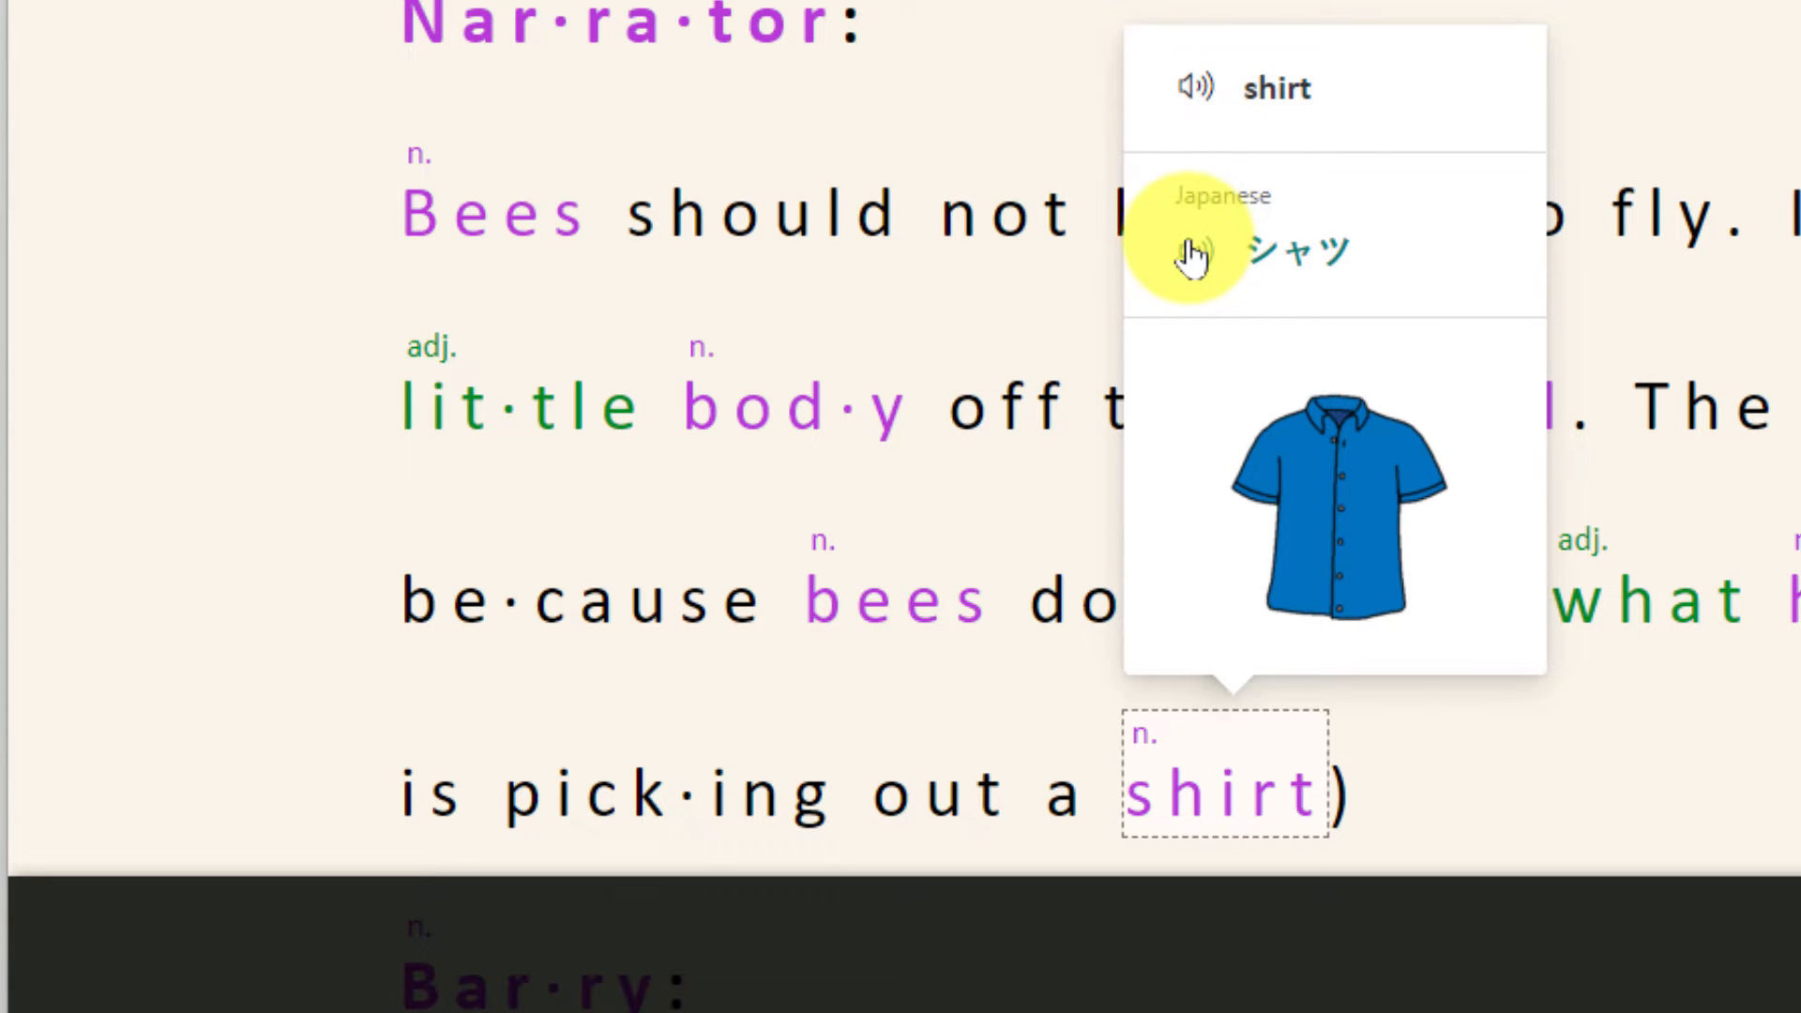
pyautogui.moveTo(1202, 457)
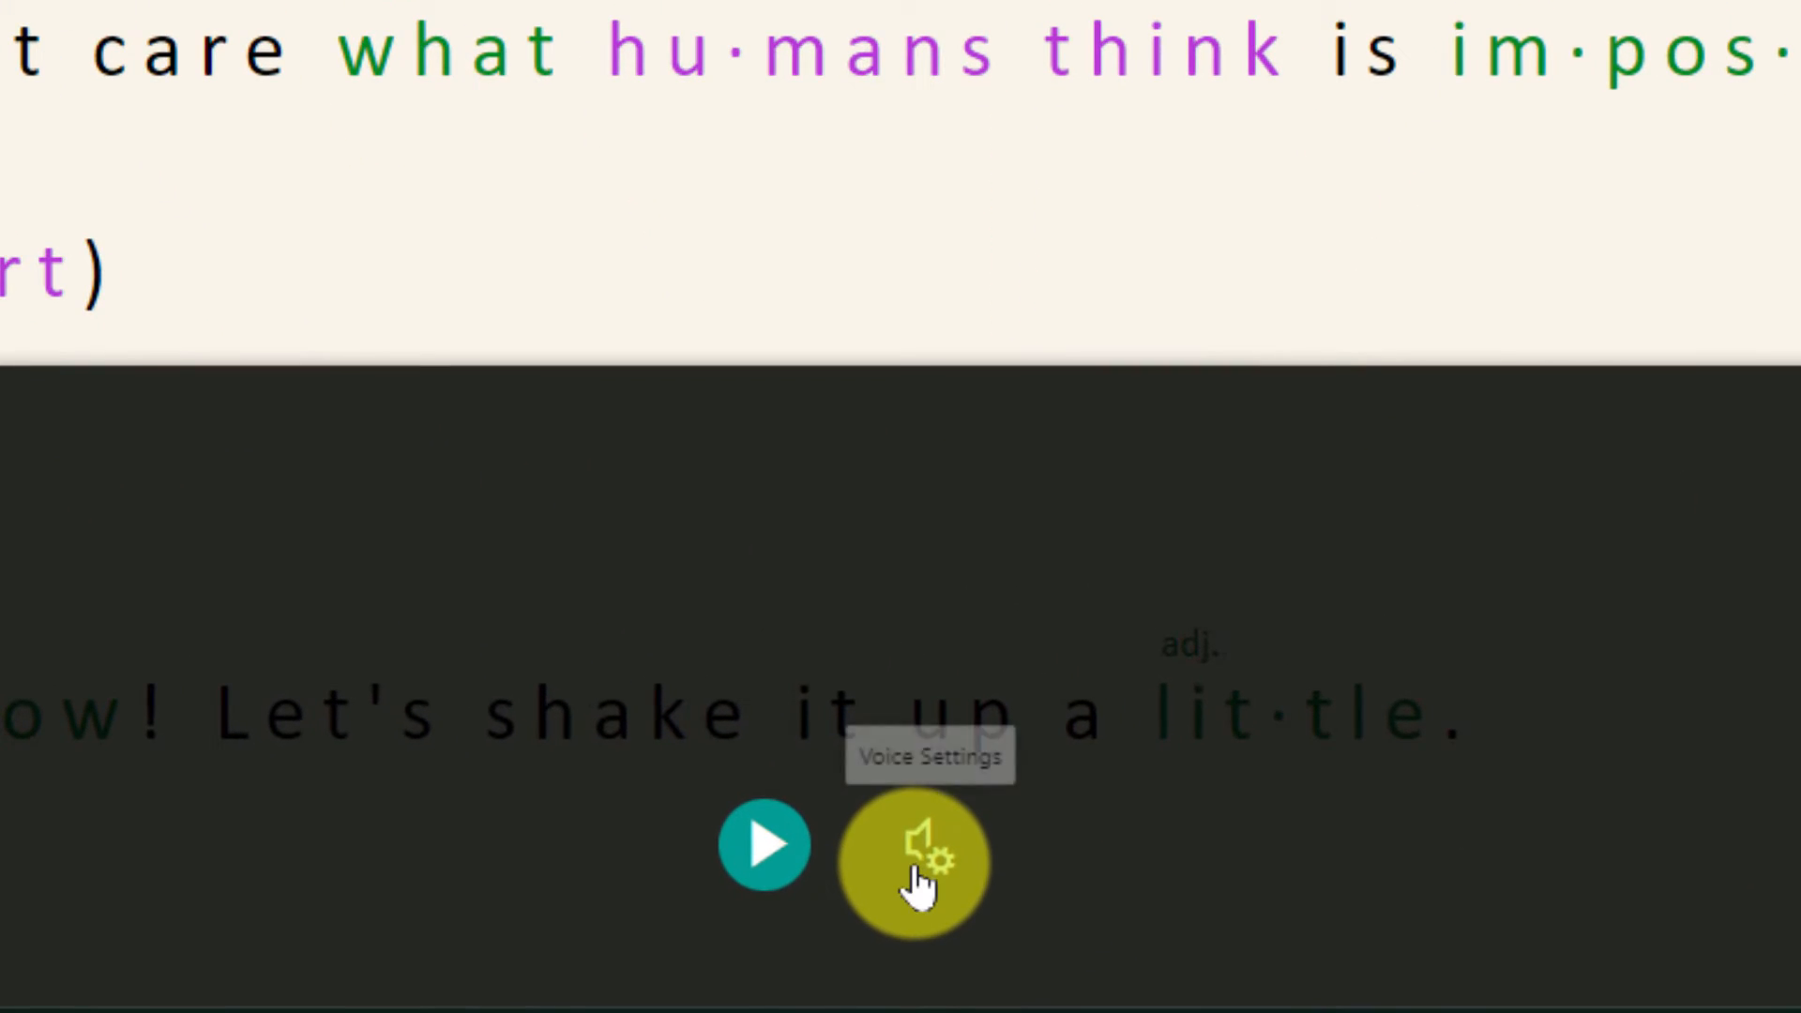
# Set voice speed to 1.25, try the male voice and keep the female one.
pyautogui.click(913, 859)
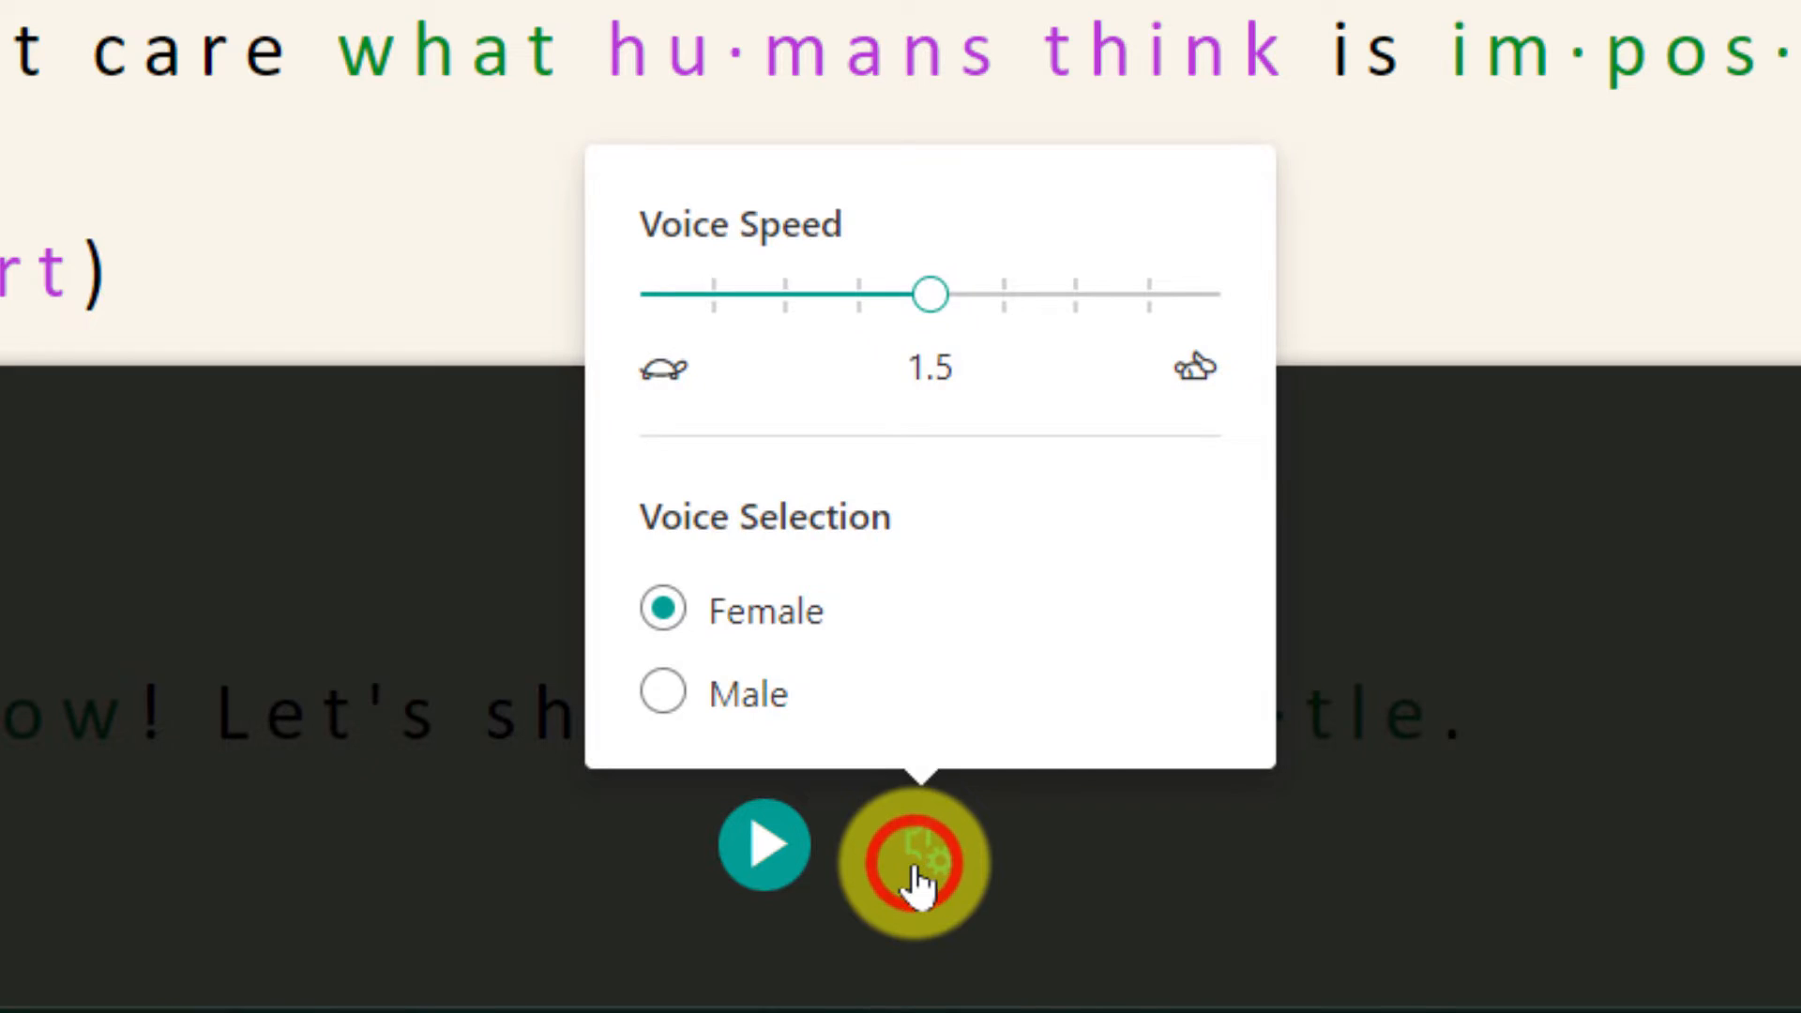
pyautogui.moveTo(924, 649)
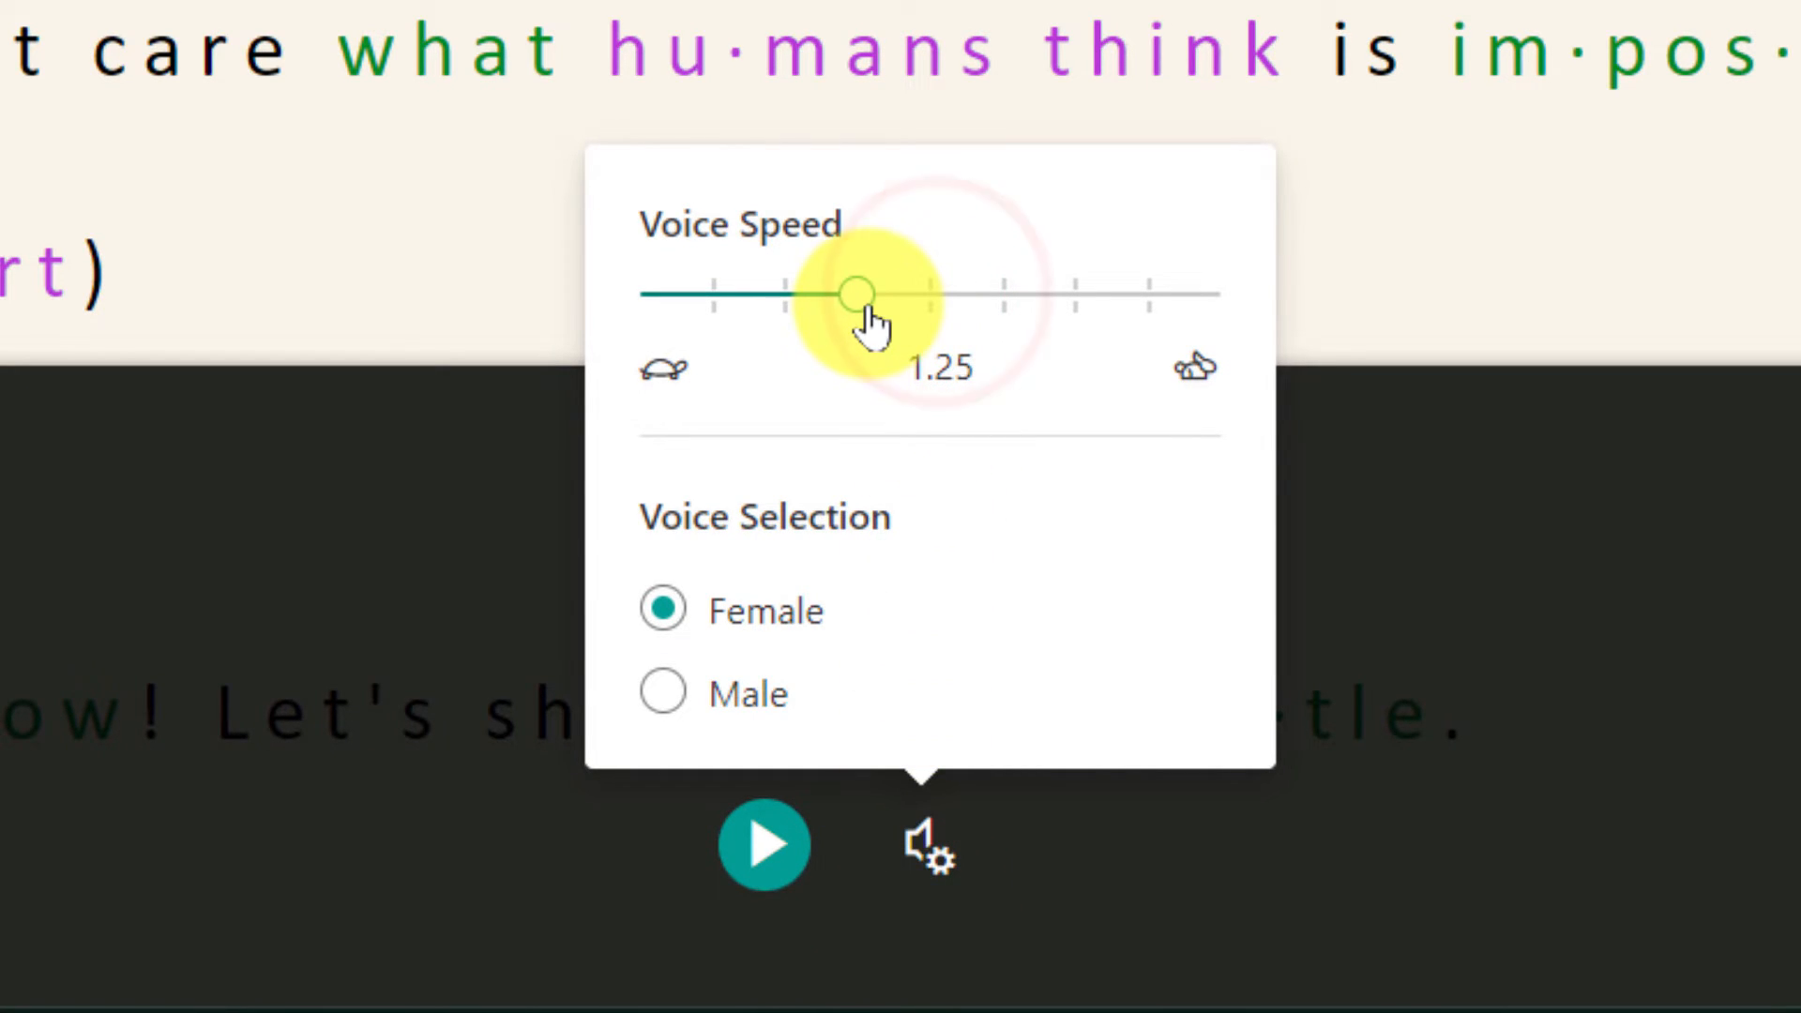
pyautogui.moveTo(758, 692)
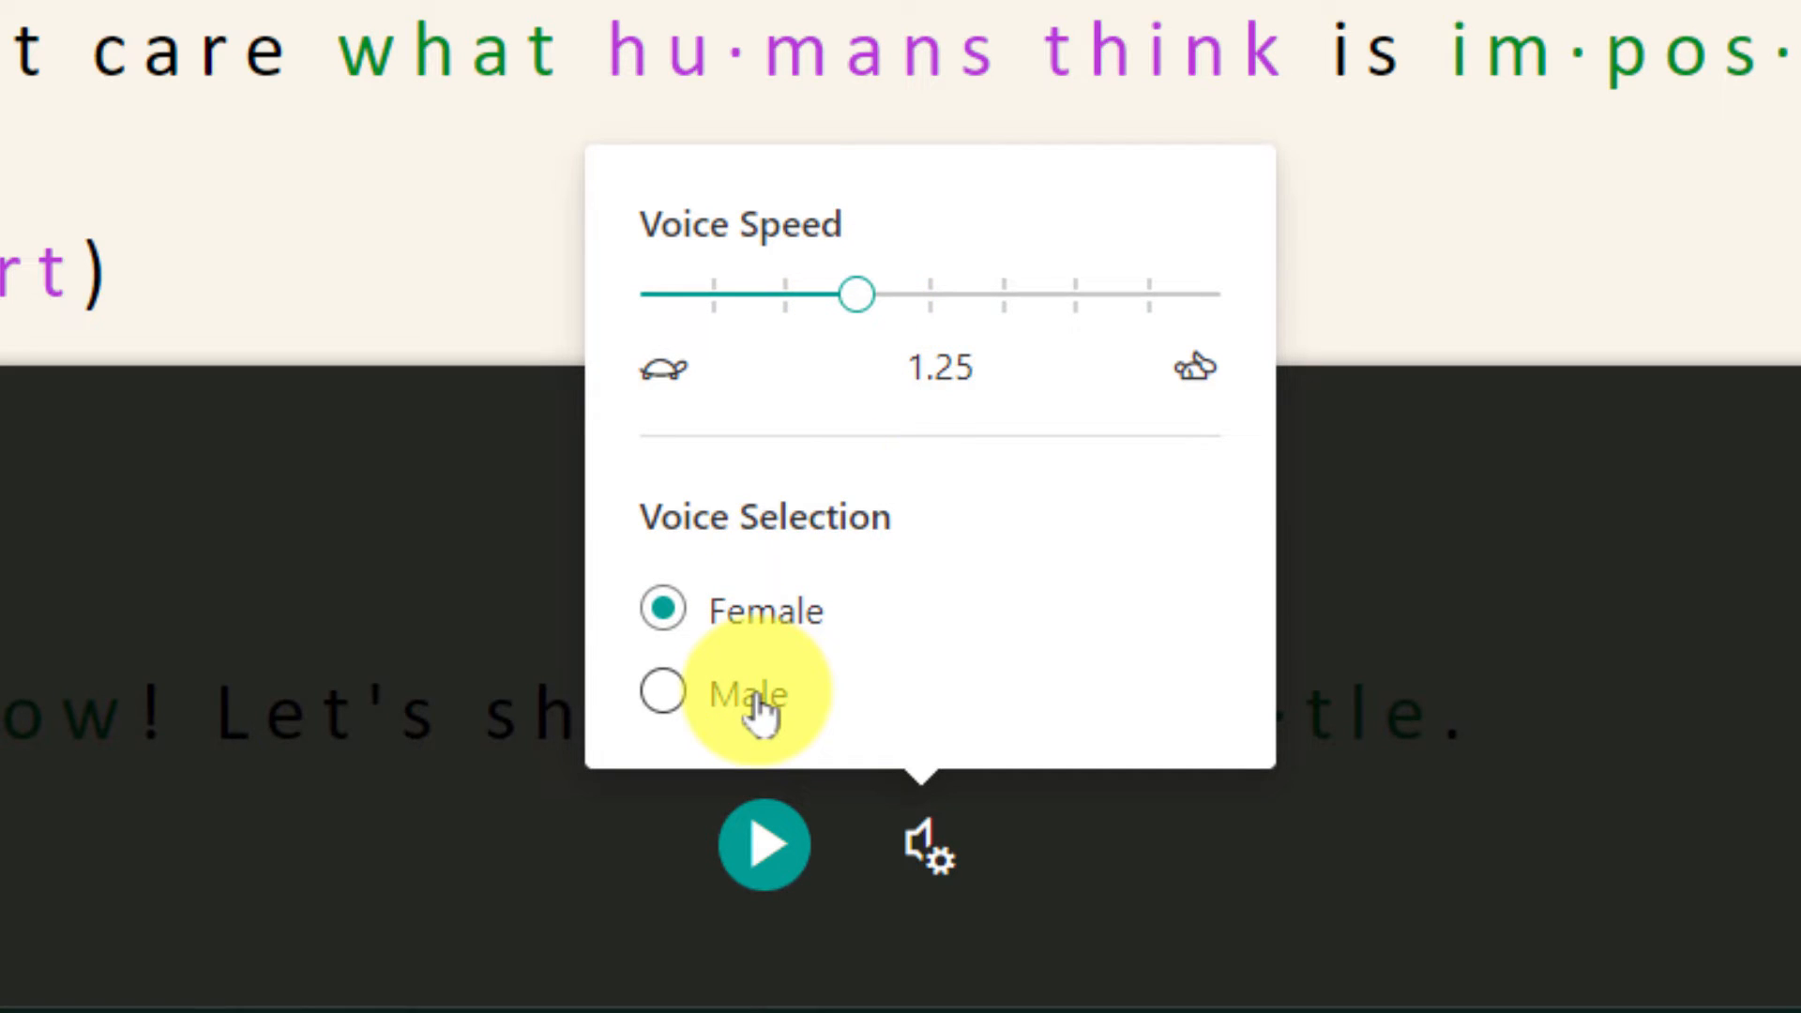
pyautogui.click(664, 692)
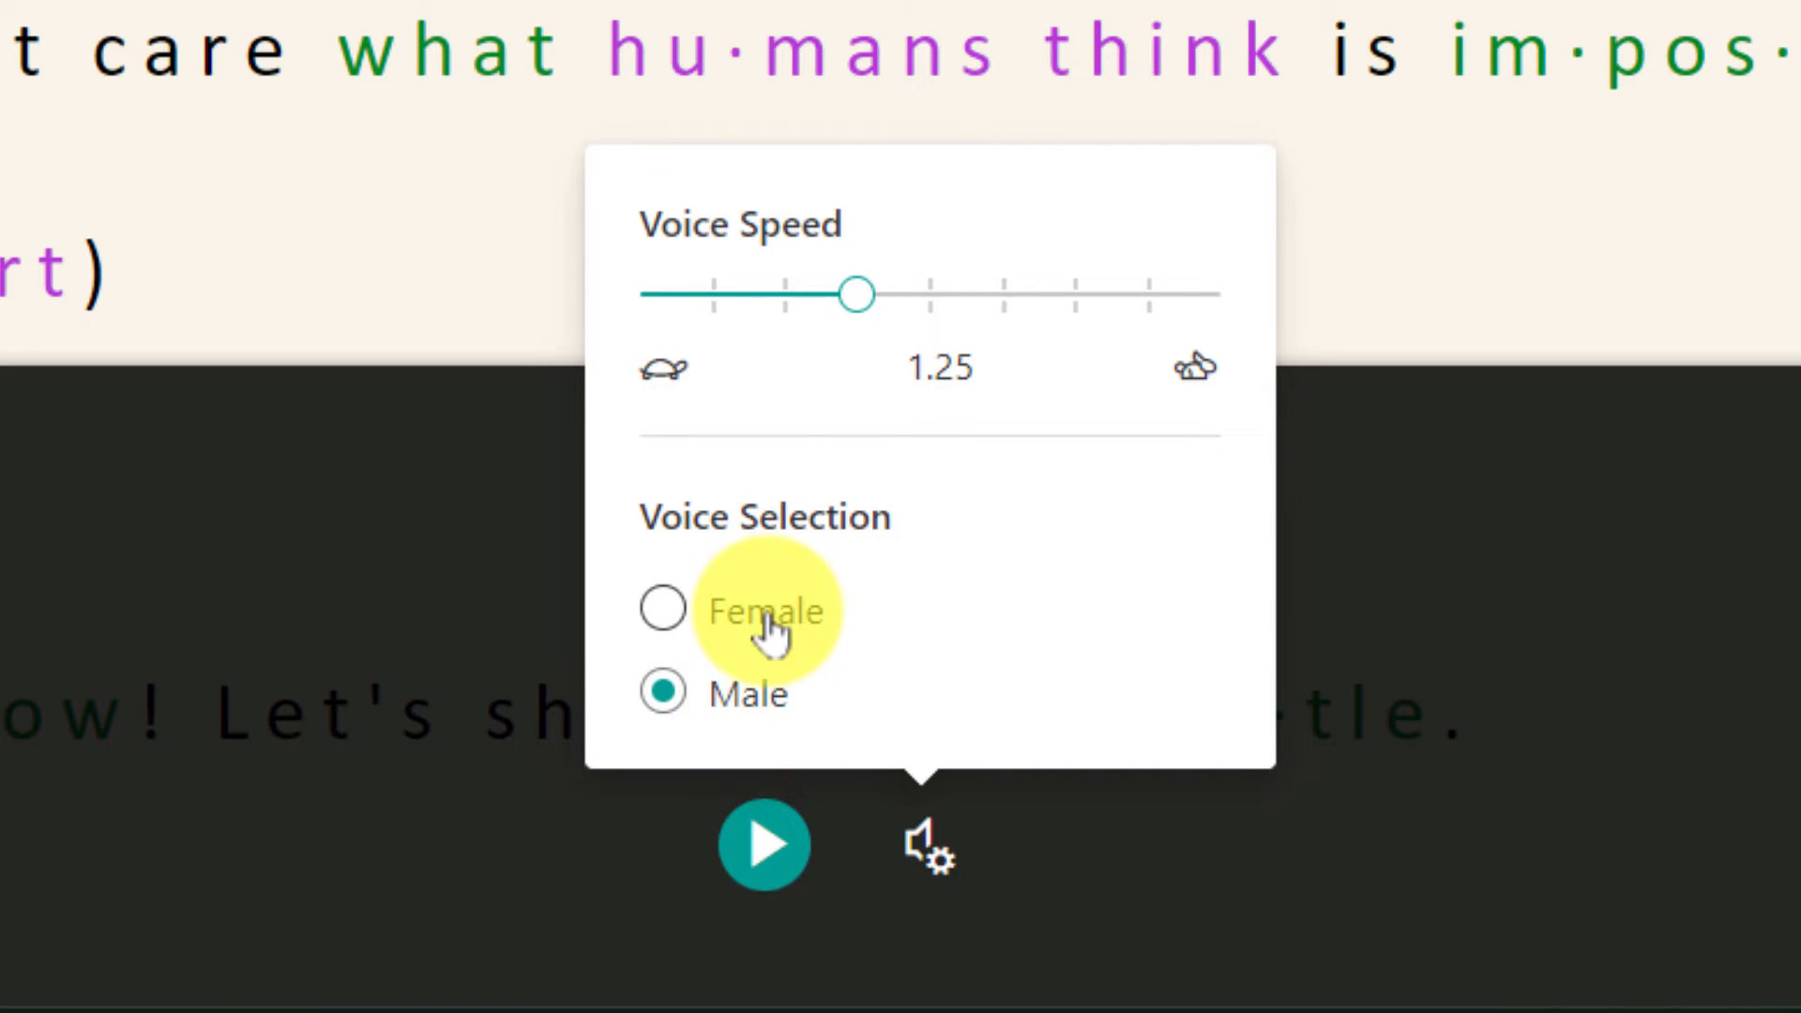
pyautogui.click(663, 610)
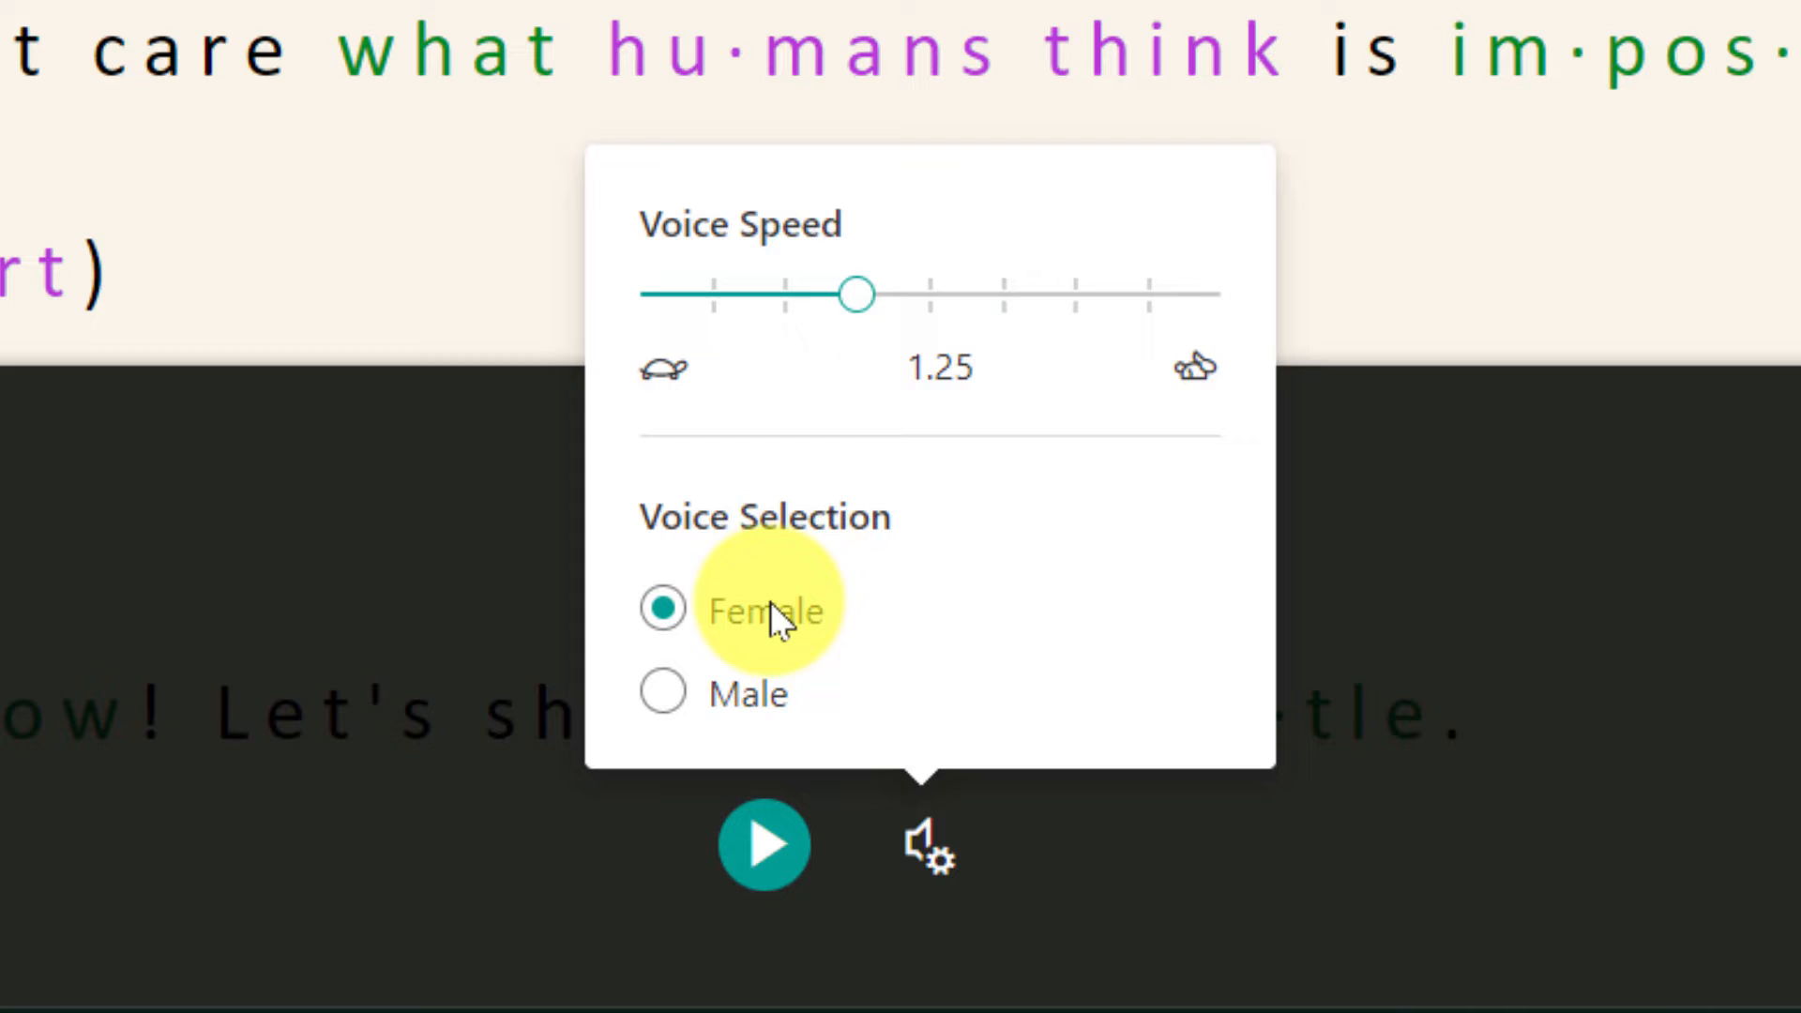
pyautogui.click(926, 844)
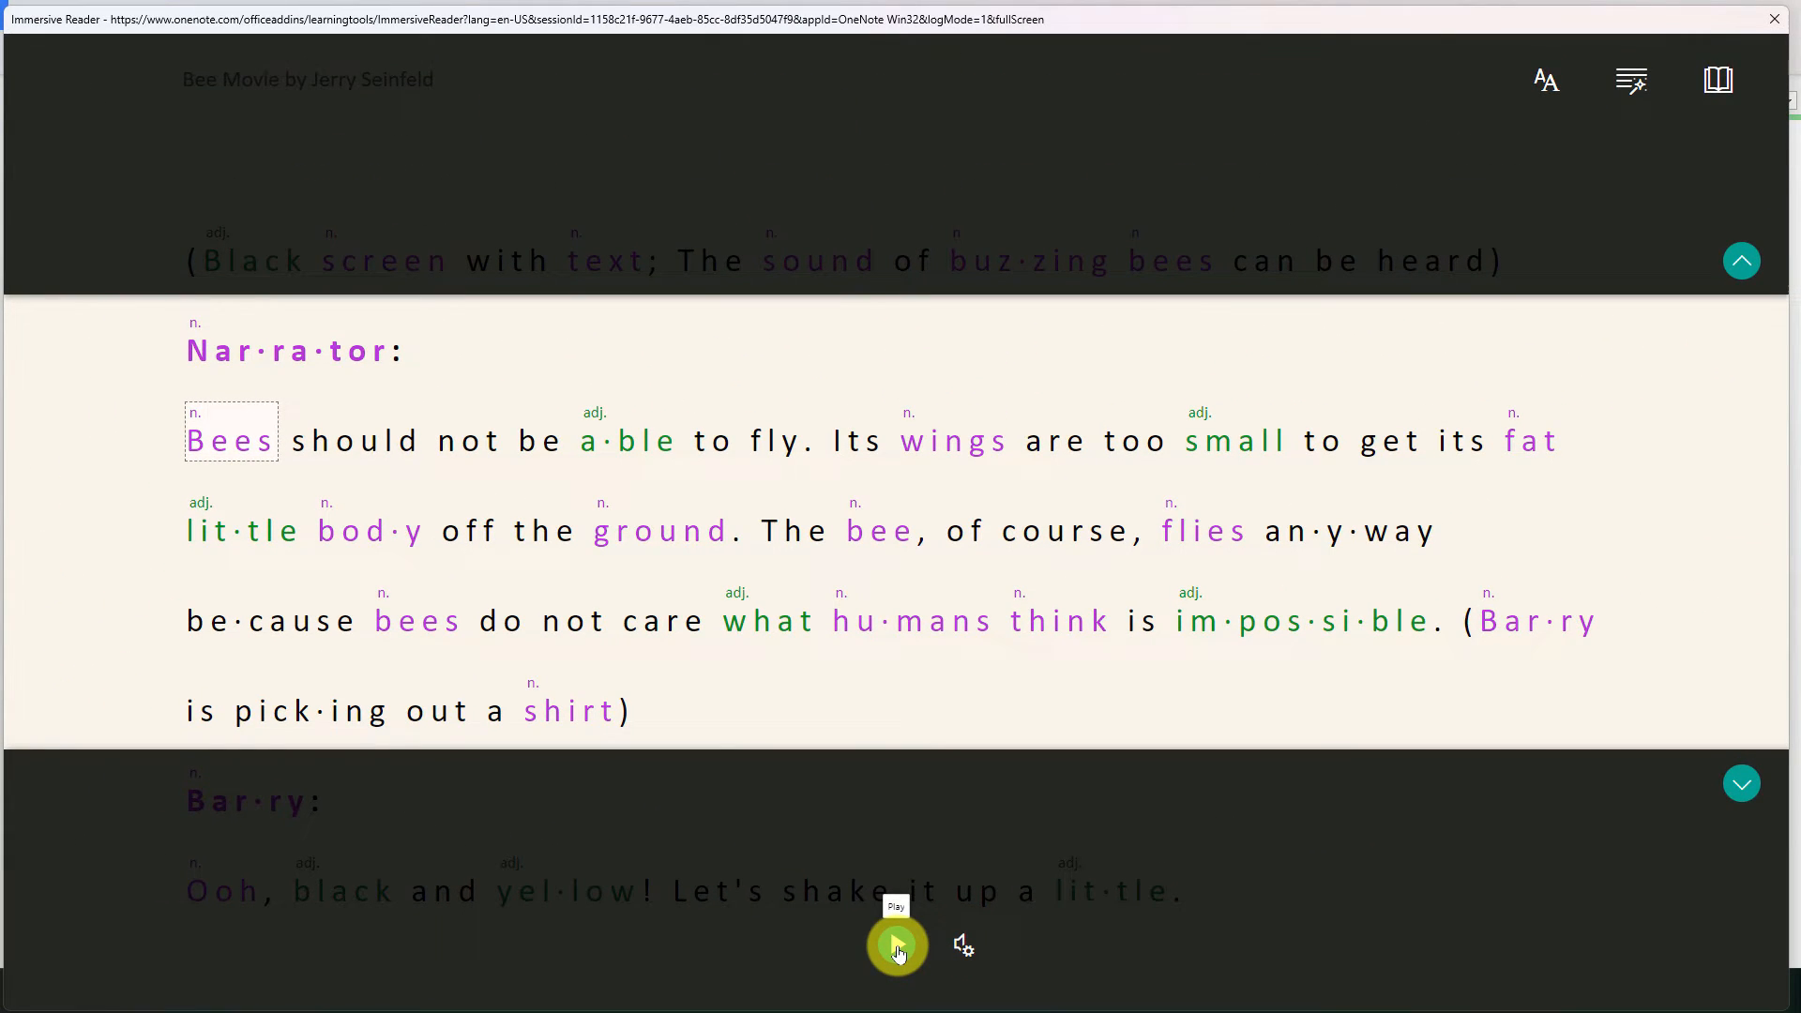
# Play the read-aloud, pause it after a few lines and close Immersive Reader.
pyautogui.click(896, 946)
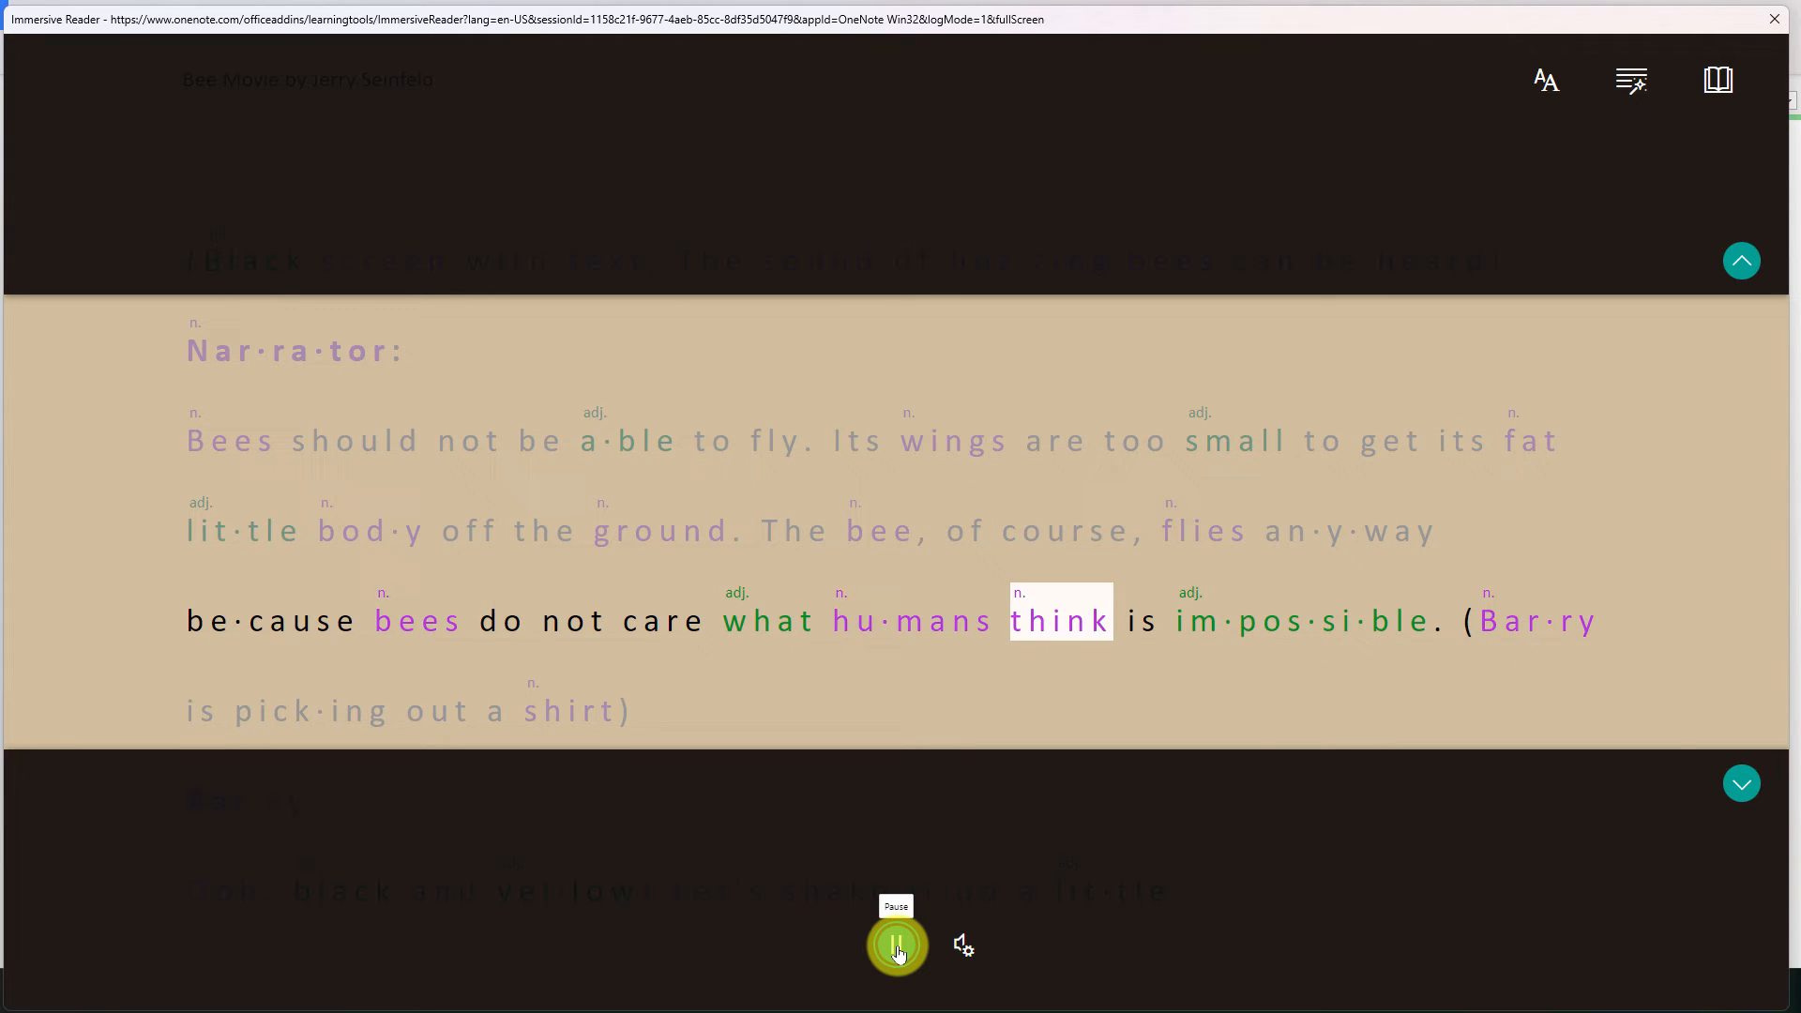
pyautogui.click(896, 945)
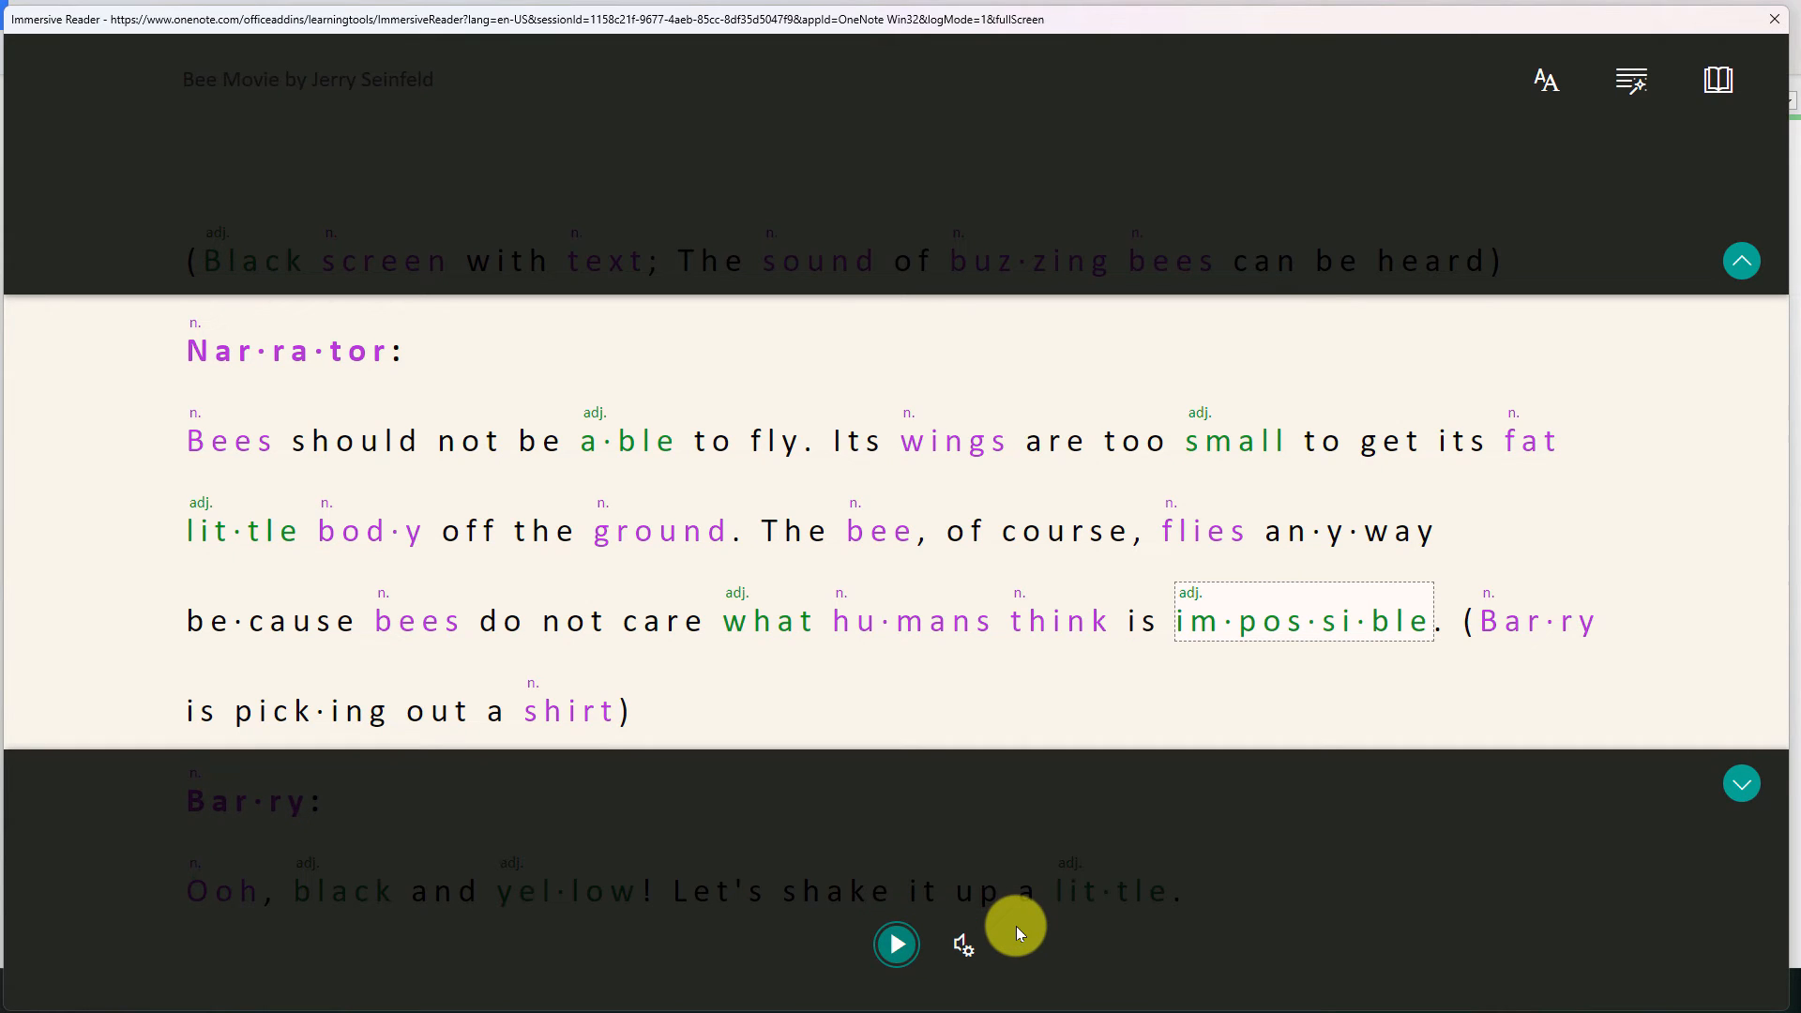
pyautogui.moveTo(1139, 782)
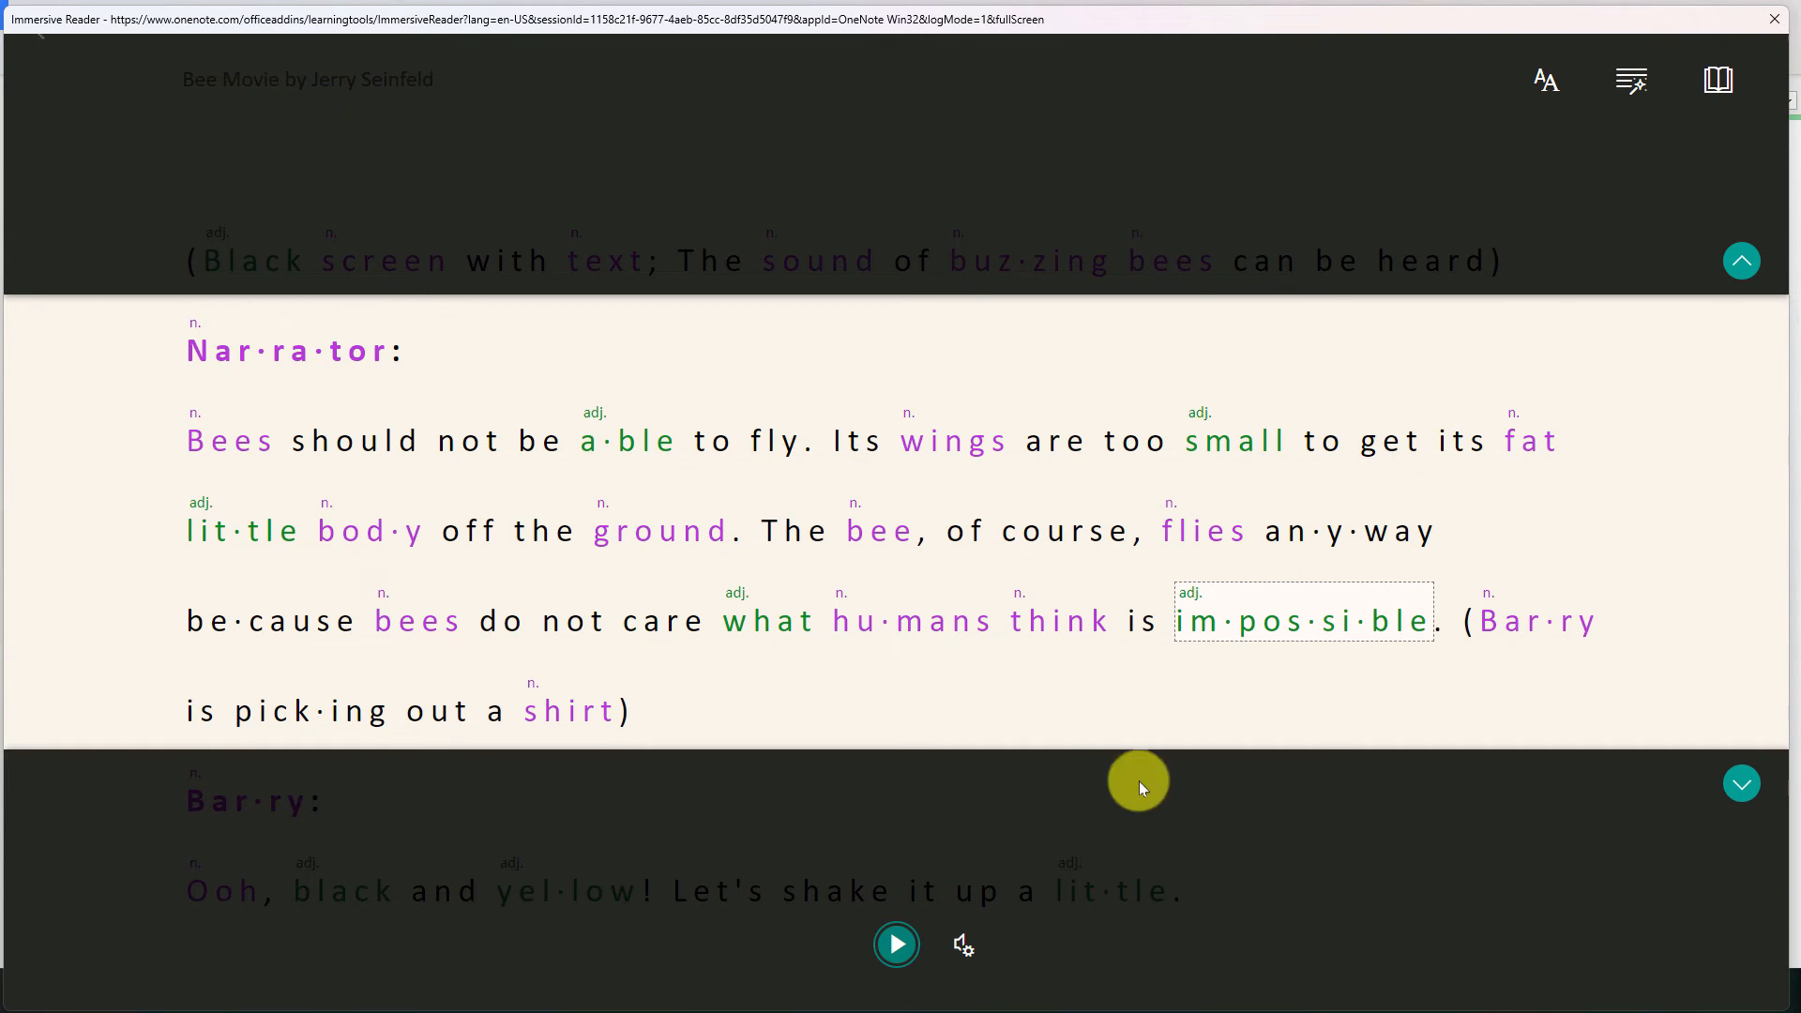
pyautogui.click(1771, 18)
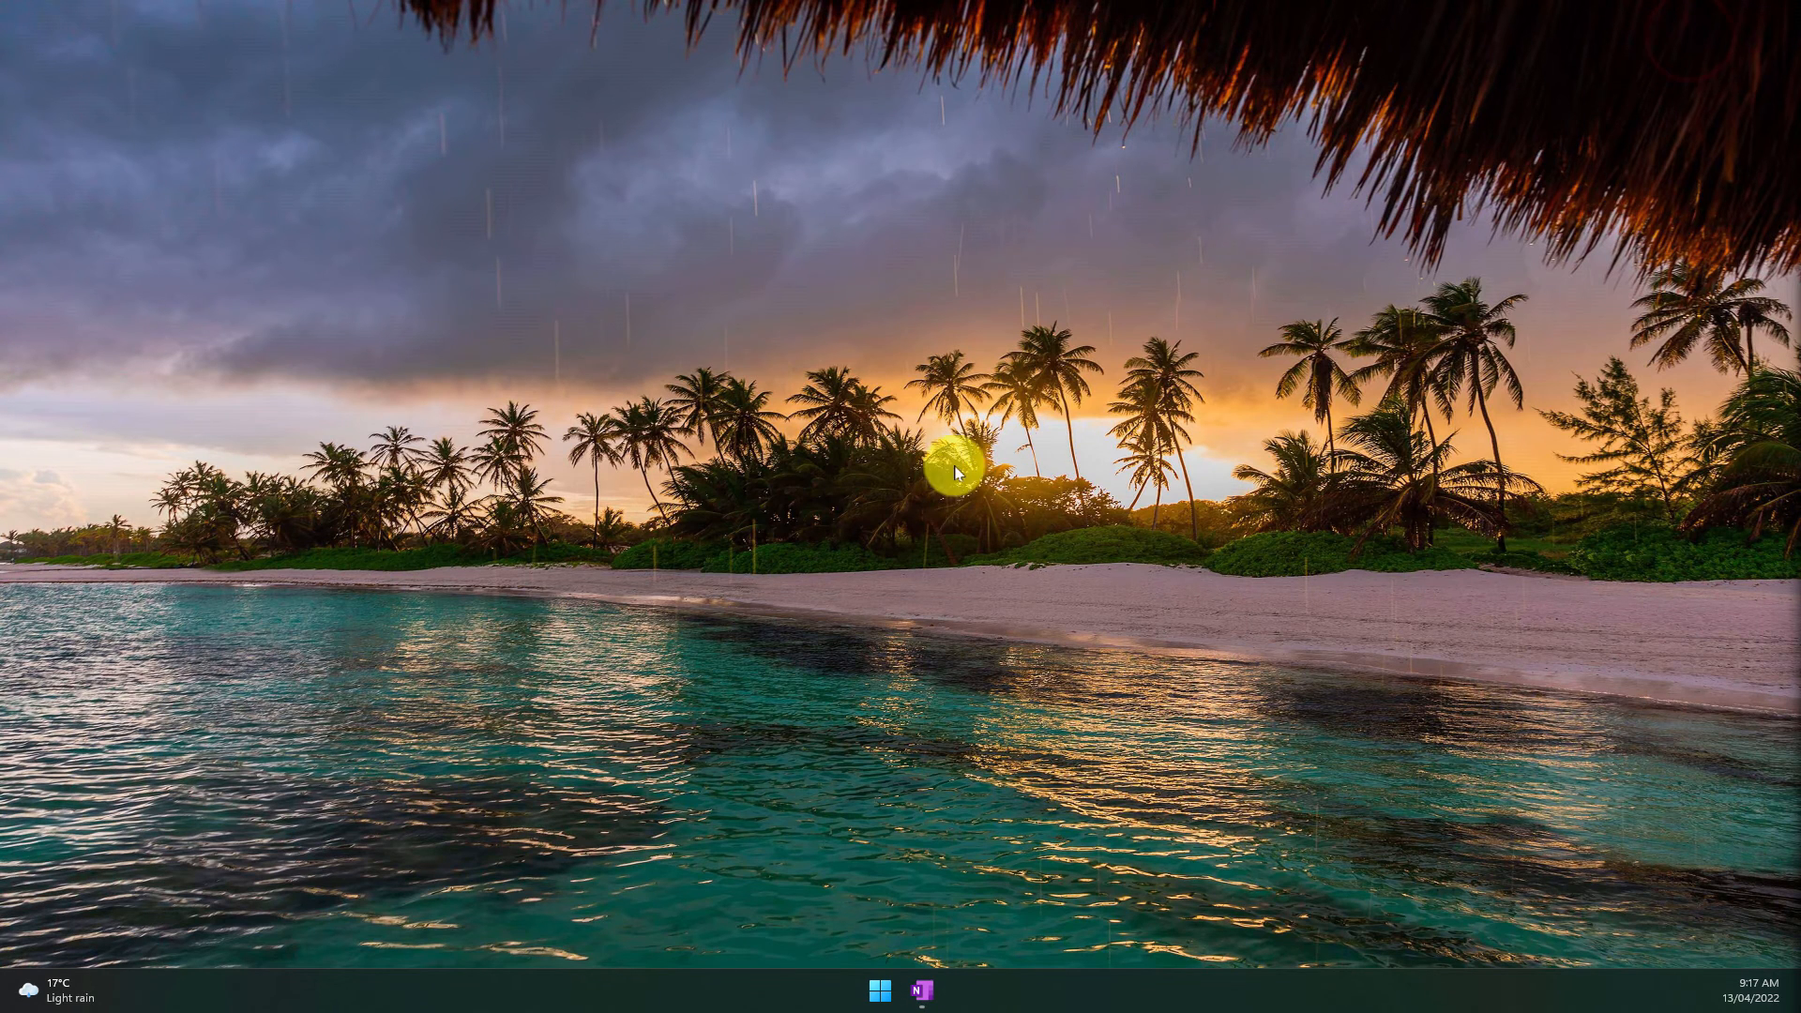
pyautogui.moveTo(888, 513)
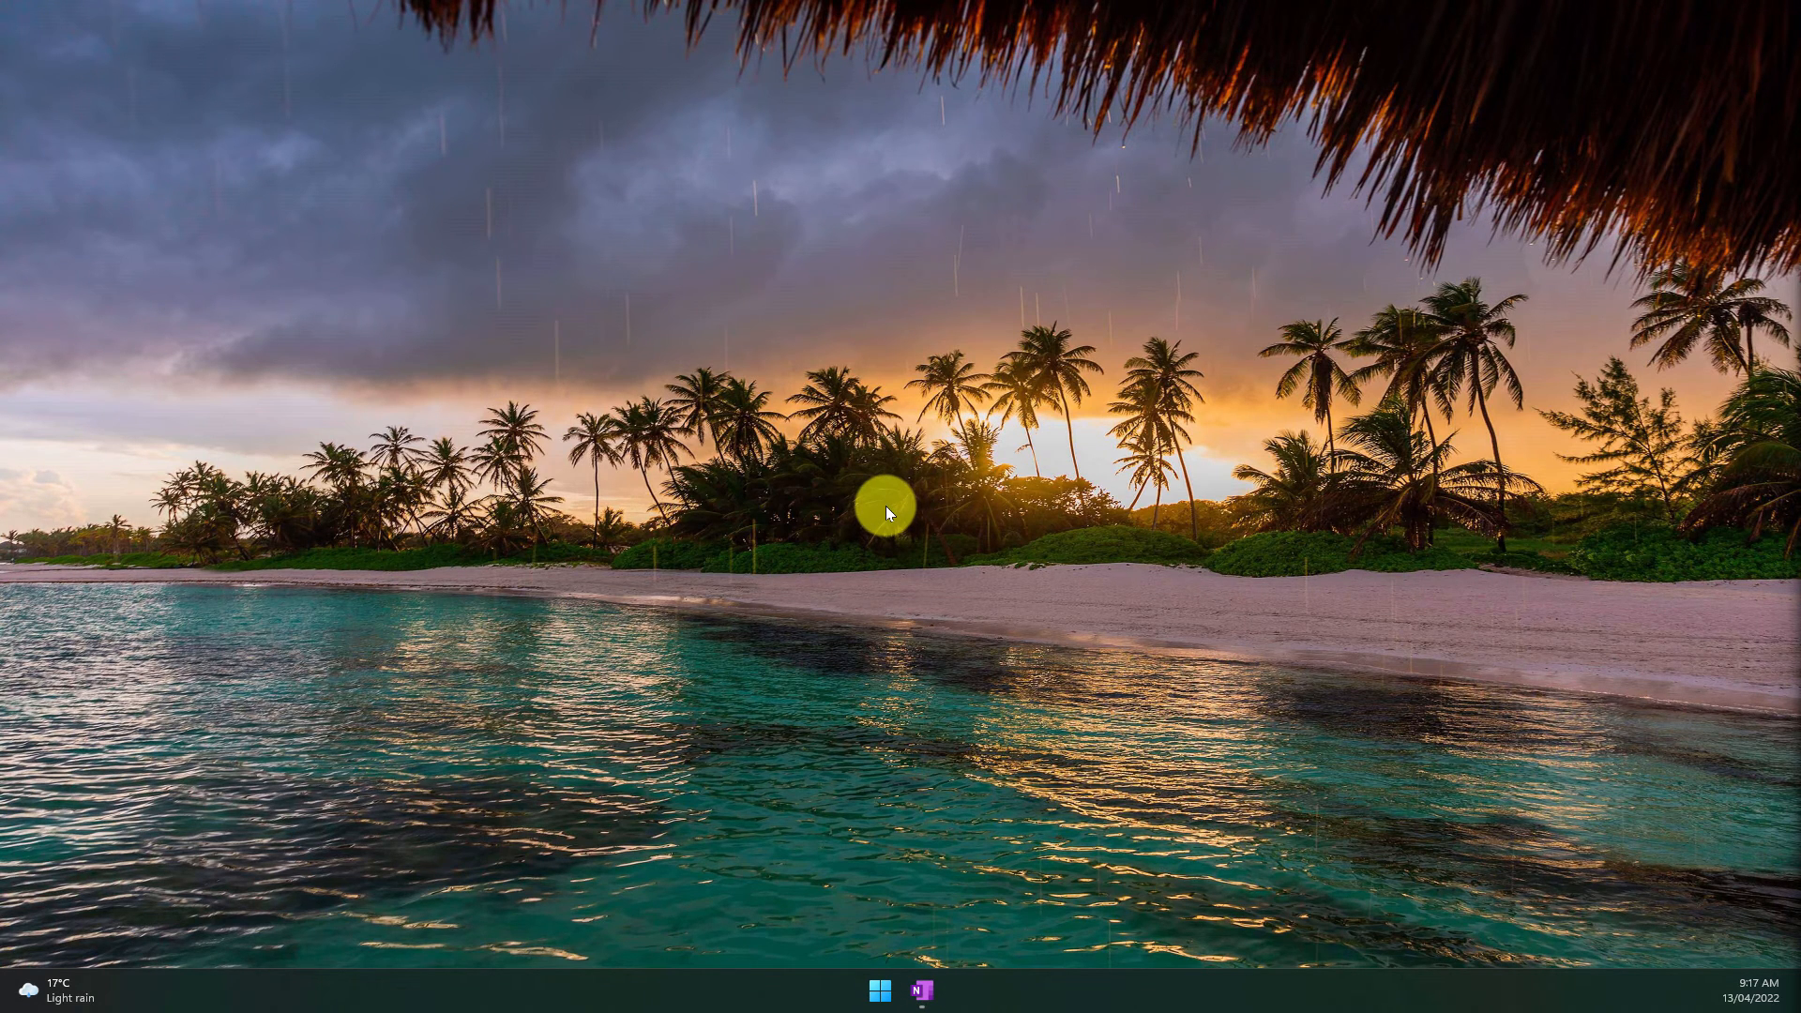